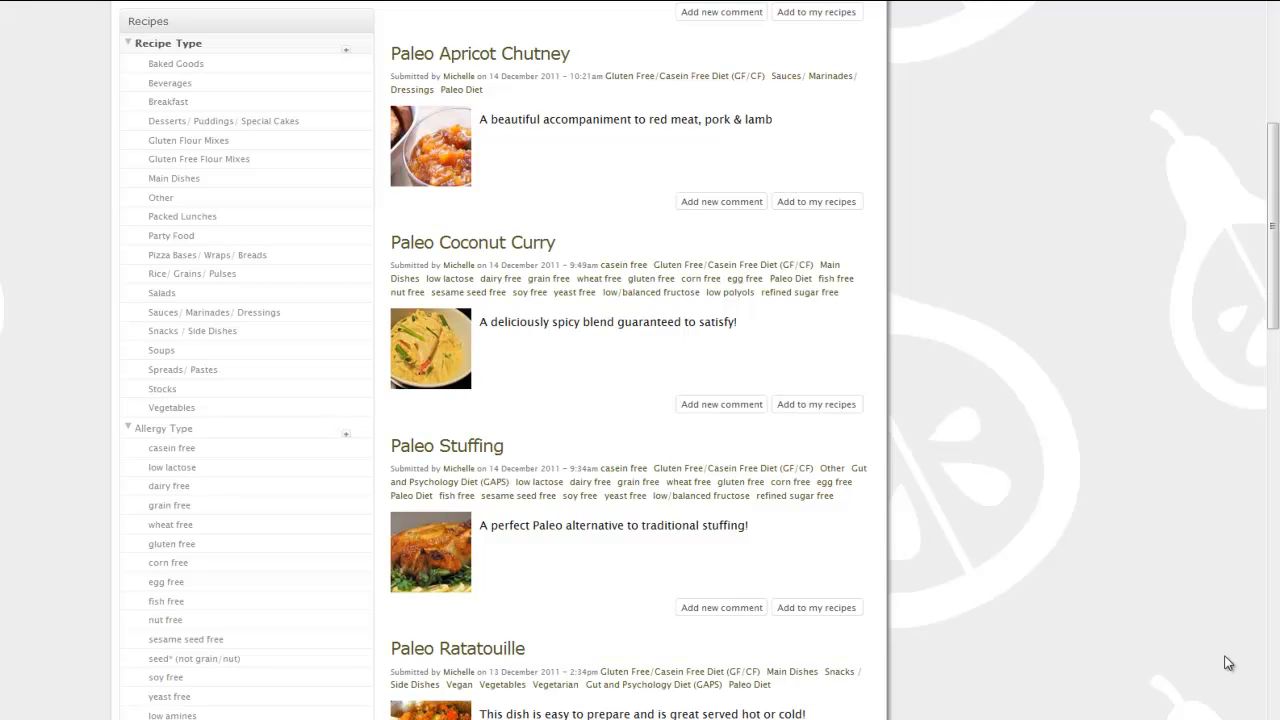
mouse_move(1211, 658)
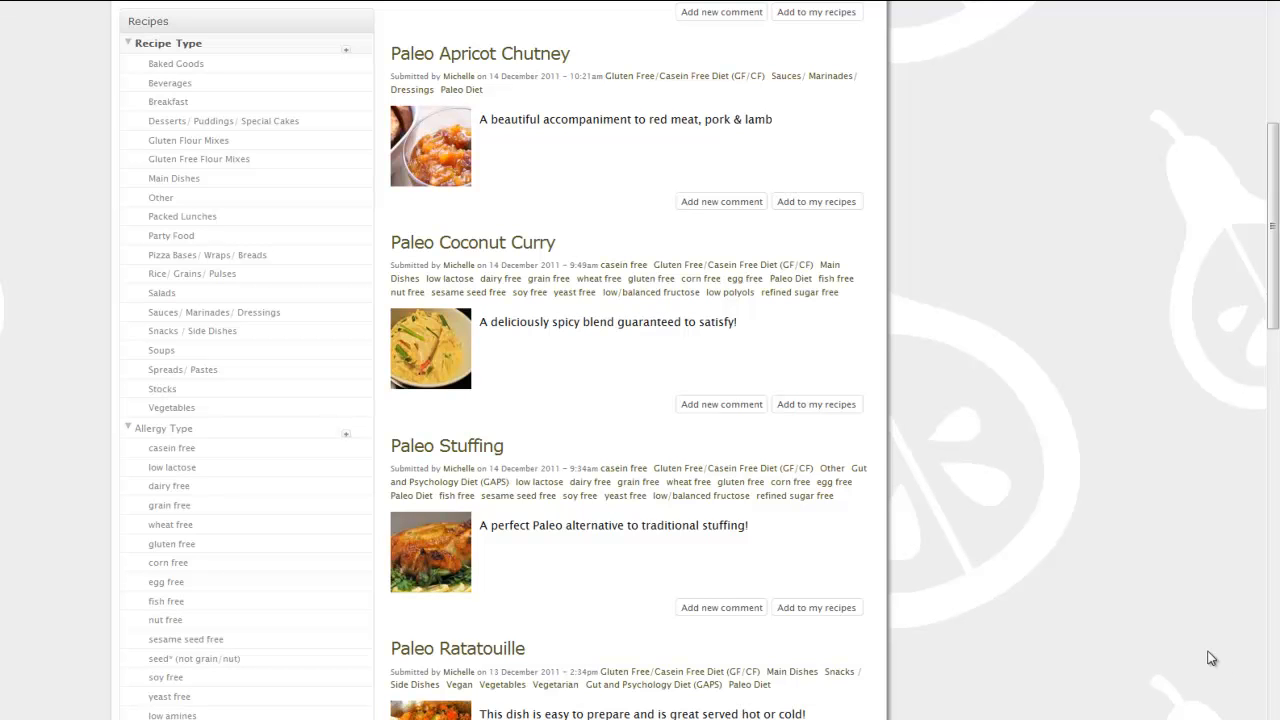
mouse_move(392, 382)
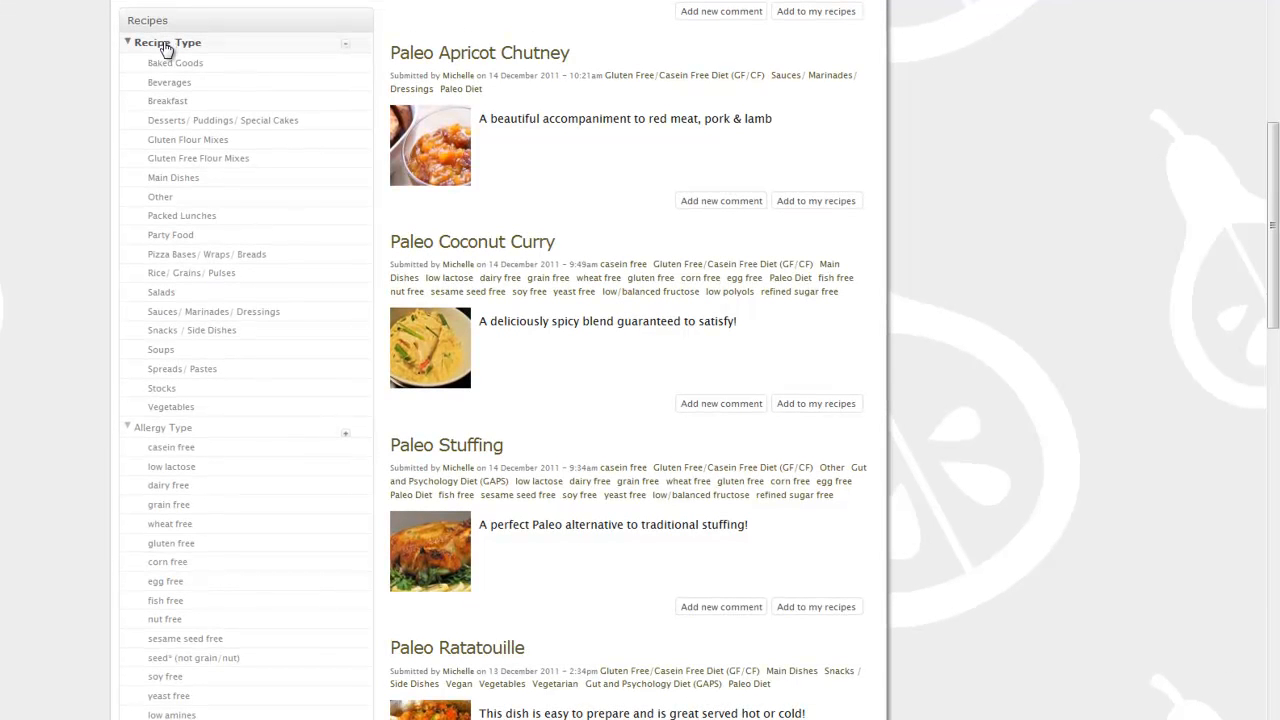
mouse_move(167, 48)
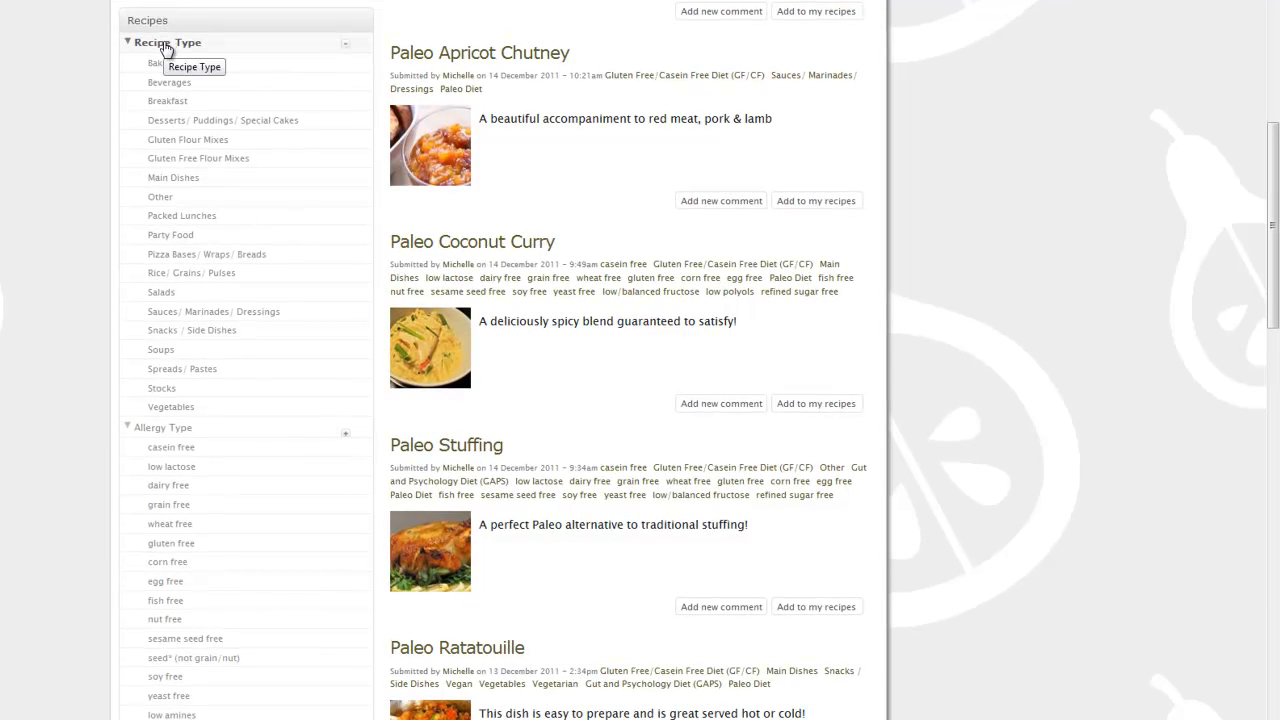
- List Desserts/ Puddings/ Special Cakes recipes and scroll down to Carrot Cake, Apple Cake and Almond Tart
left_click(223, 120)
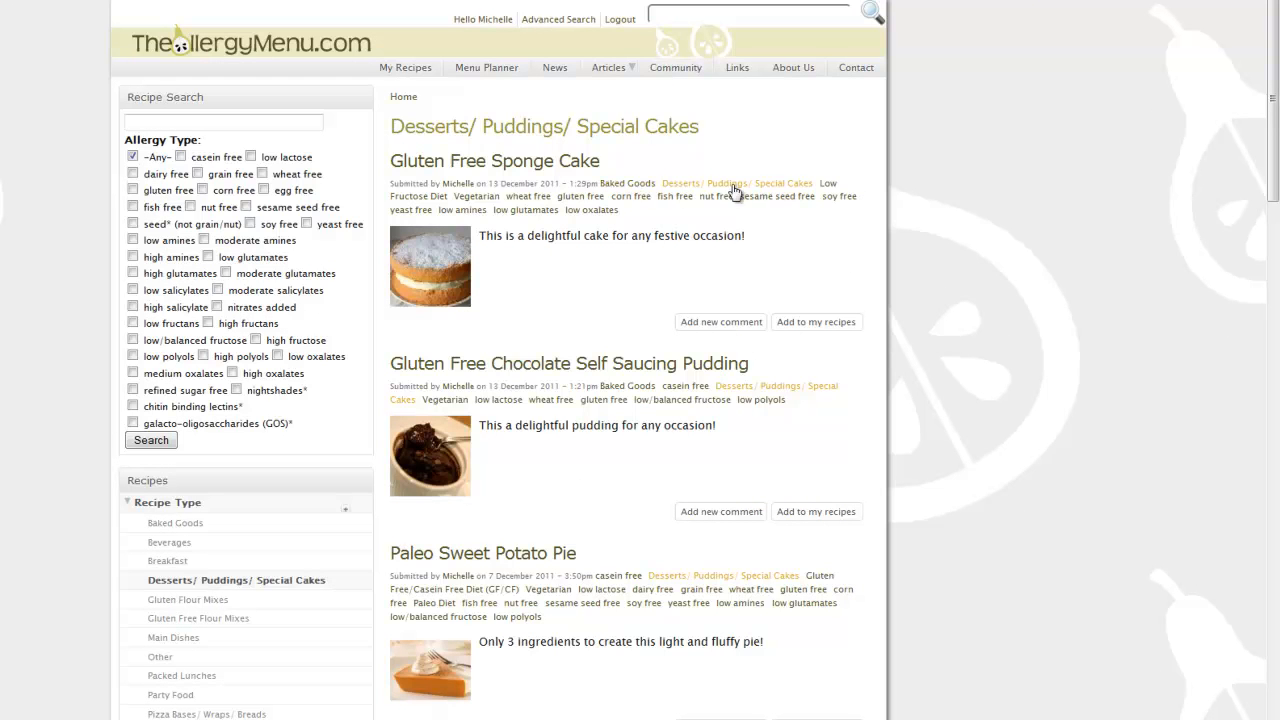
mouse_move(580, 196)
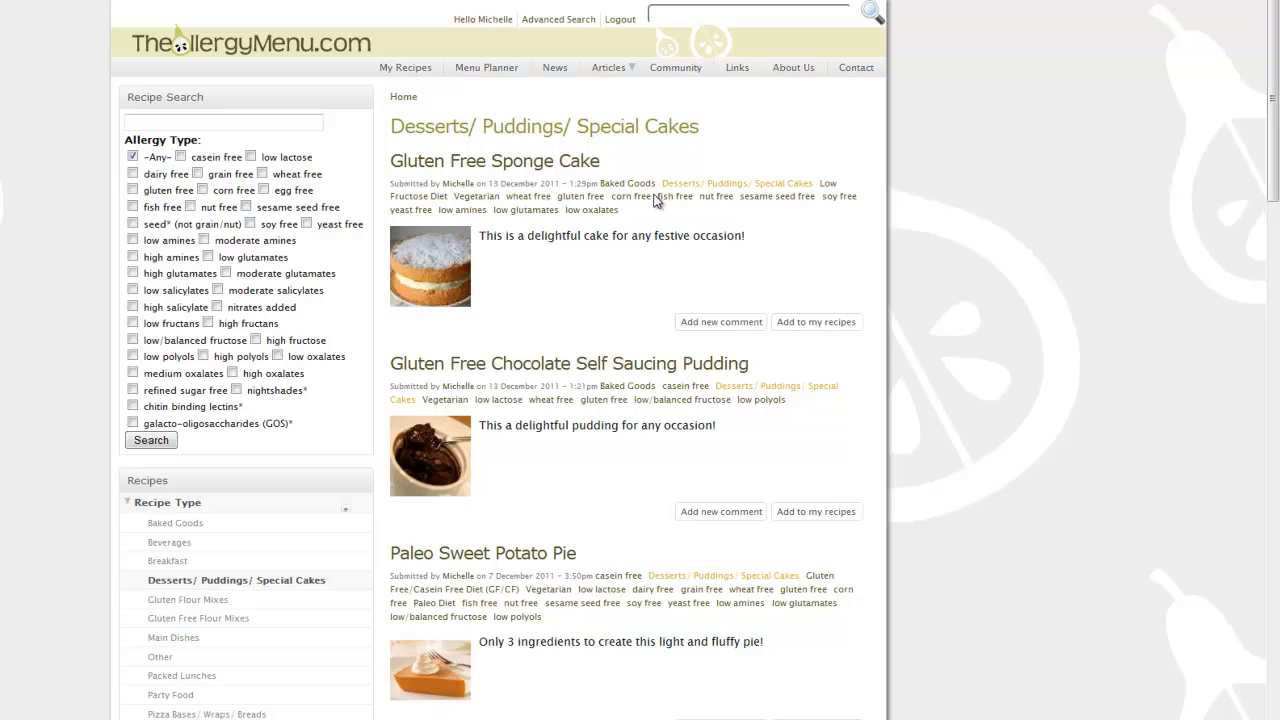
mouse_move(592, 210)
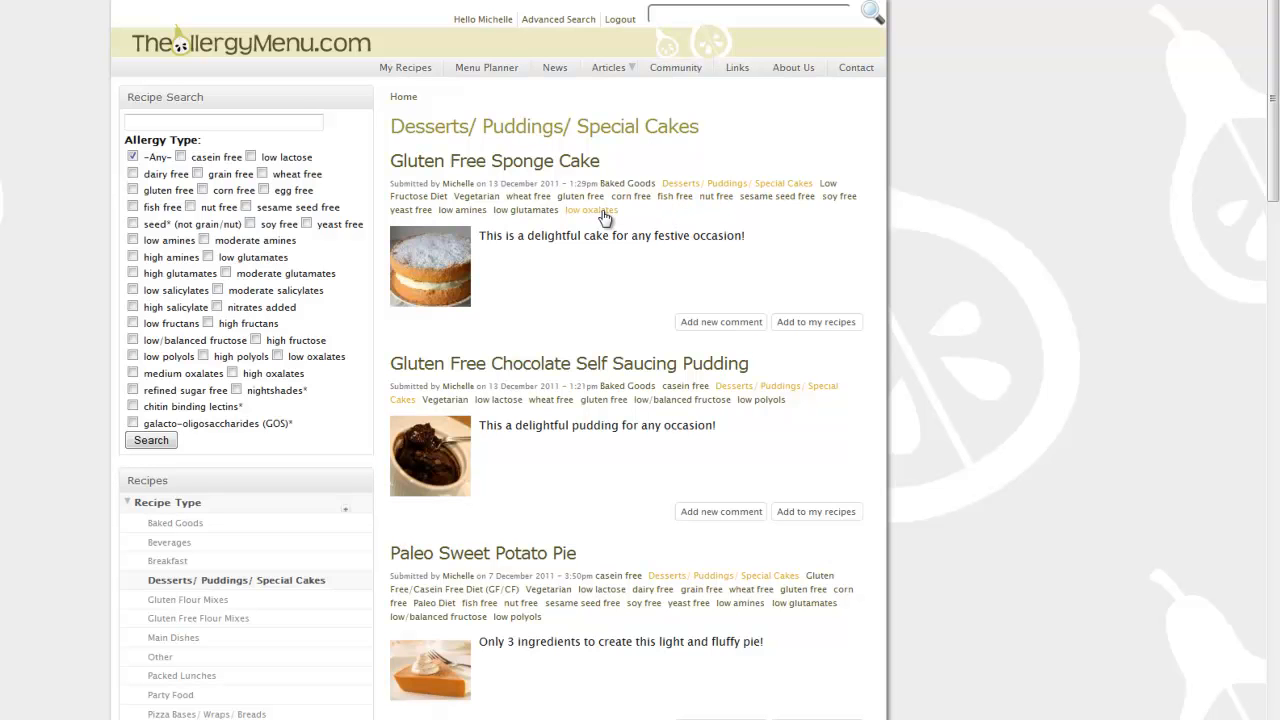
scroll("down", 3)
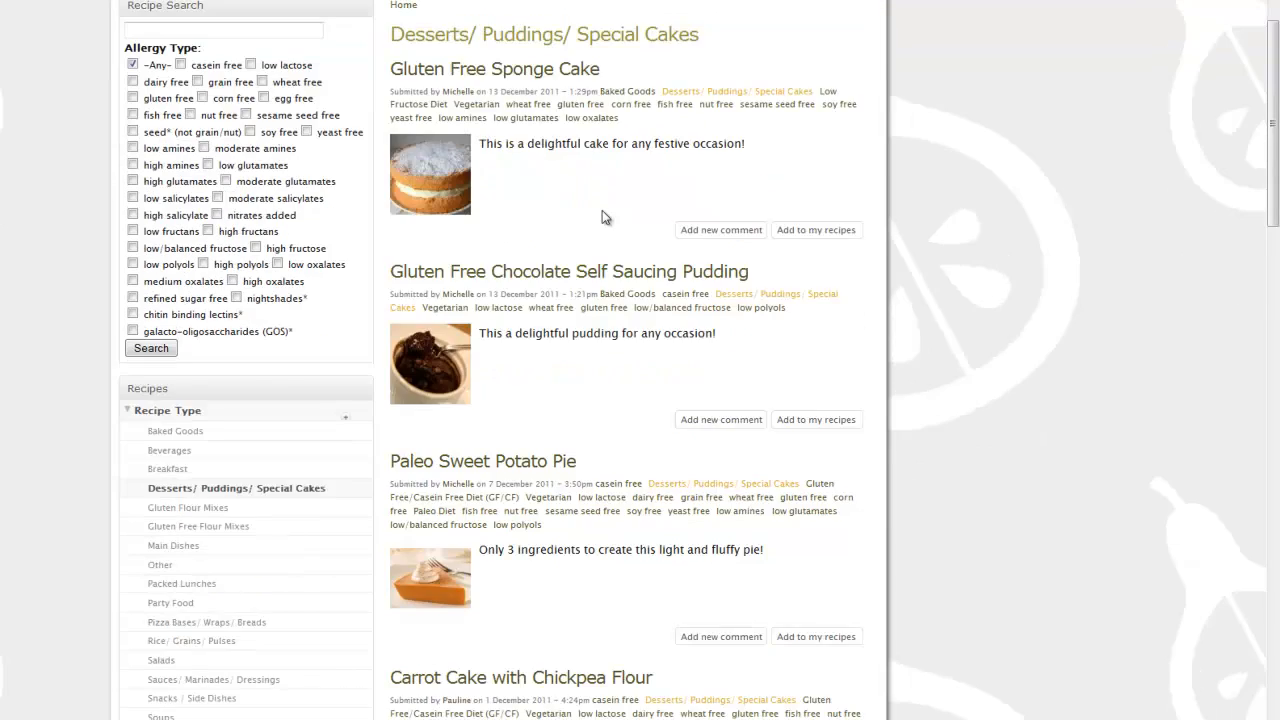
scroll("down", 3)
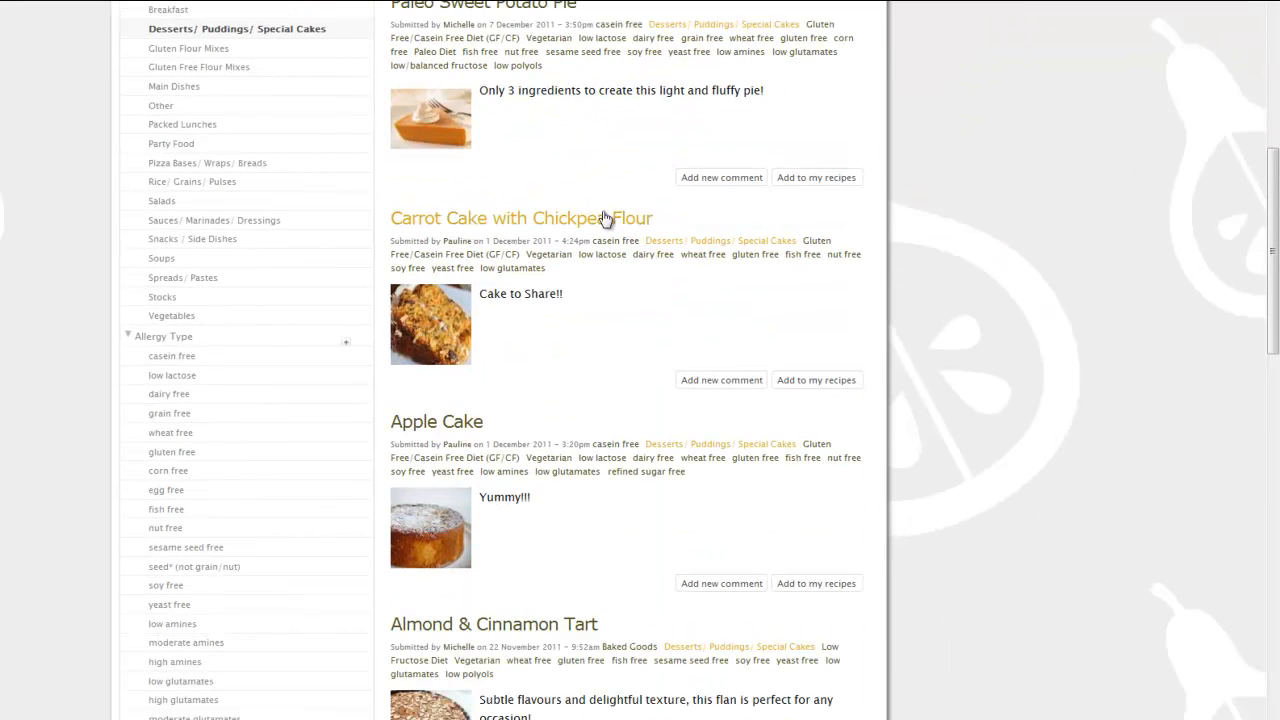
scroll("down", 3)
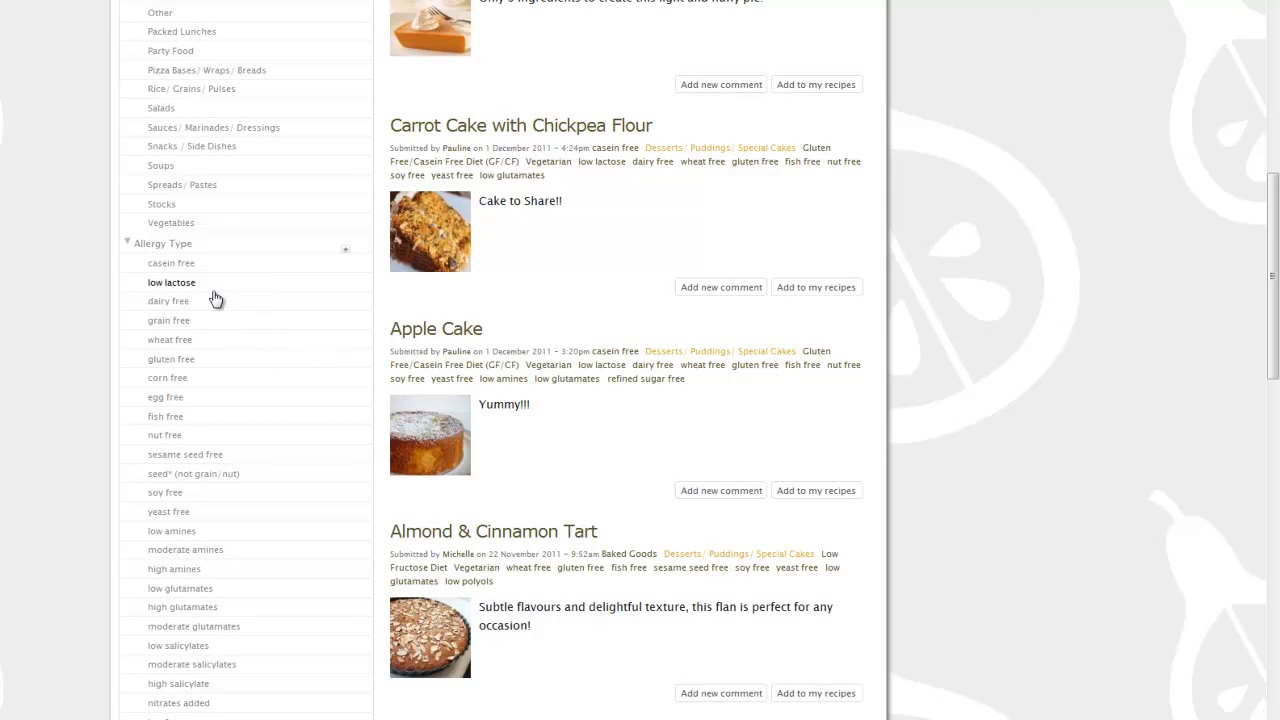
mouse_move(168, 320)
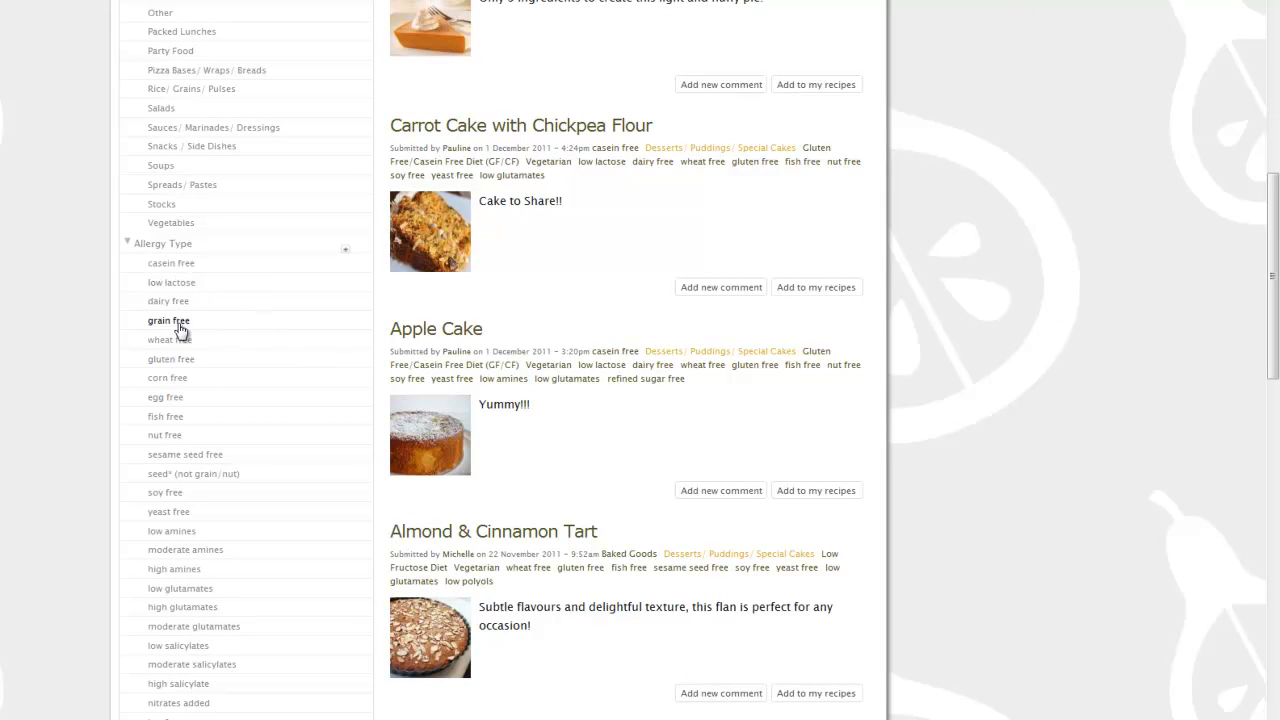
mouse_move(178, 310)
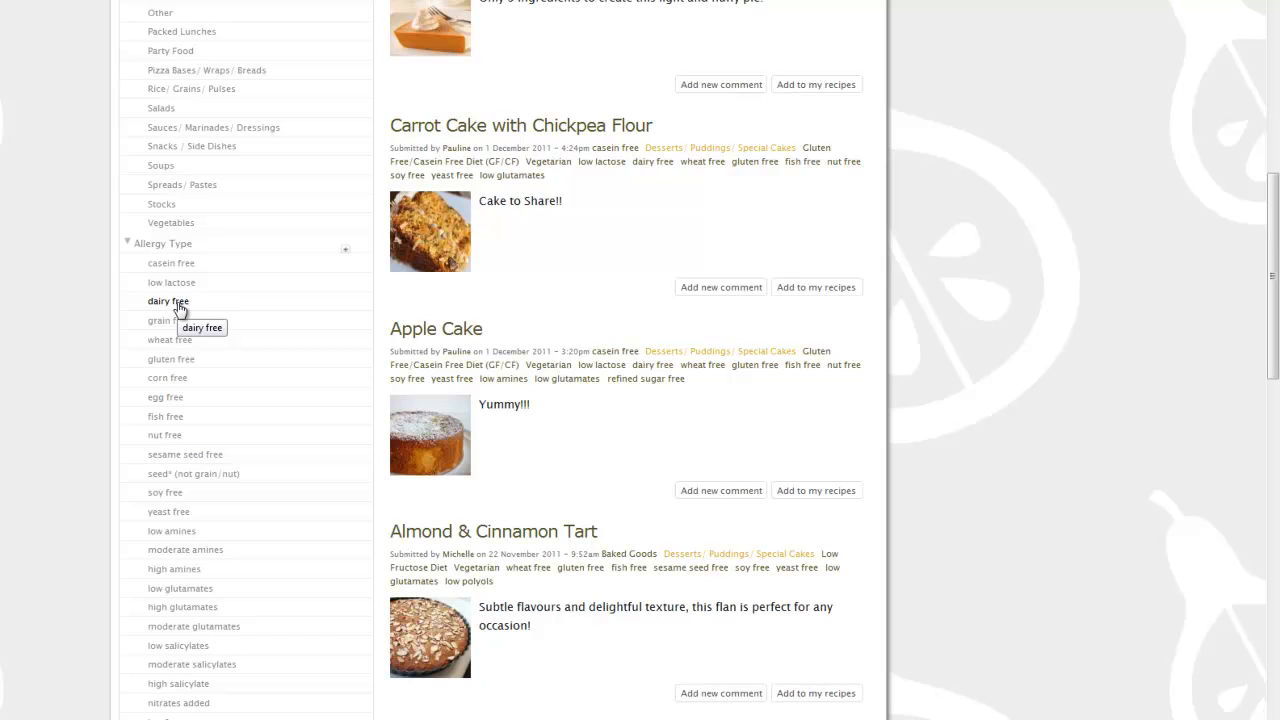
mouse_move(180, 247)
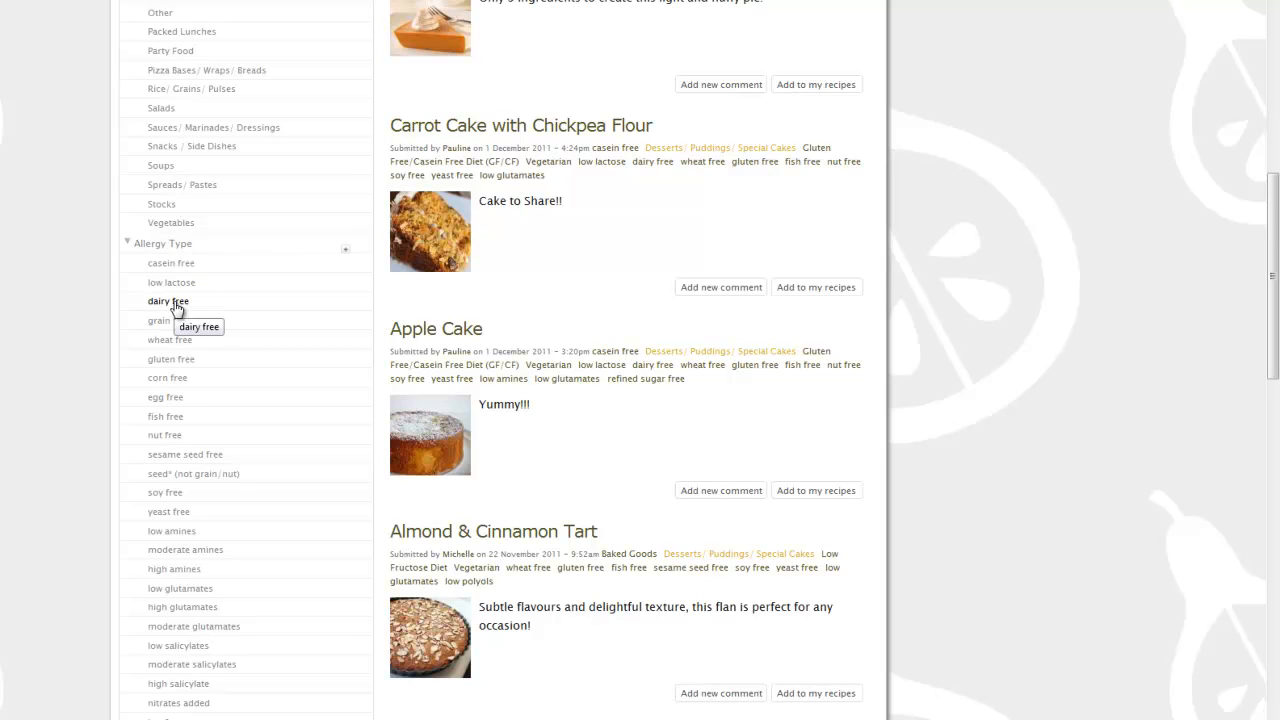
- Filter recipes to dairy free and browse Salmon Basil Patties, Crab Cakes and BBQ Ribs
left_click(168, 301)
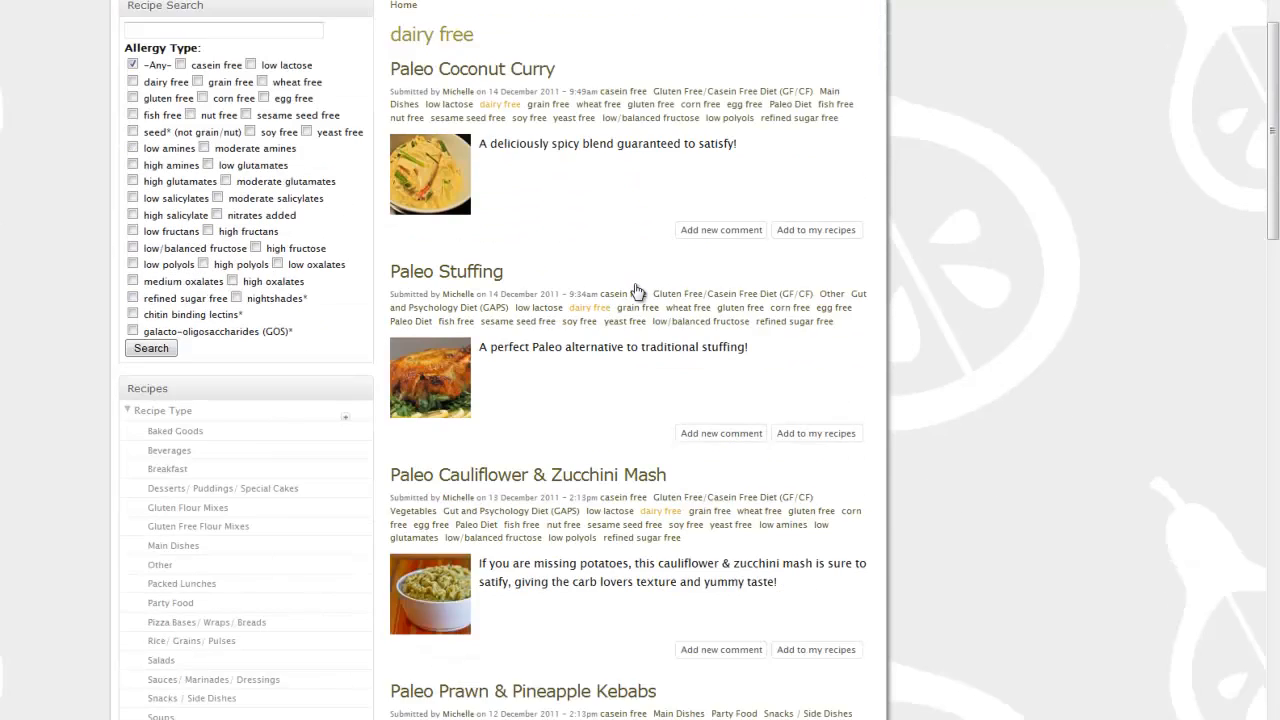
scroll("down", 3)
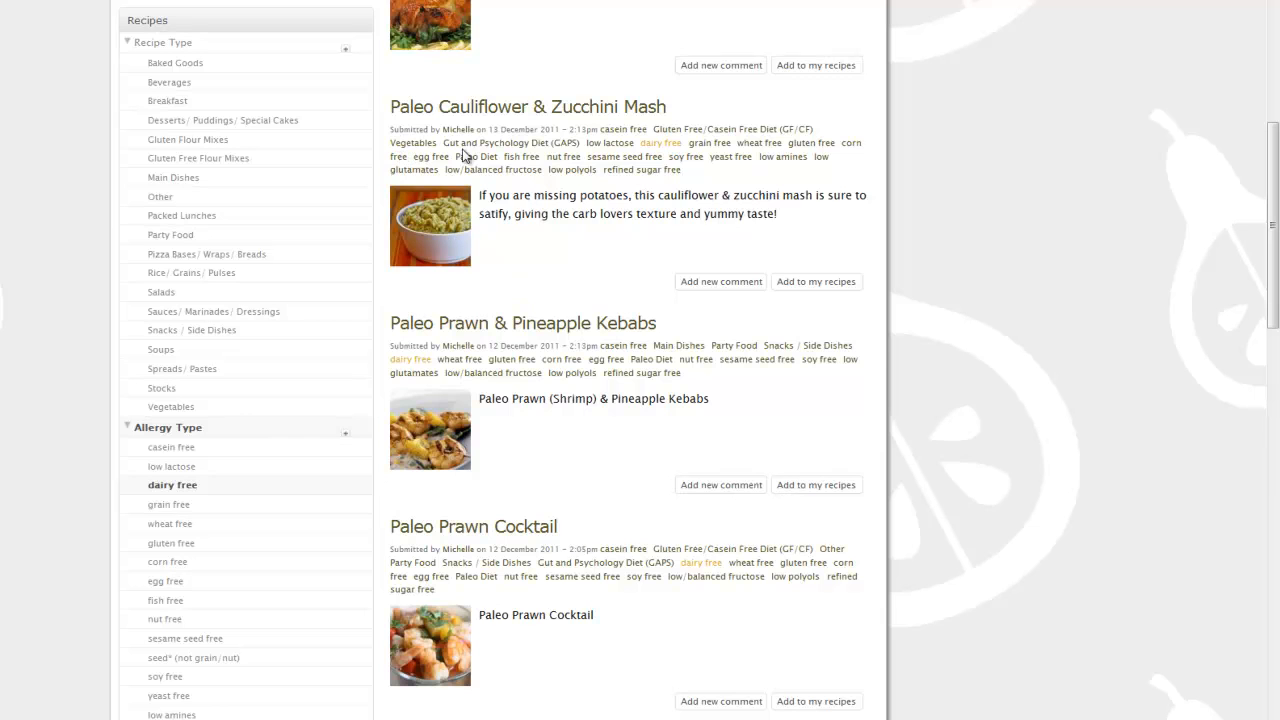
mouse_move(535, 142)
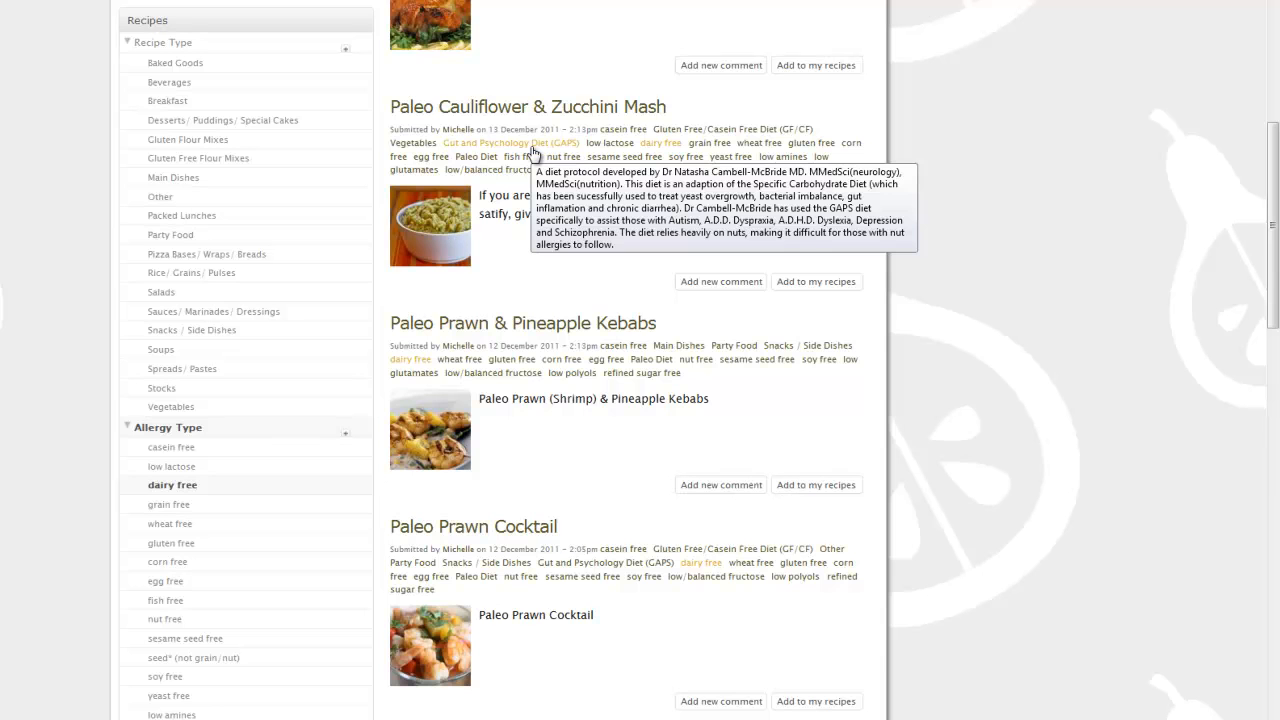
mouse_move(630, 160)
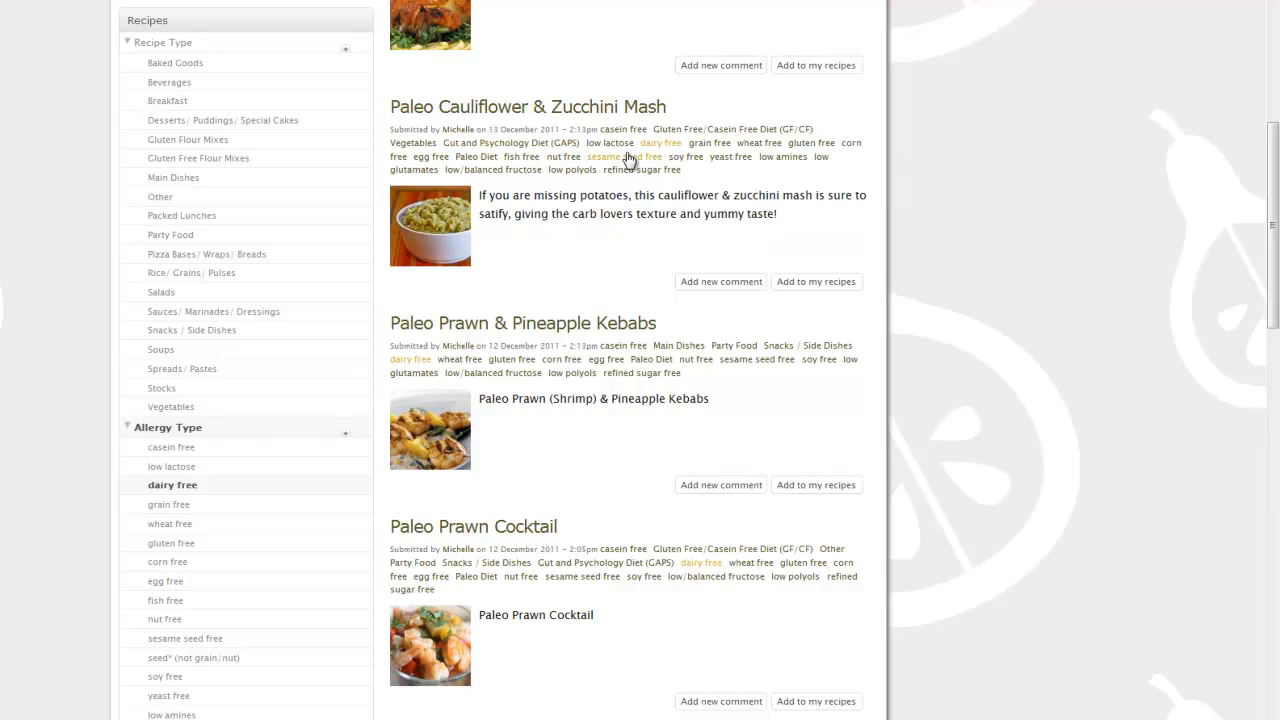
mouse_move(744, 156)
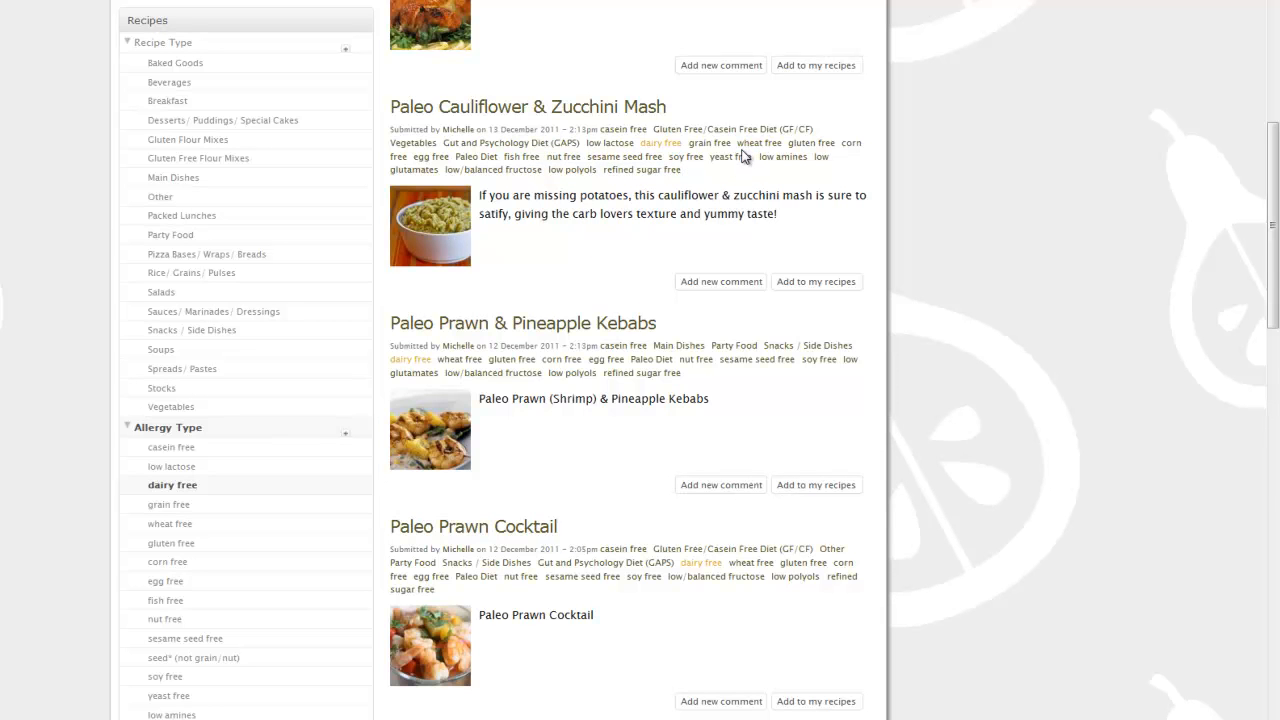
scroll("down", 3)
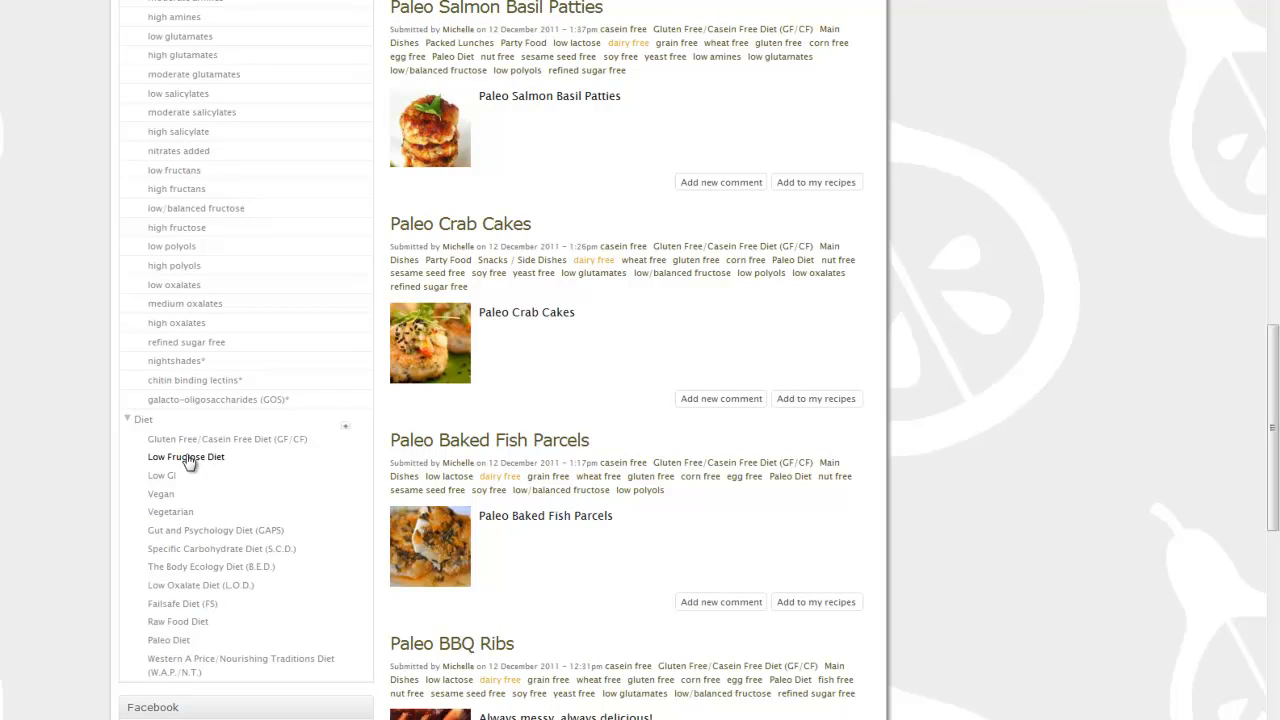
mouse_move(215, 530)
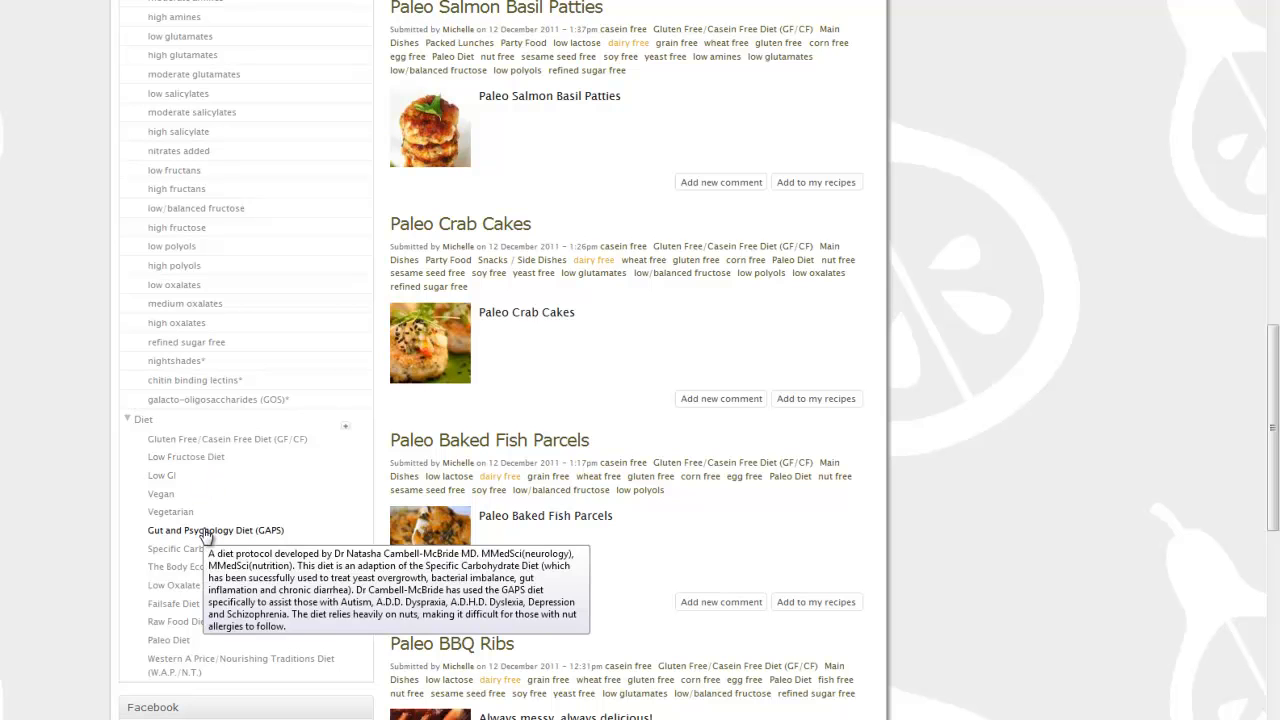
mouse_move(205, 530)
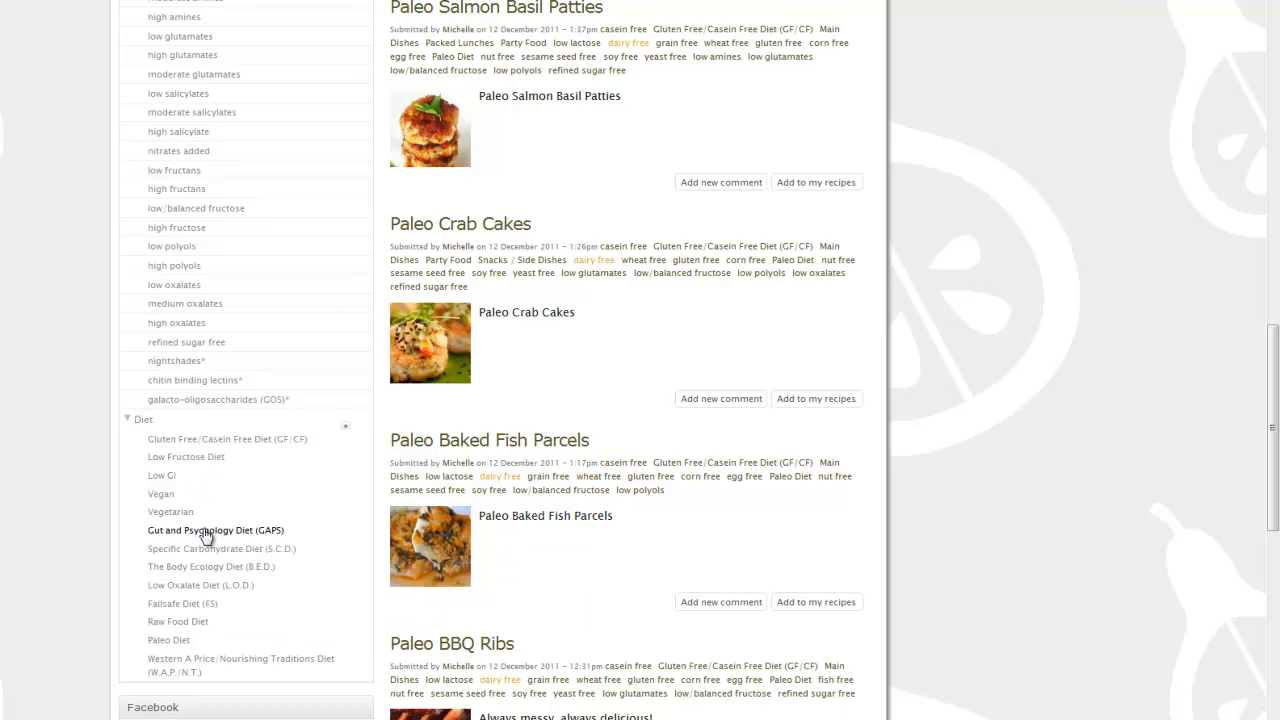
- Open the GAPS diet recipes and scroll through Paleo Stuffing, Mango Chutney and Mayonnaise
left_click(215, 530)
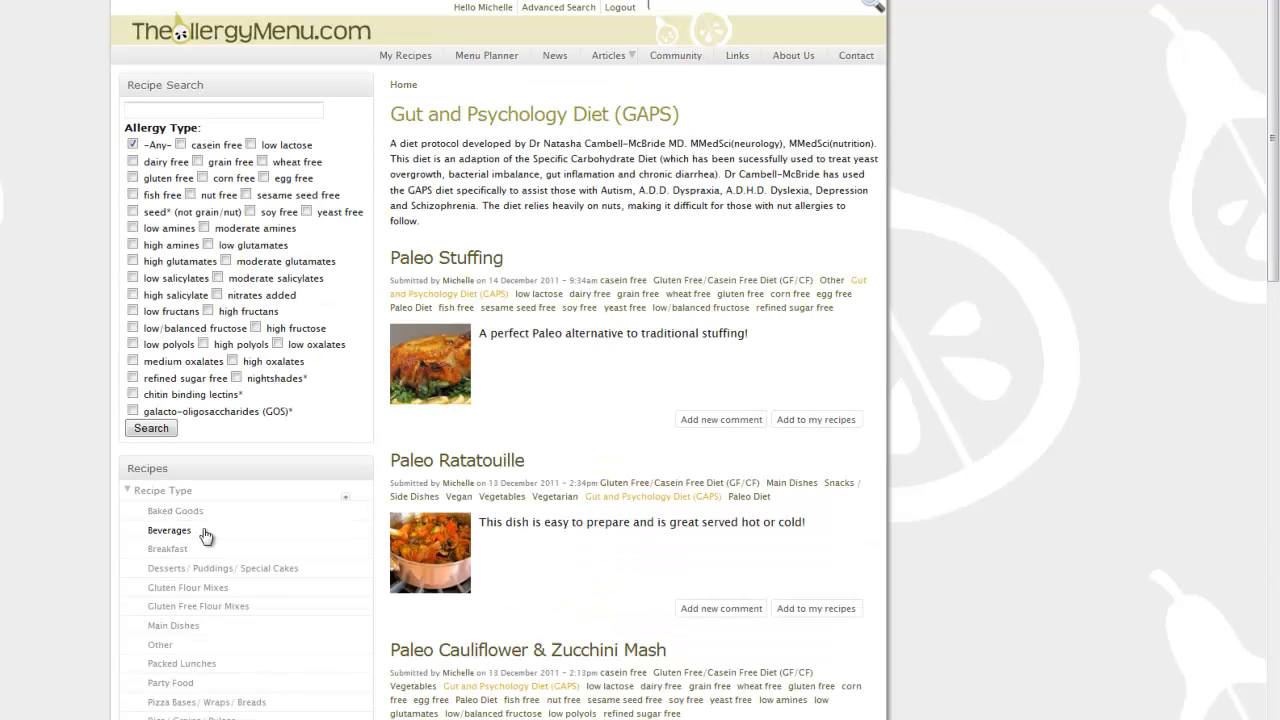
scroll("down", 3)
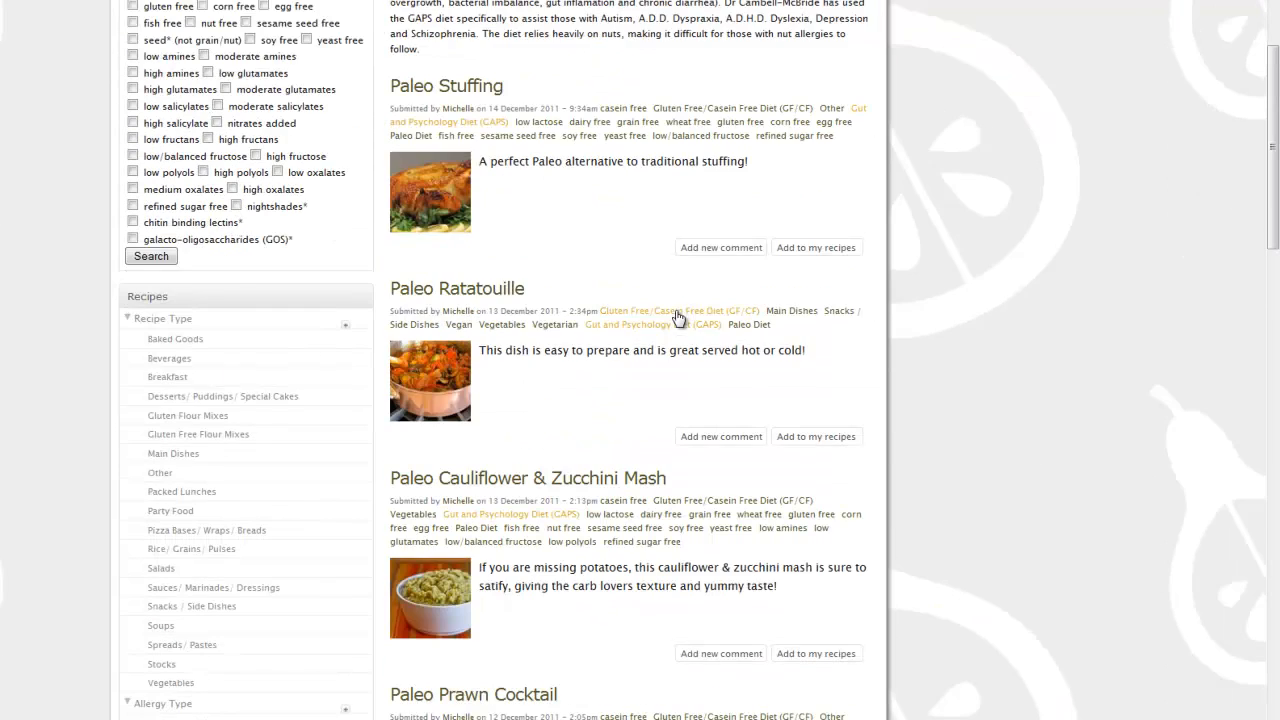
scroll("up", 3)
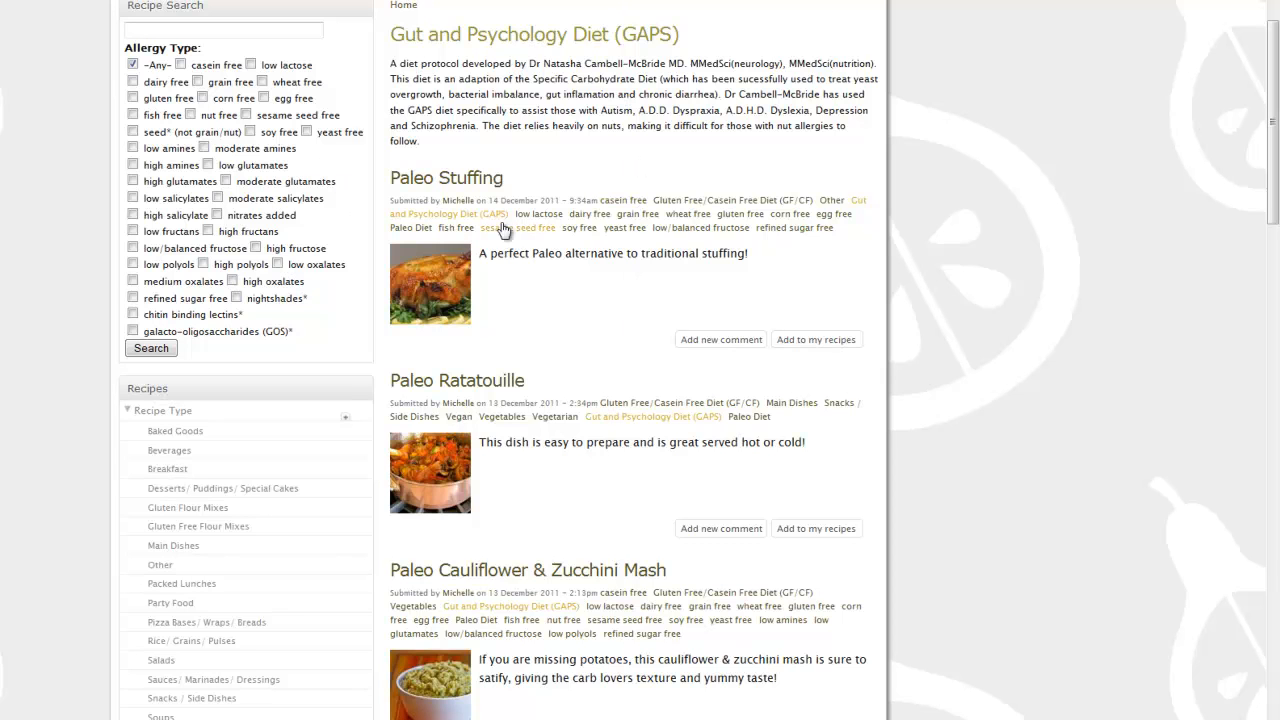
mouse_move(623, 229)
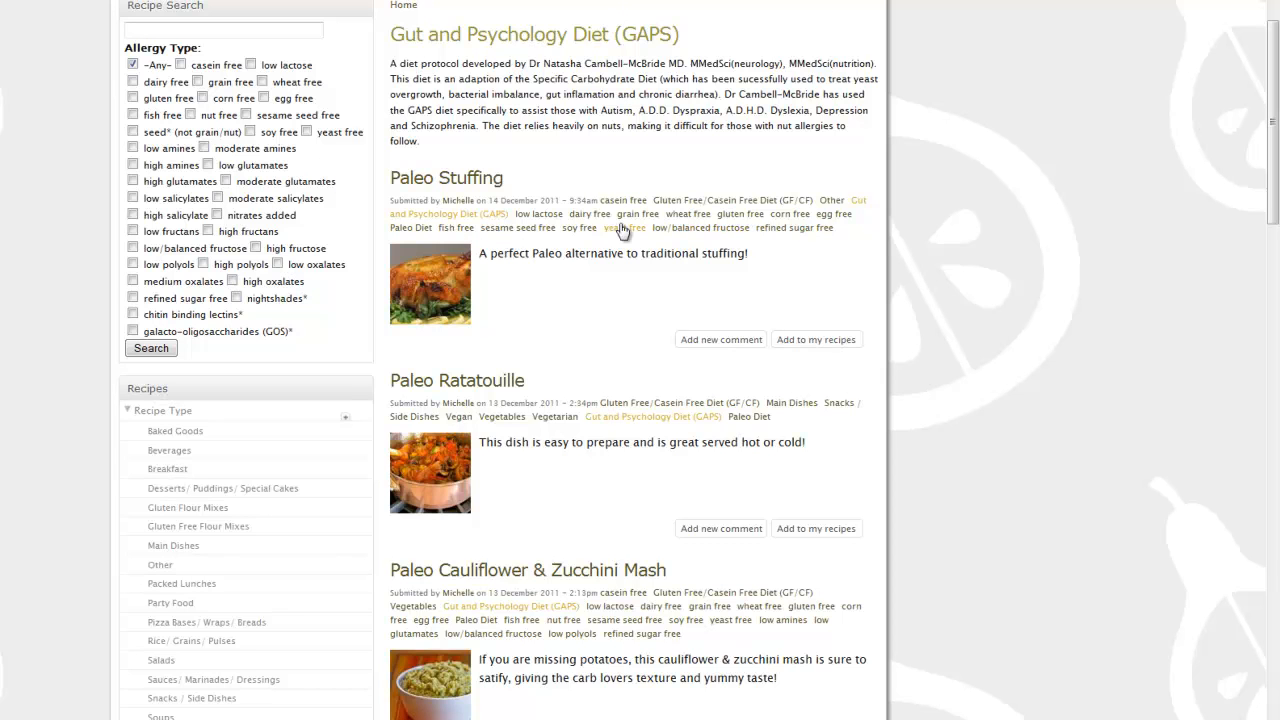
mouse_move(797, 227)
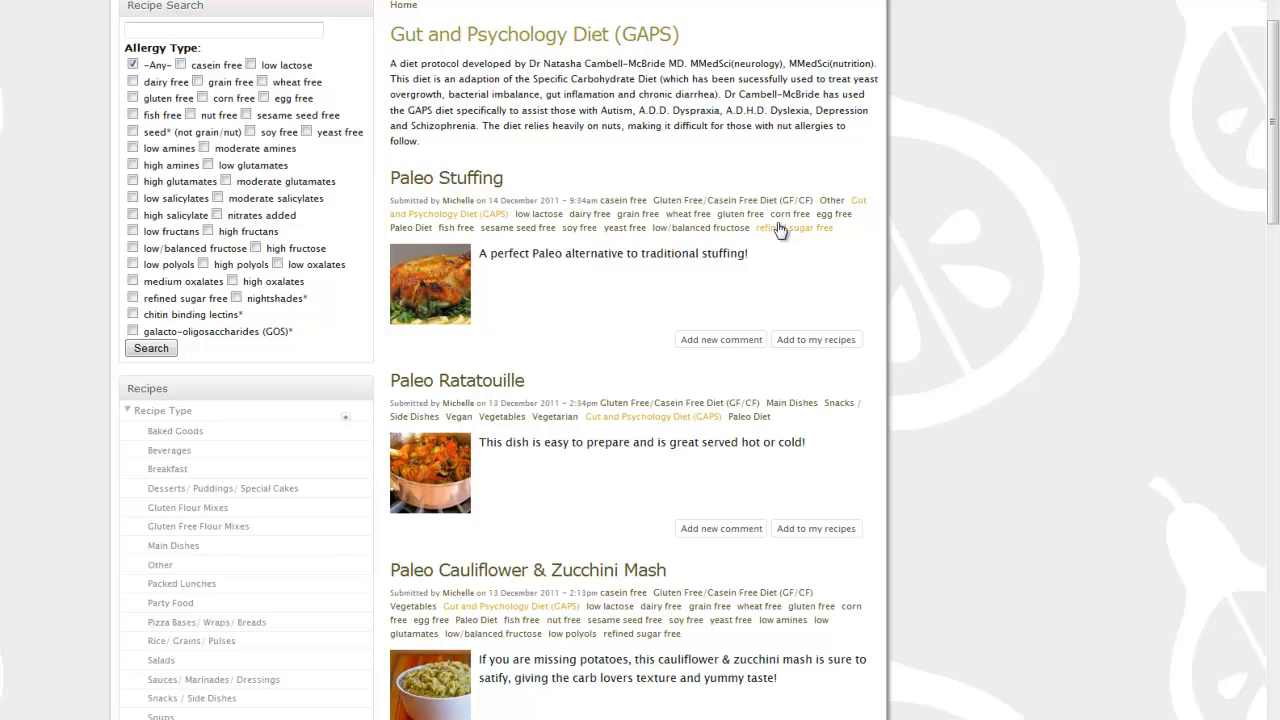
scroll("down", 3)
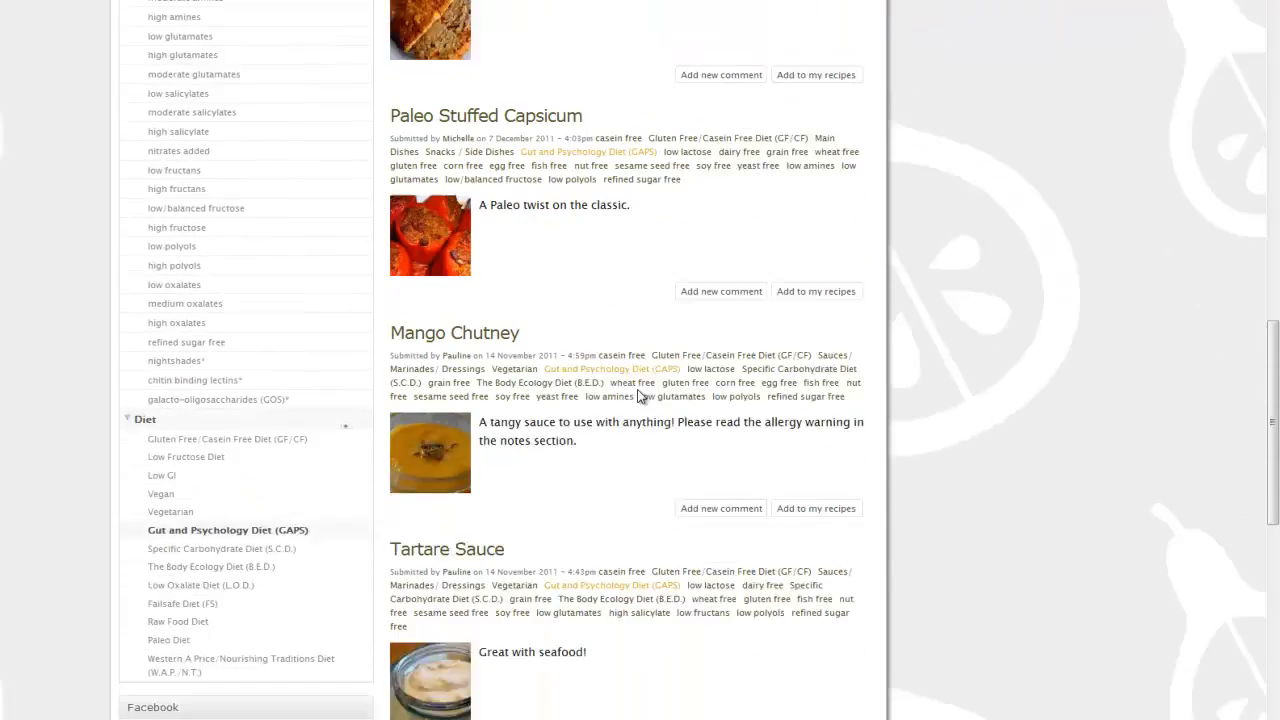
scroll("down", 3)
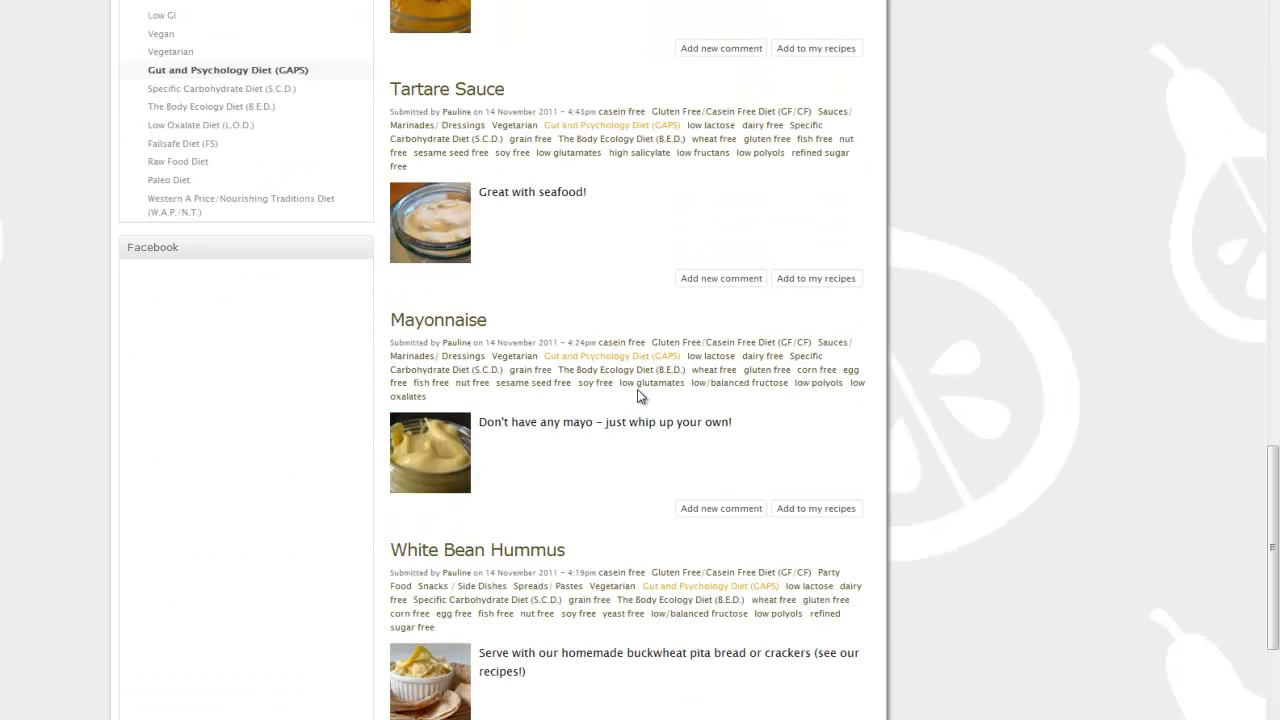
scroll("down", 3)
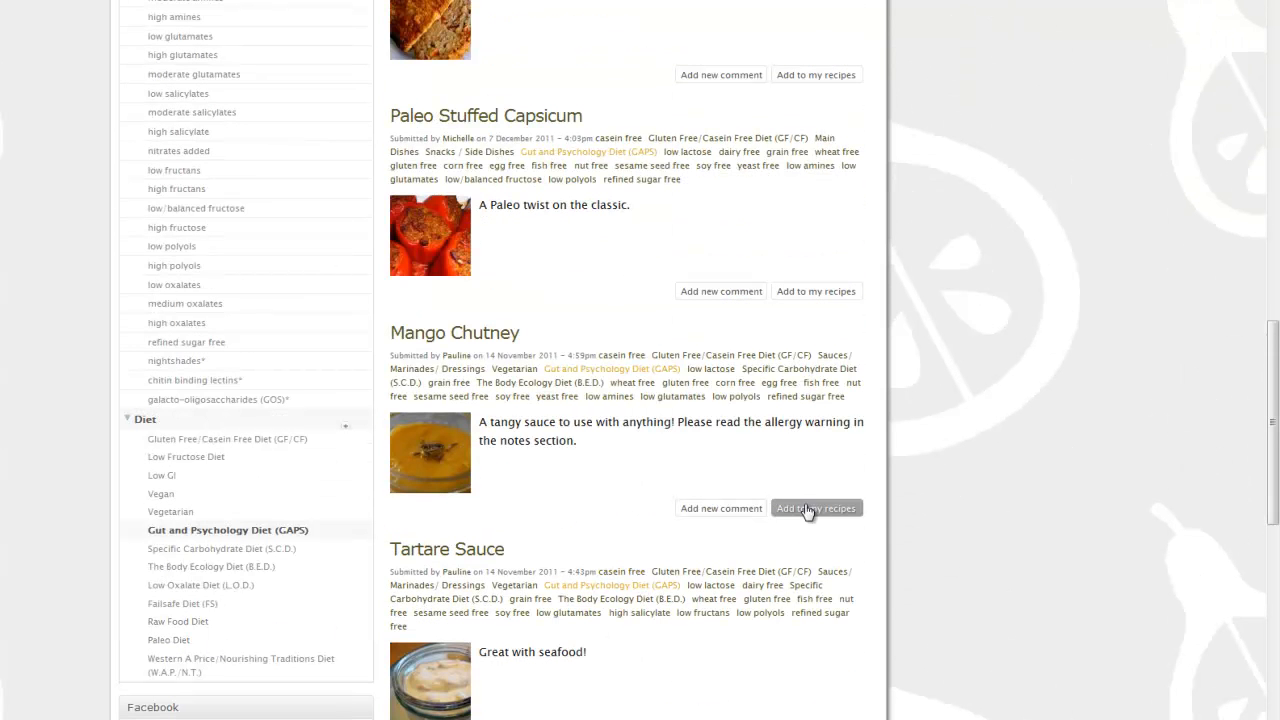
mouse_move(720, 508)
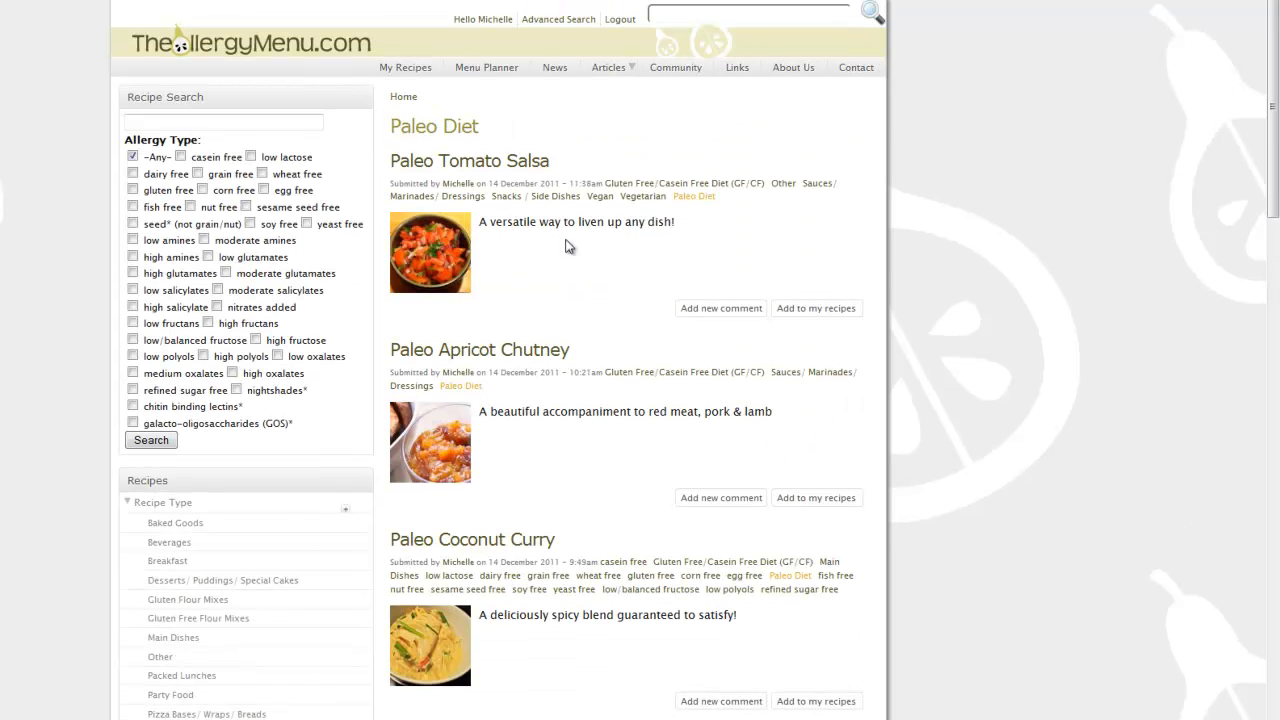
- Scroll the recipe list and open the Paleo Ratatouille recipe
scroll("down", 3)
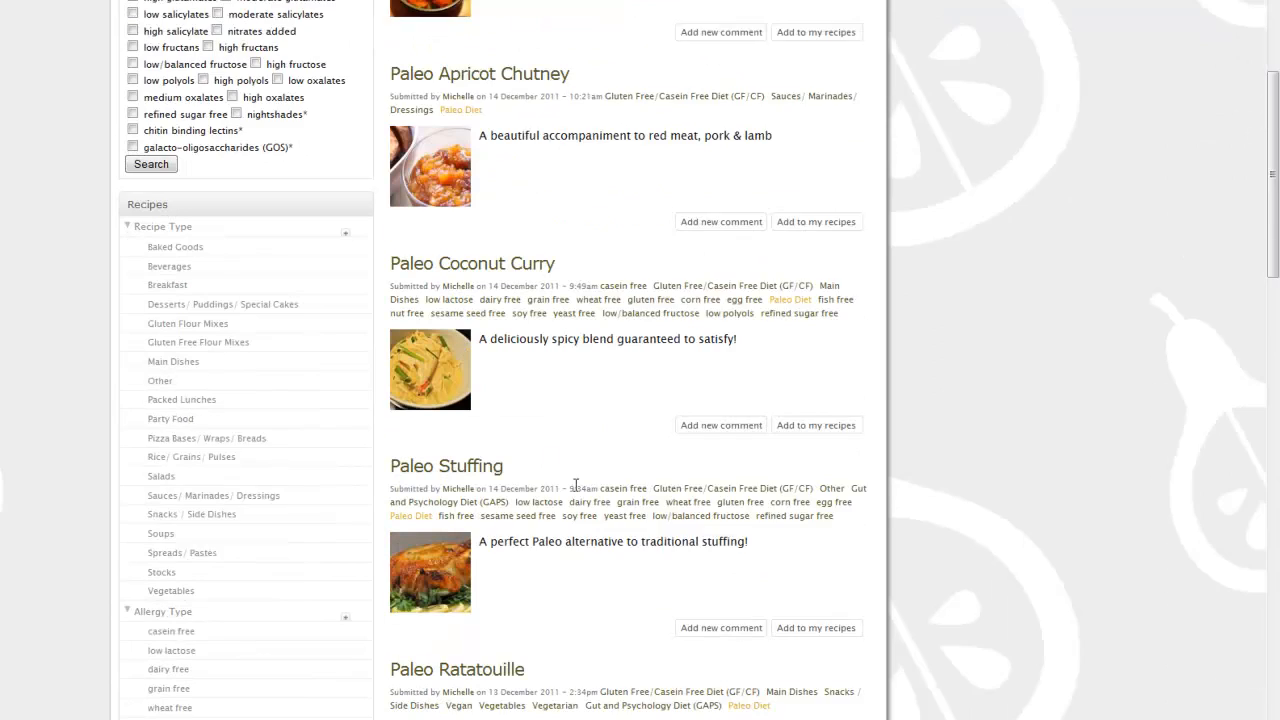
scroll("down", 3)
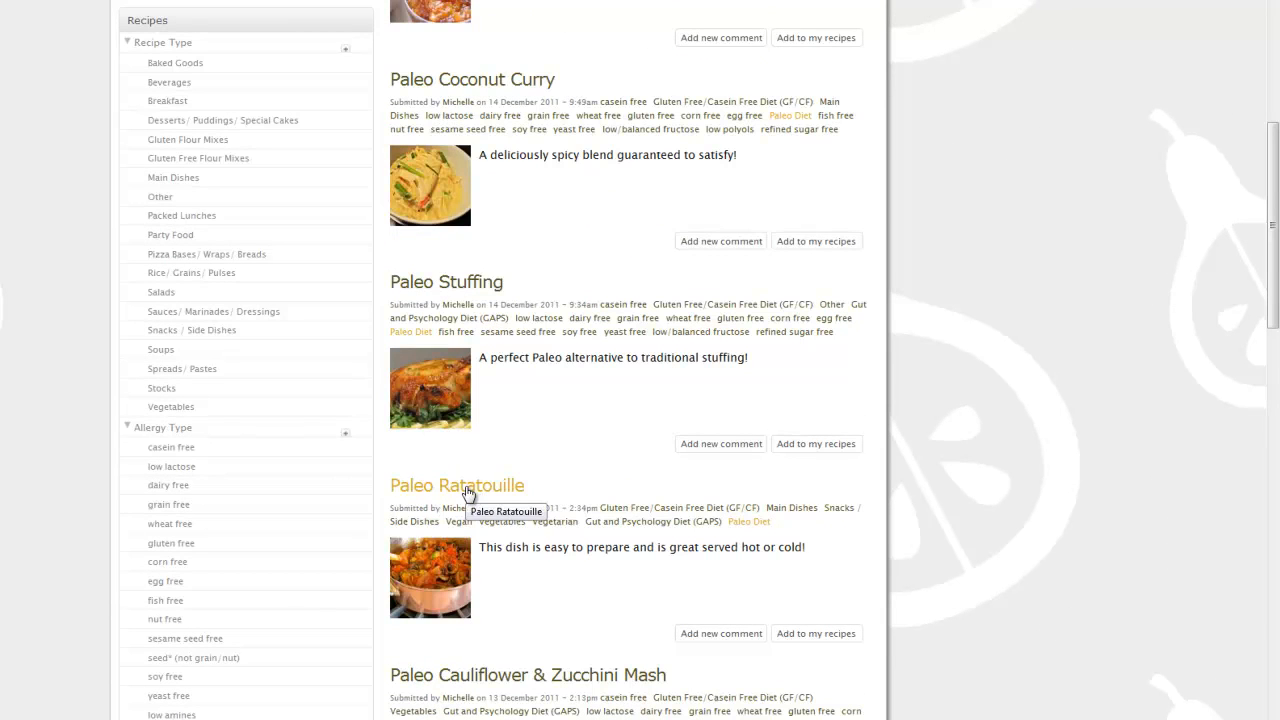
left_click(457, 485)
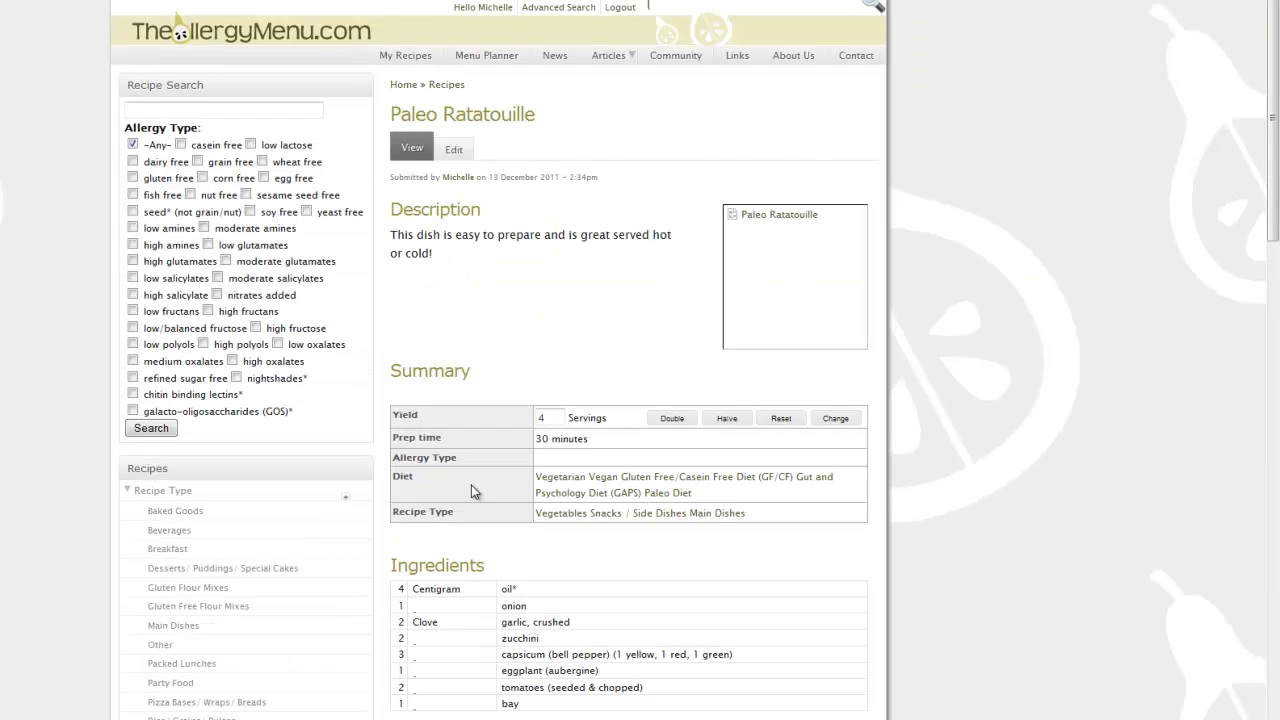
- Add Paleo Ratatouille to my recipes and view it under My Recipes
scroll("down", 3)
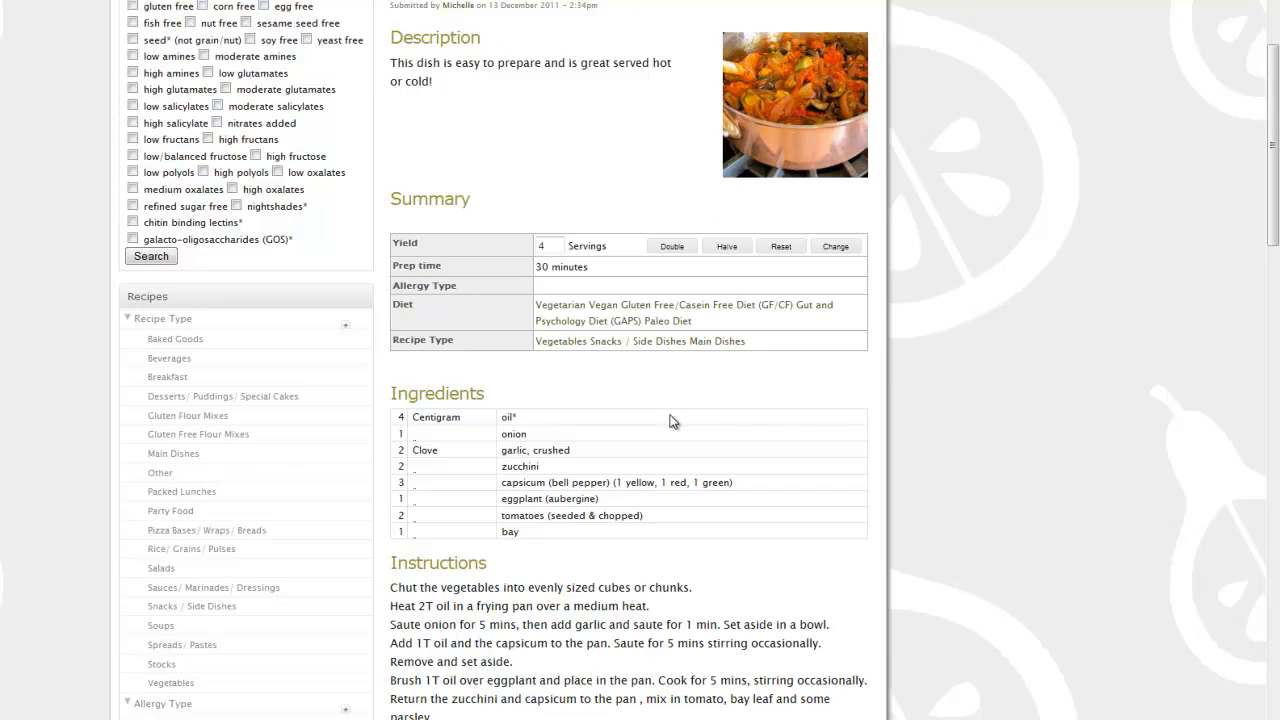
scroll("down", 3)
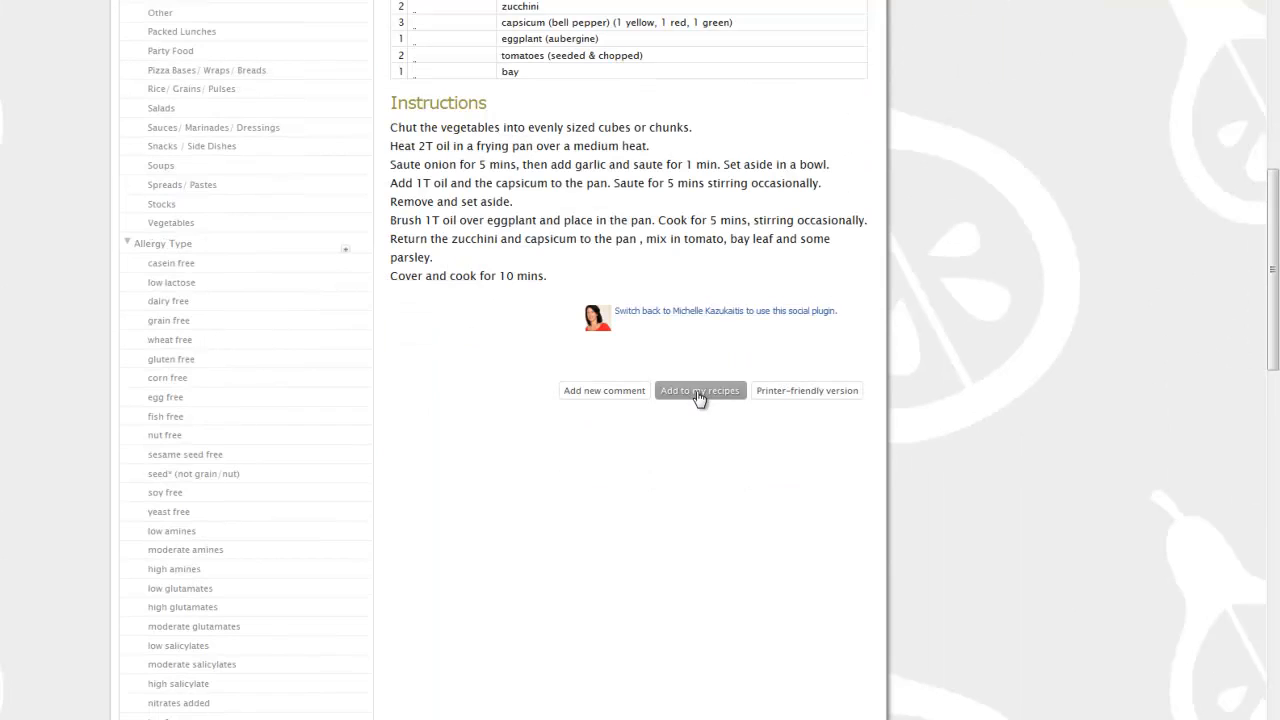
left_click(700, 390)
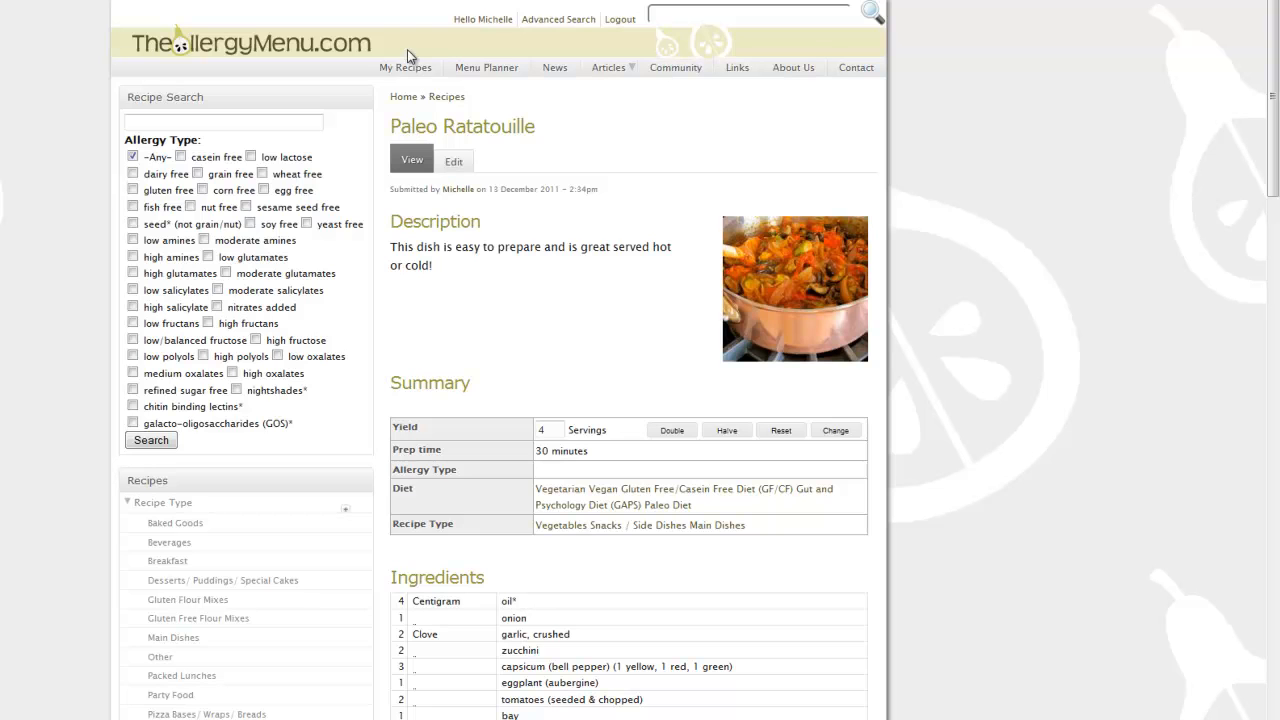
mouse_move(406, 67)
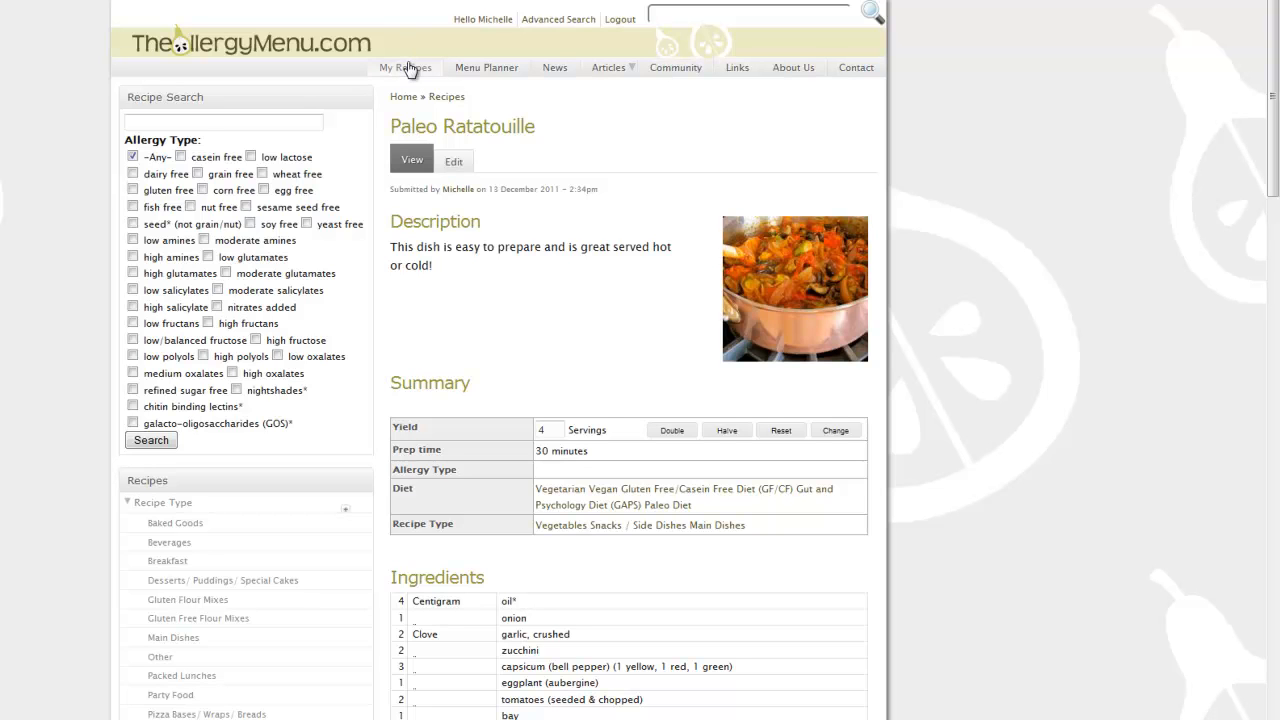
left_click(405, 67)
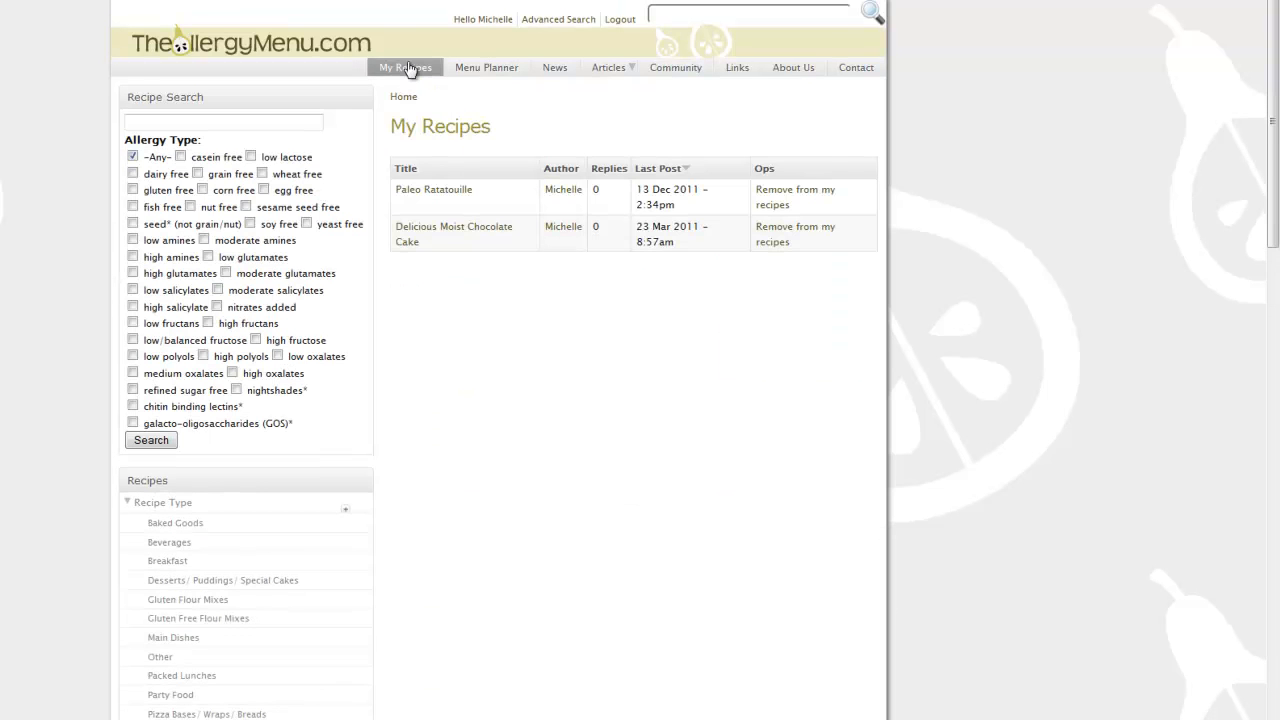
mouse_move(438, 233)
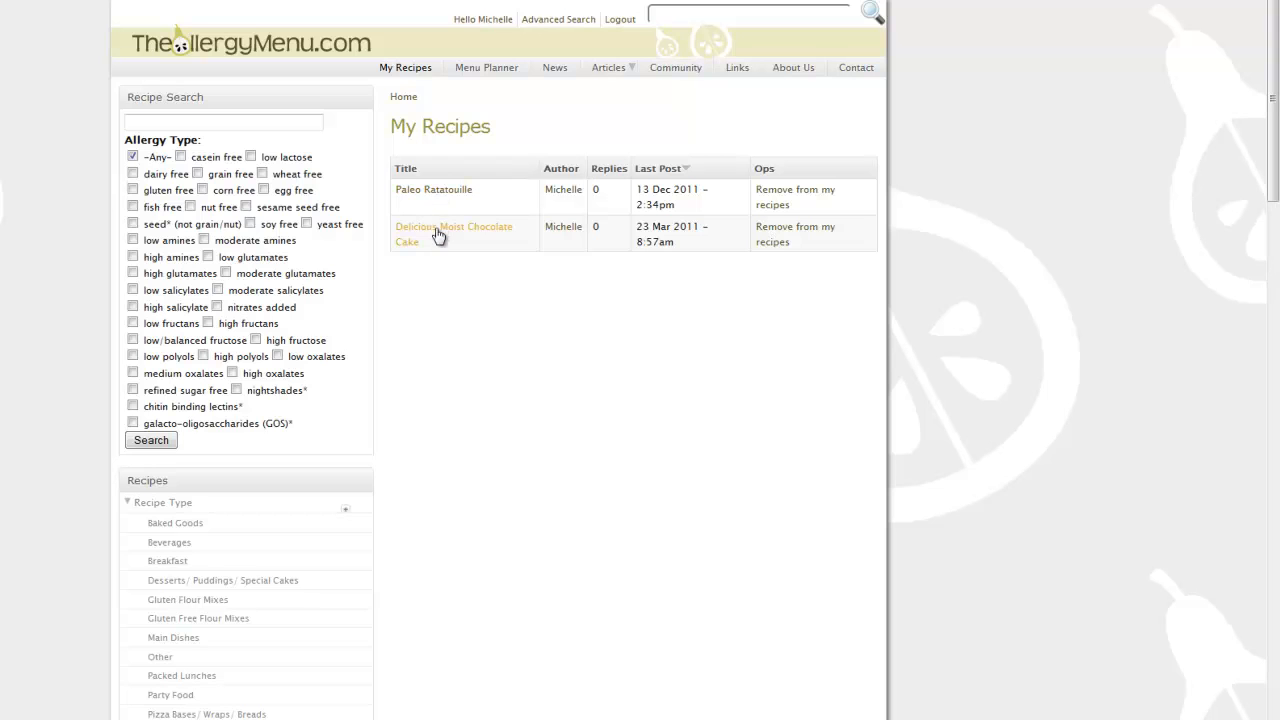
mouse_move(487, 67)
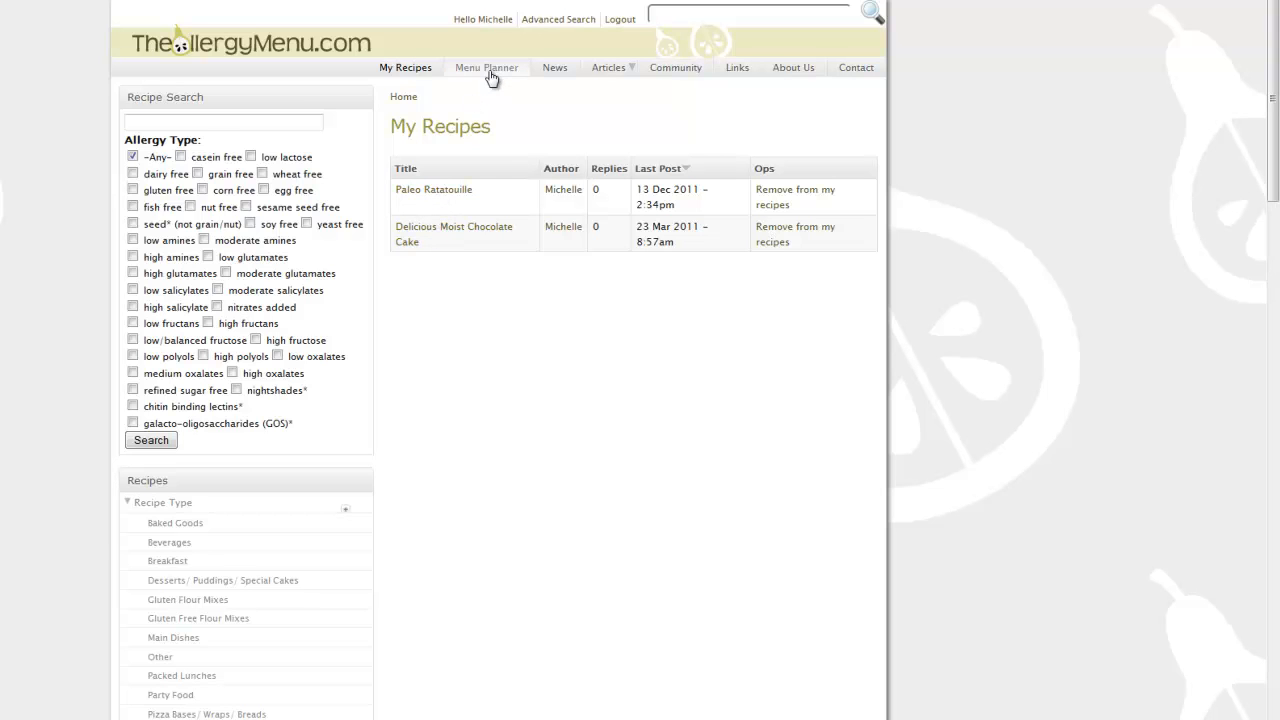
- Open the Menu Planner from the top navigation
left_click(486, 67)
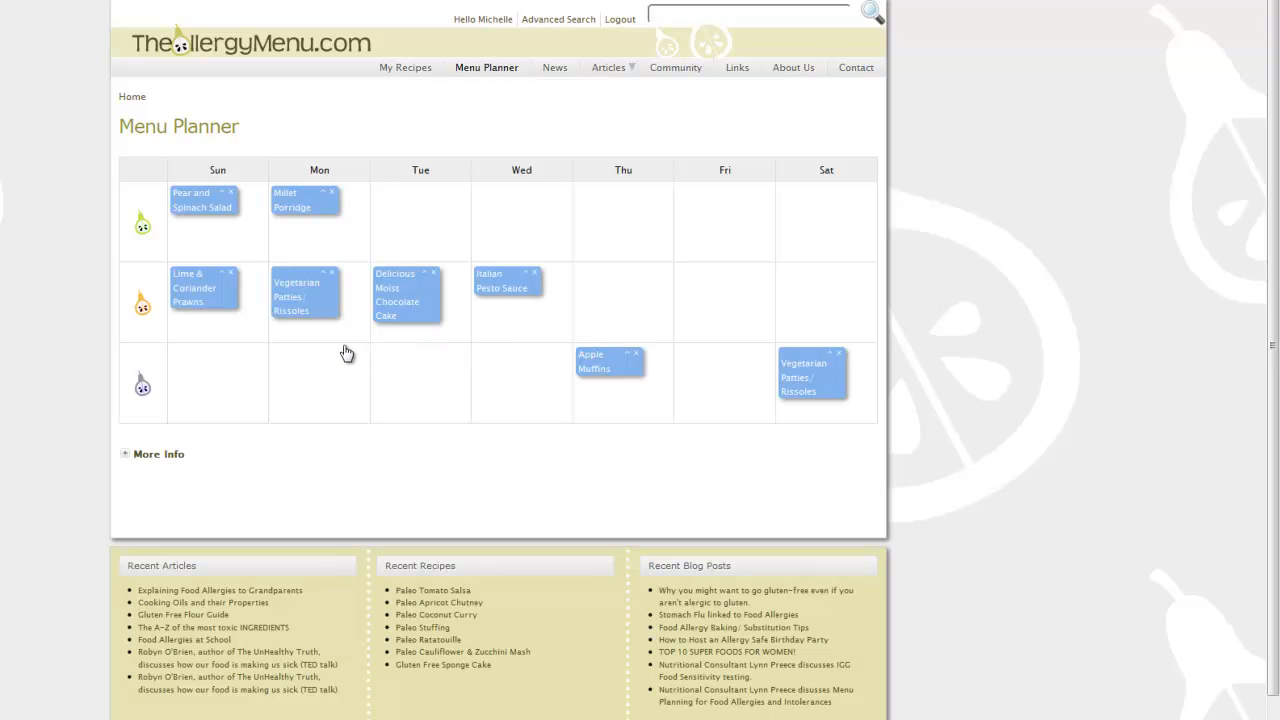
mouse_move(625, 357)
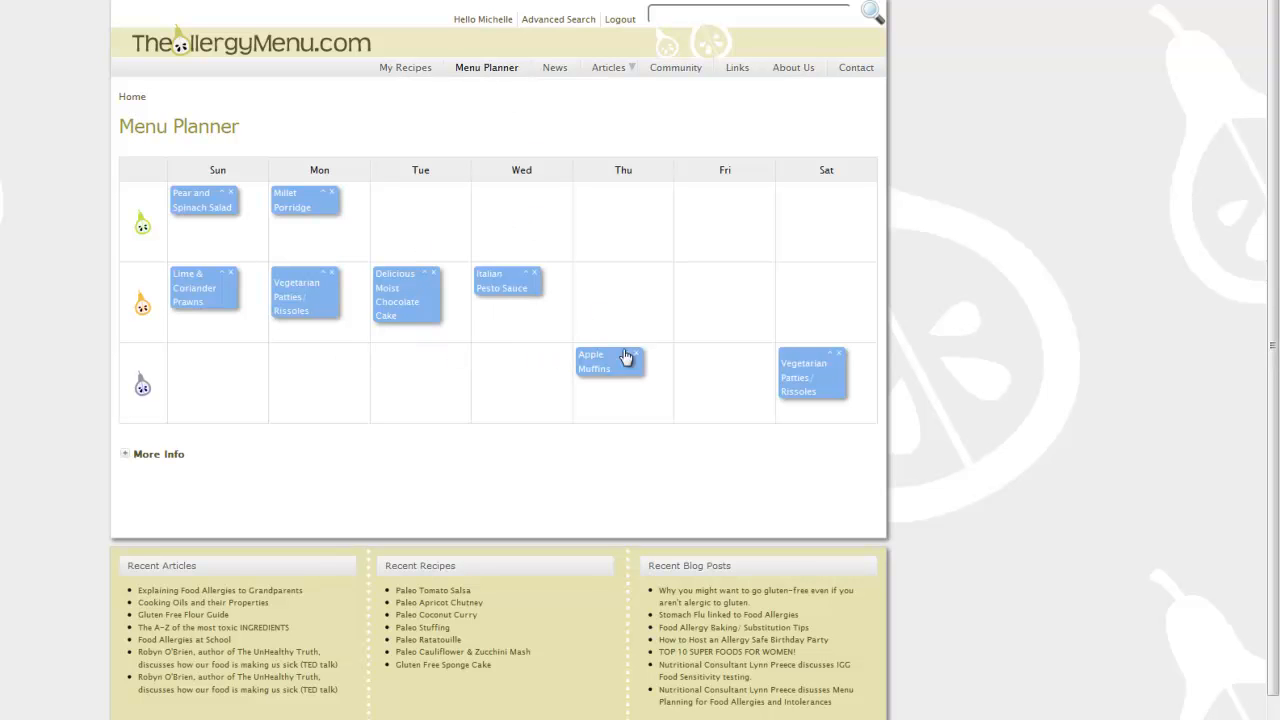
mouse_move(723, 372)
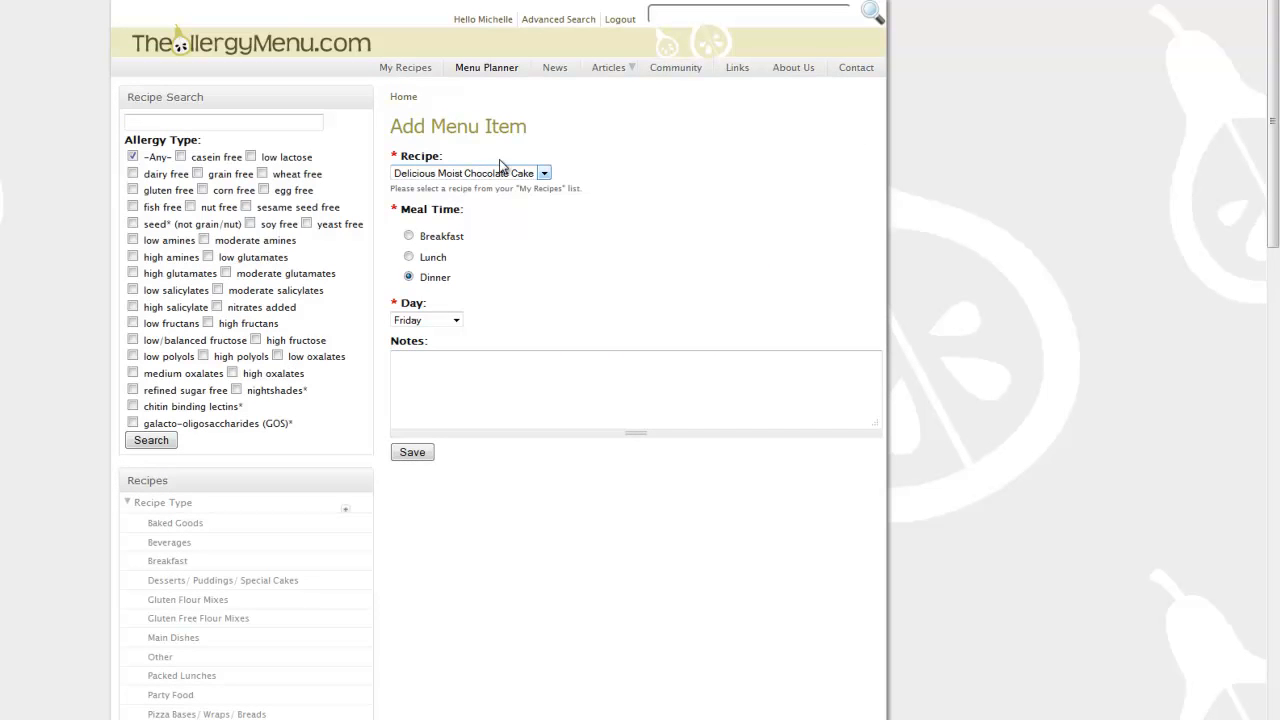
- Save Paleo Ratatouille as Friday dinner with the note 'buy some eggplant'
left_click(470, 172)
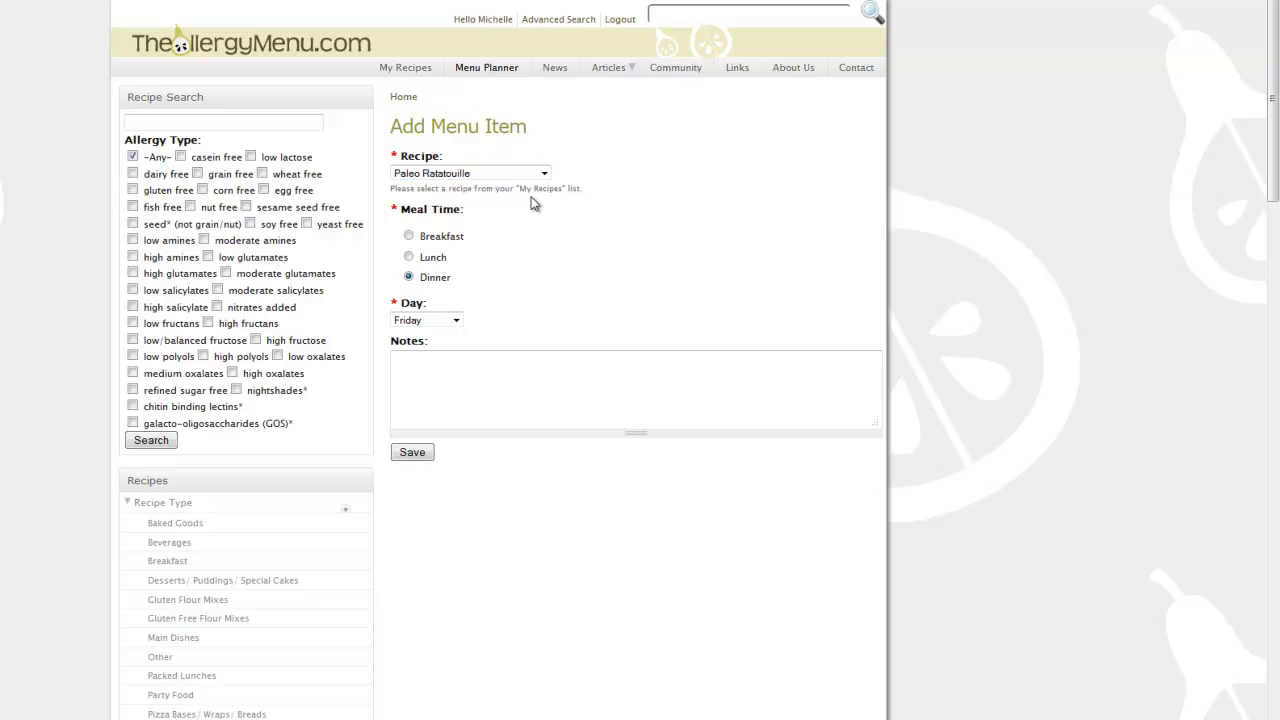
mouse_move(437, 433)
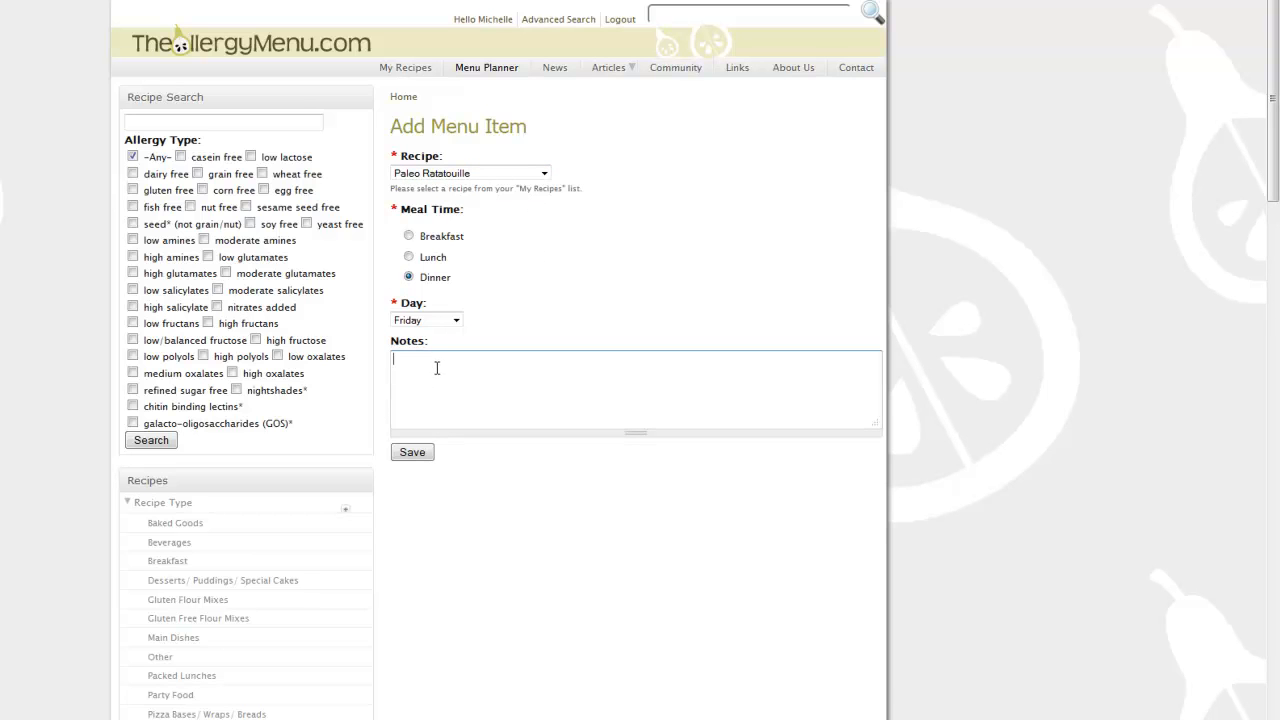
type("buy some eggpant")
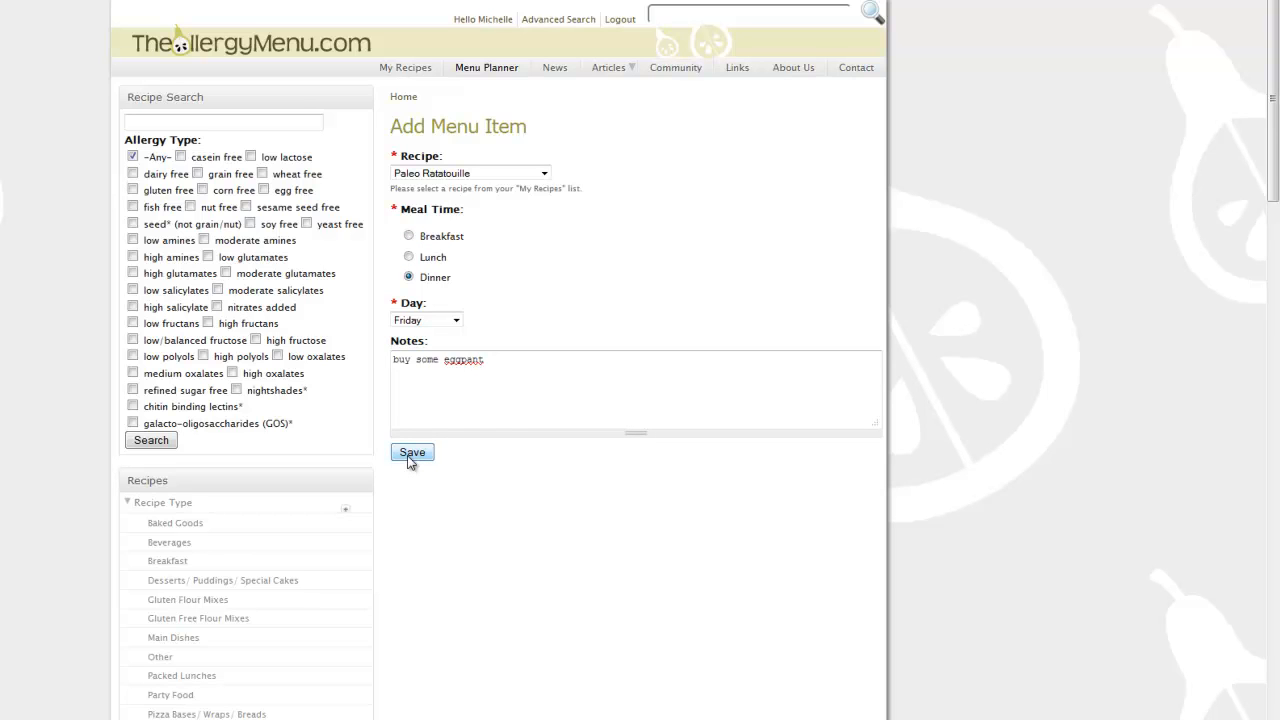
left_click(412, 452)
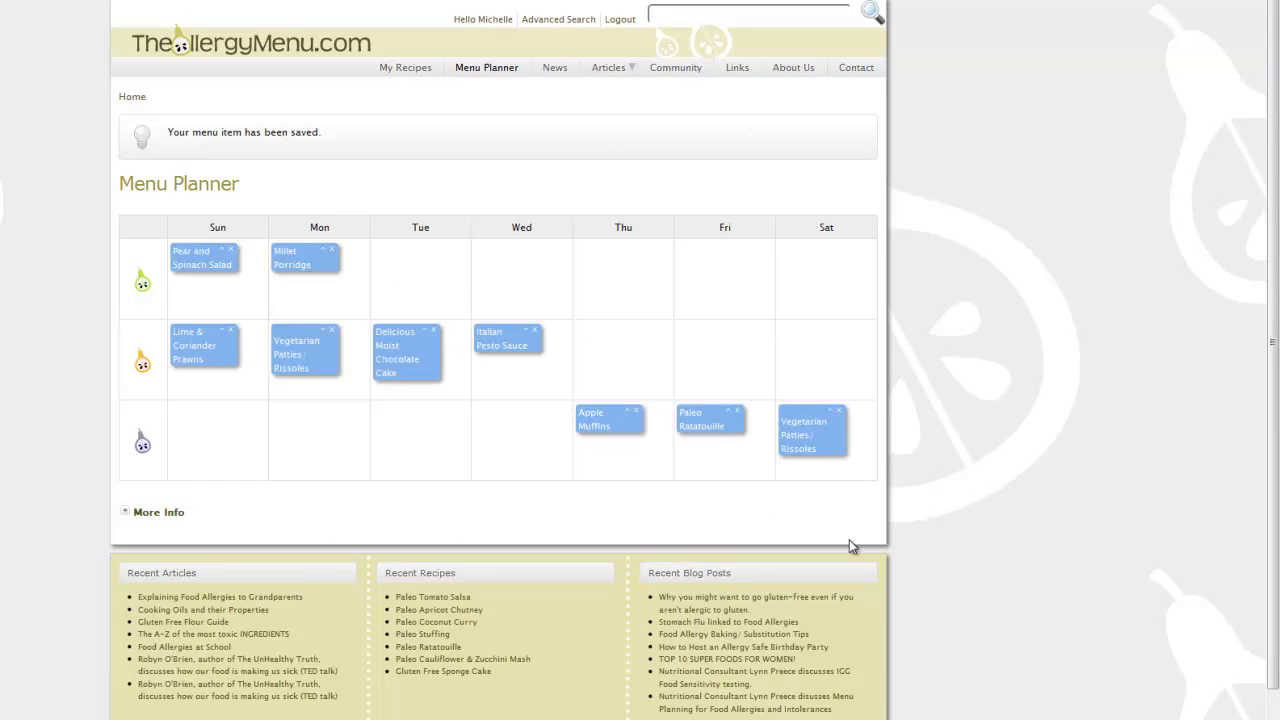
mouse_move(697, 413)
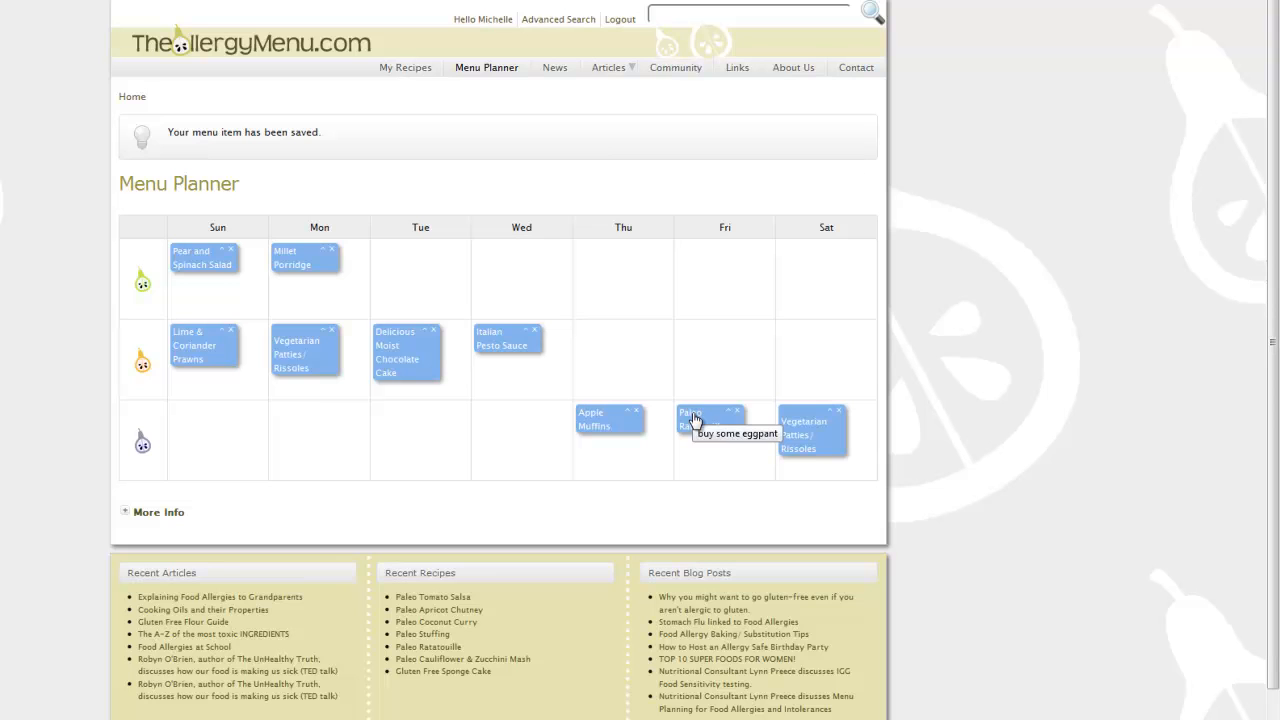
mouse_move(730, 414)
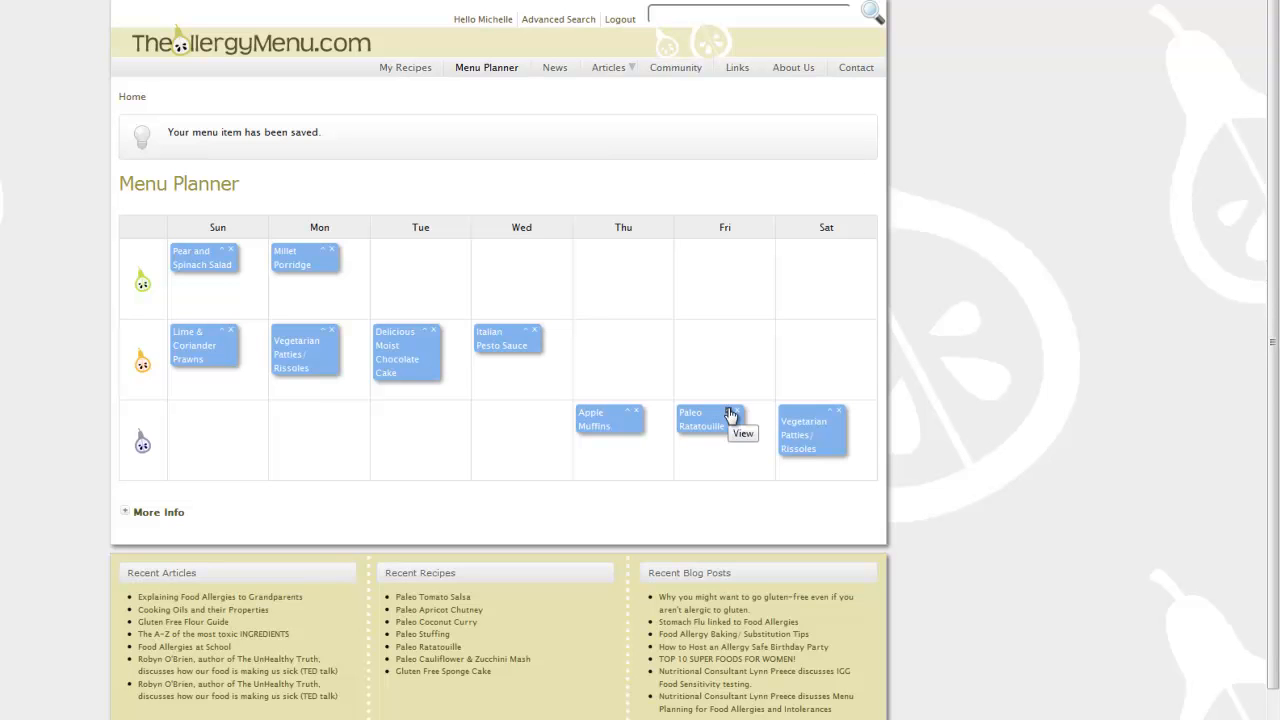
mouse_move(730, 414)
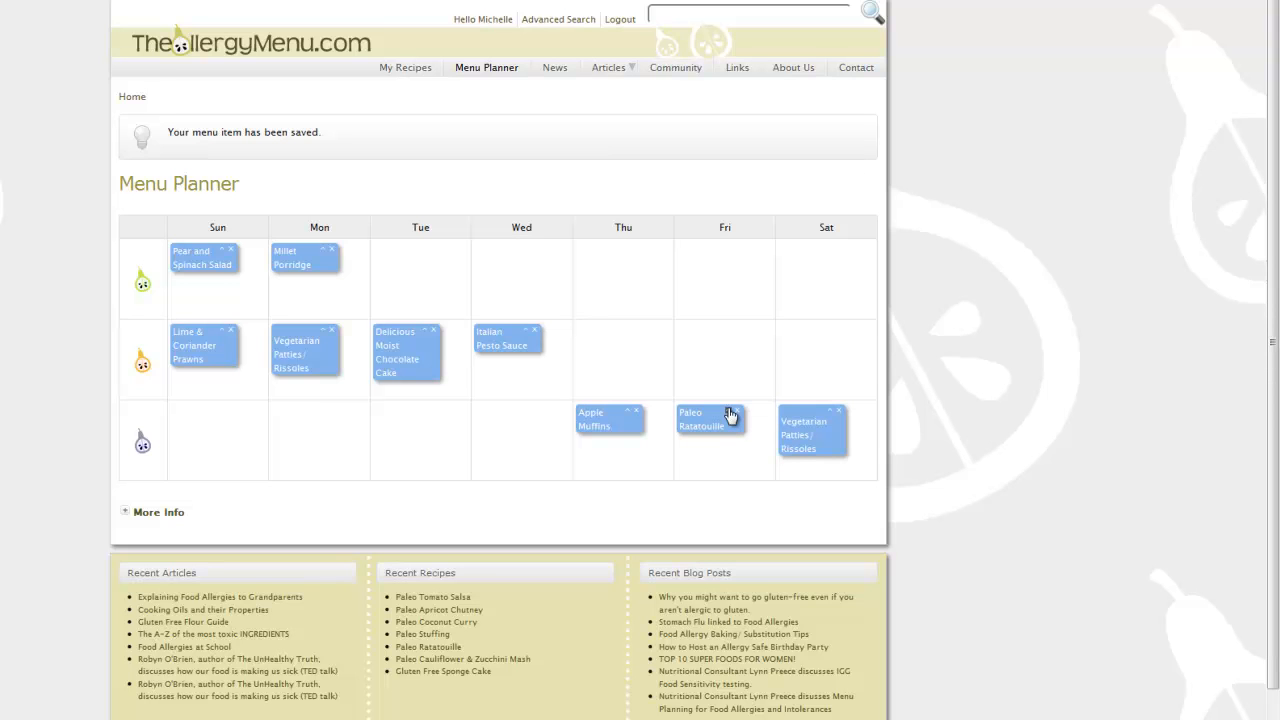
- Open the Paleo Ratatouille recipe from its Friday dinner entry
left_click(701, 420)
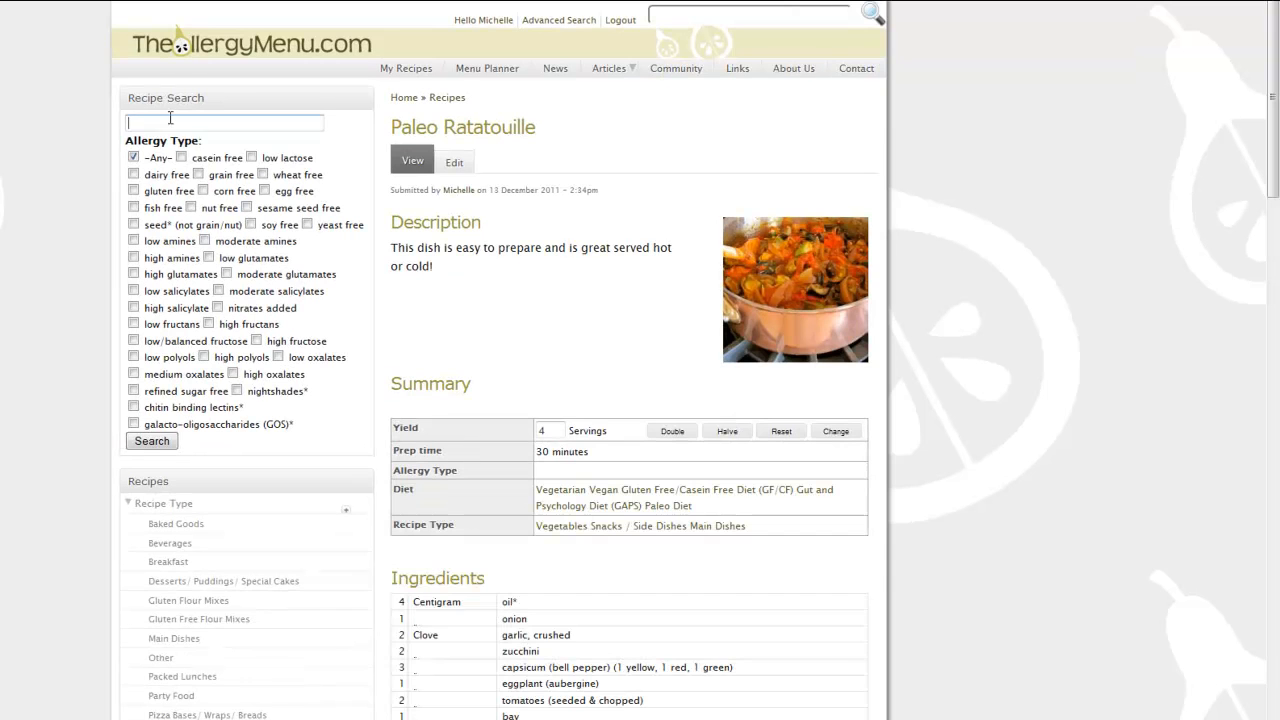
- Search 'cake' filtered to wheat, corn, egg and nut free recipes
type("cake")
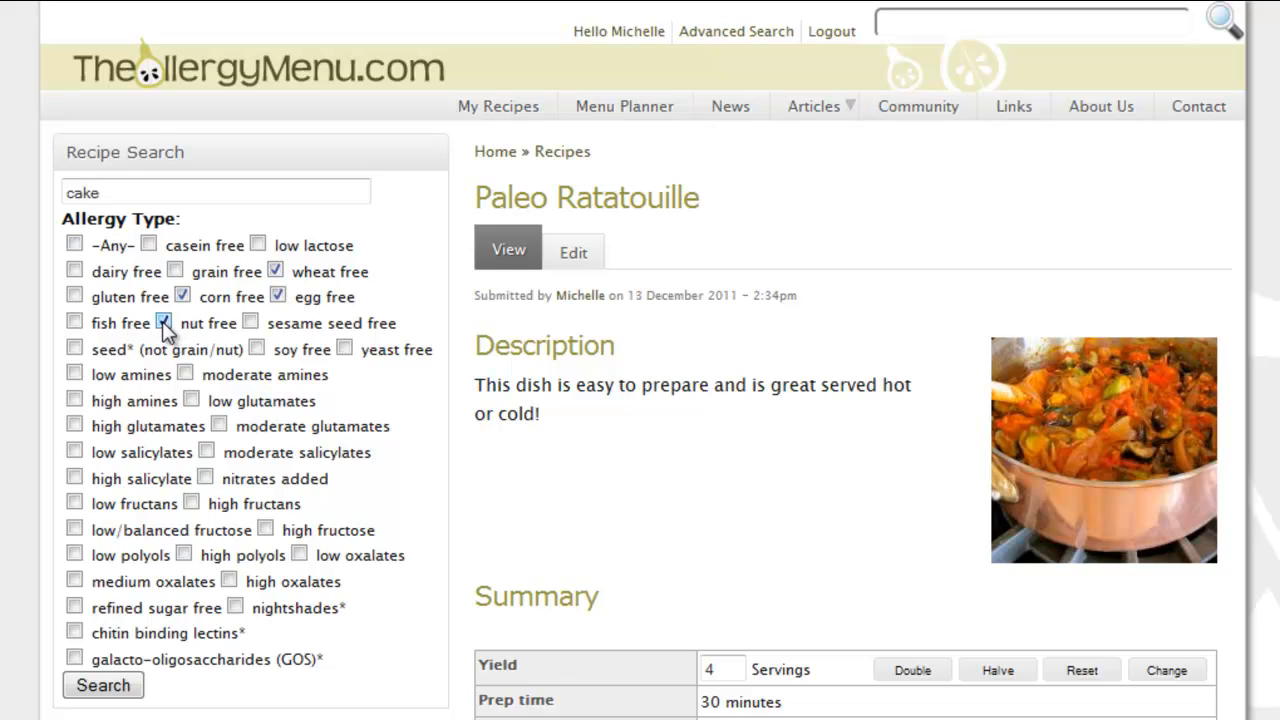
left_click(163, 322)
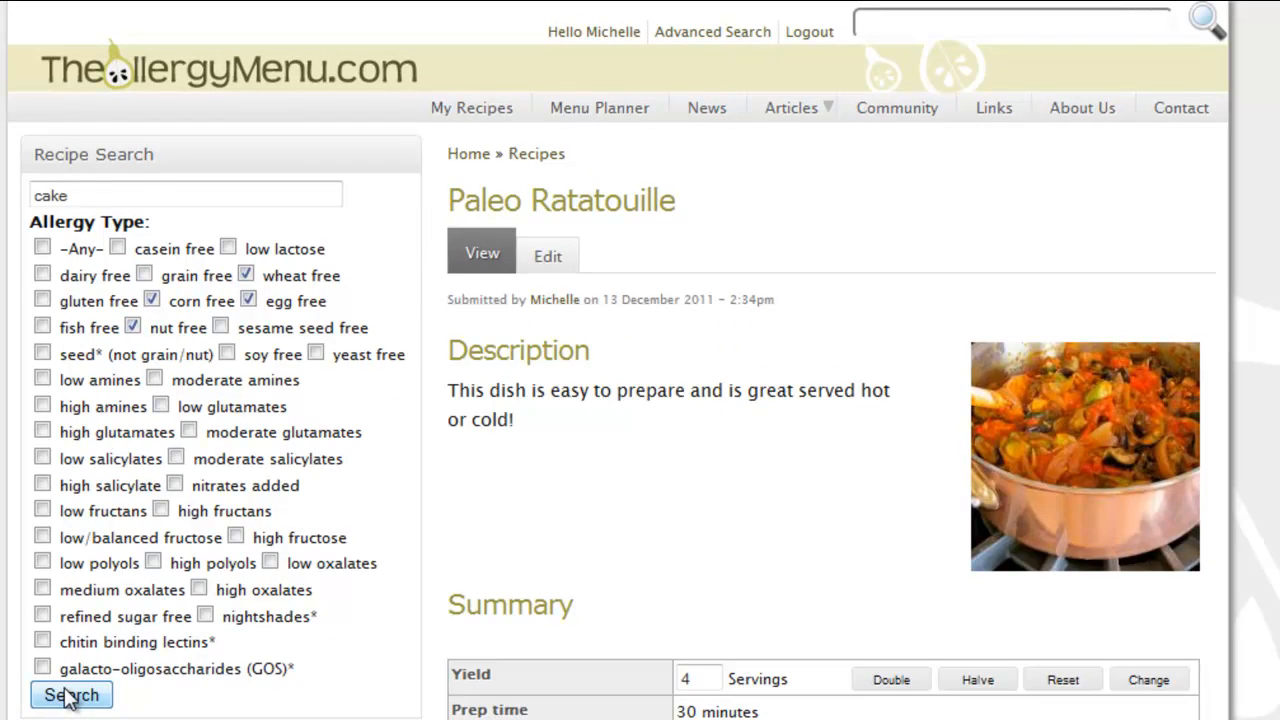
left_click(71, 694)
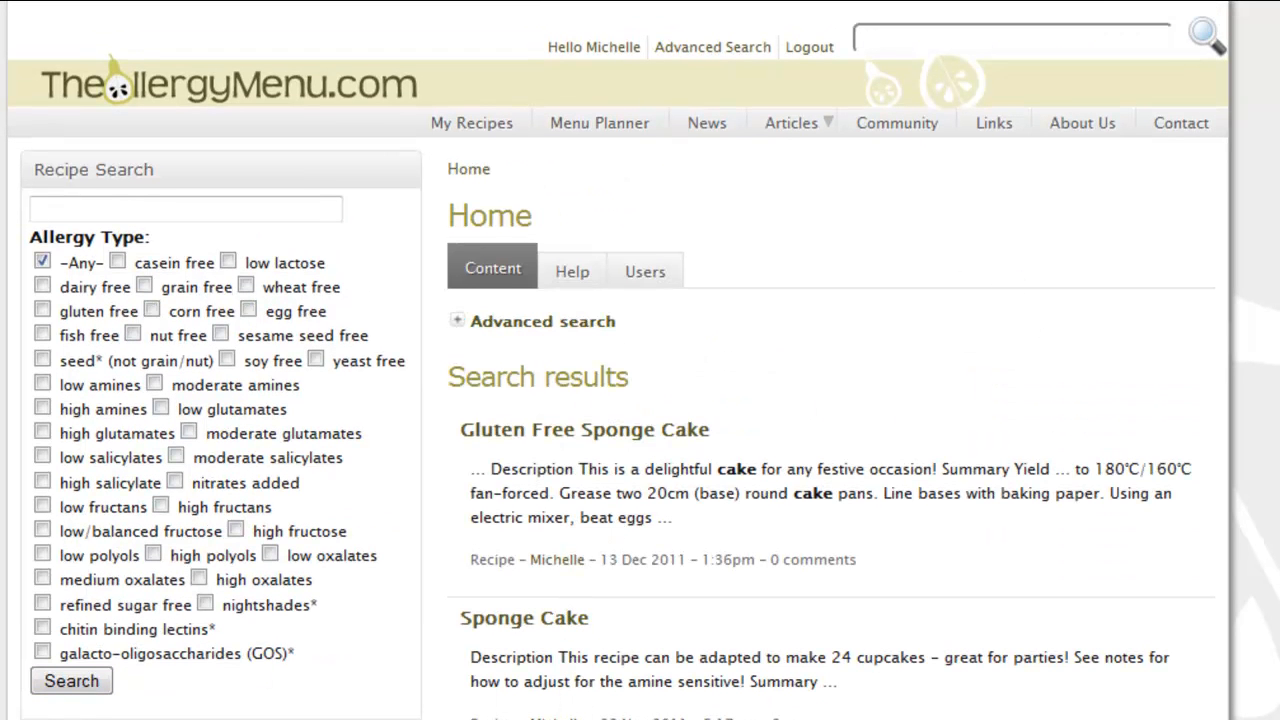
- Scroll through the Apple Cake recipe page
scroll("down", 3)
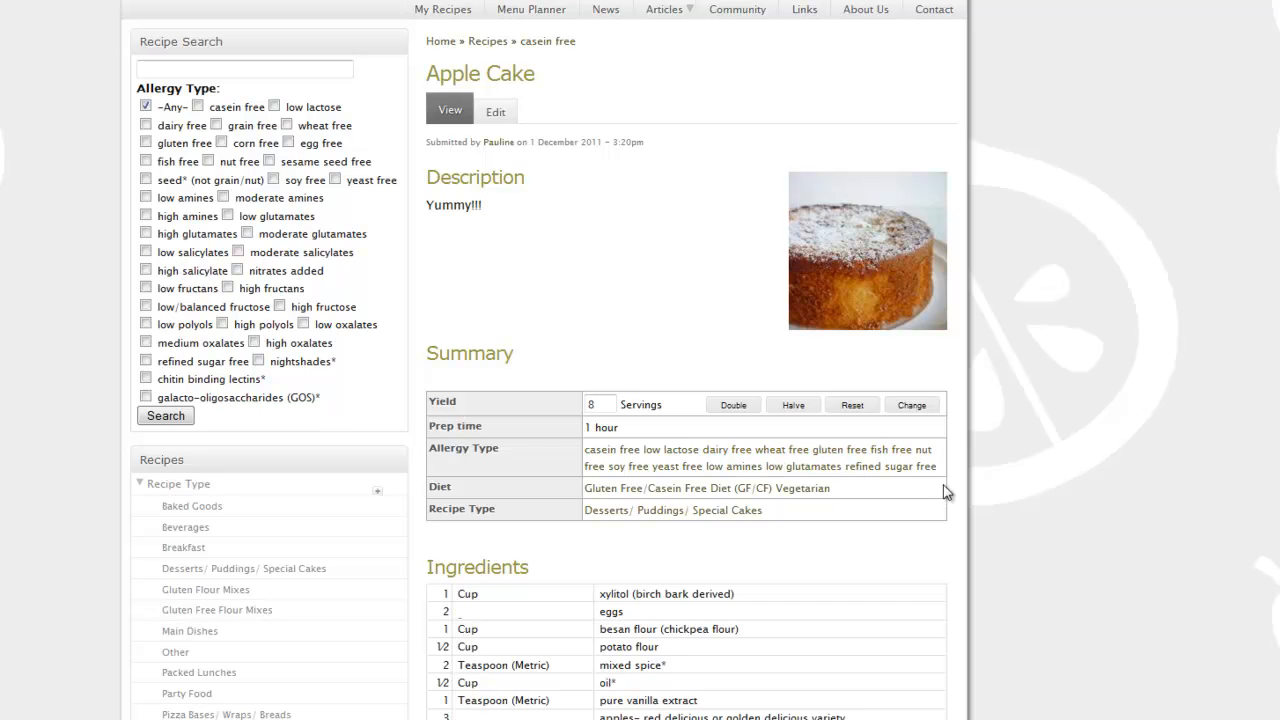
scroll("down", 3)
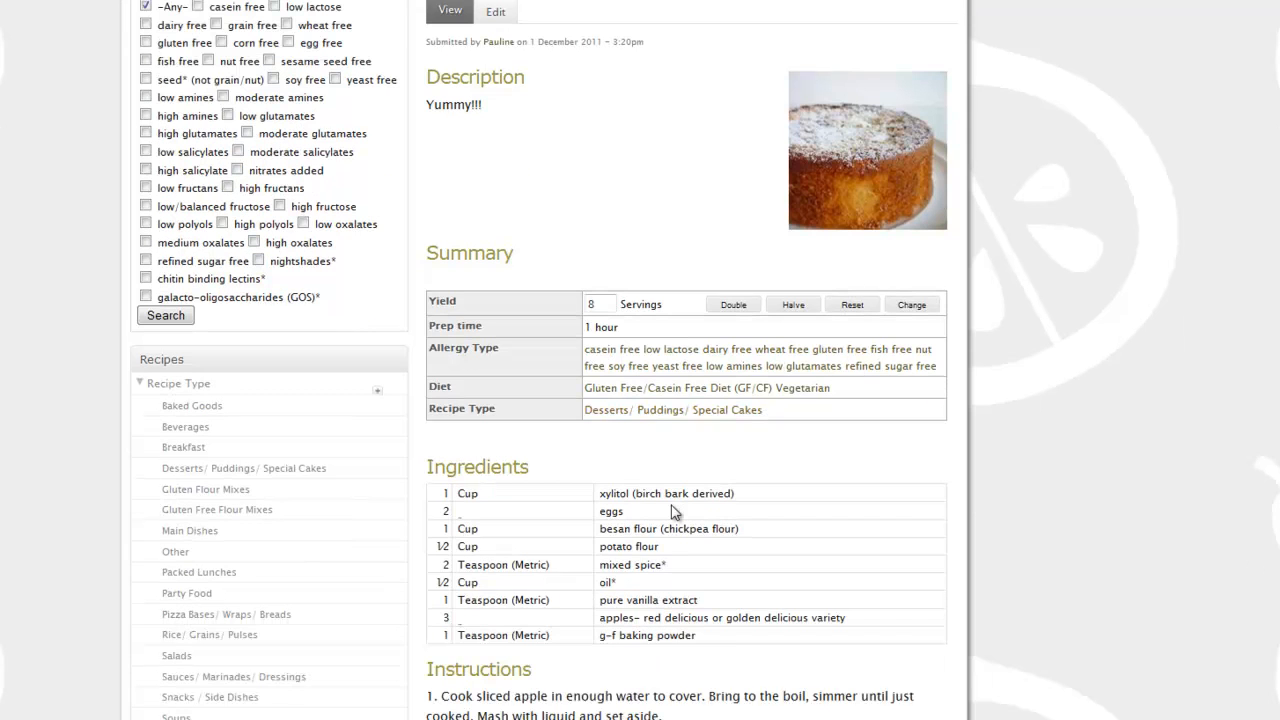
scroll("down", 3)
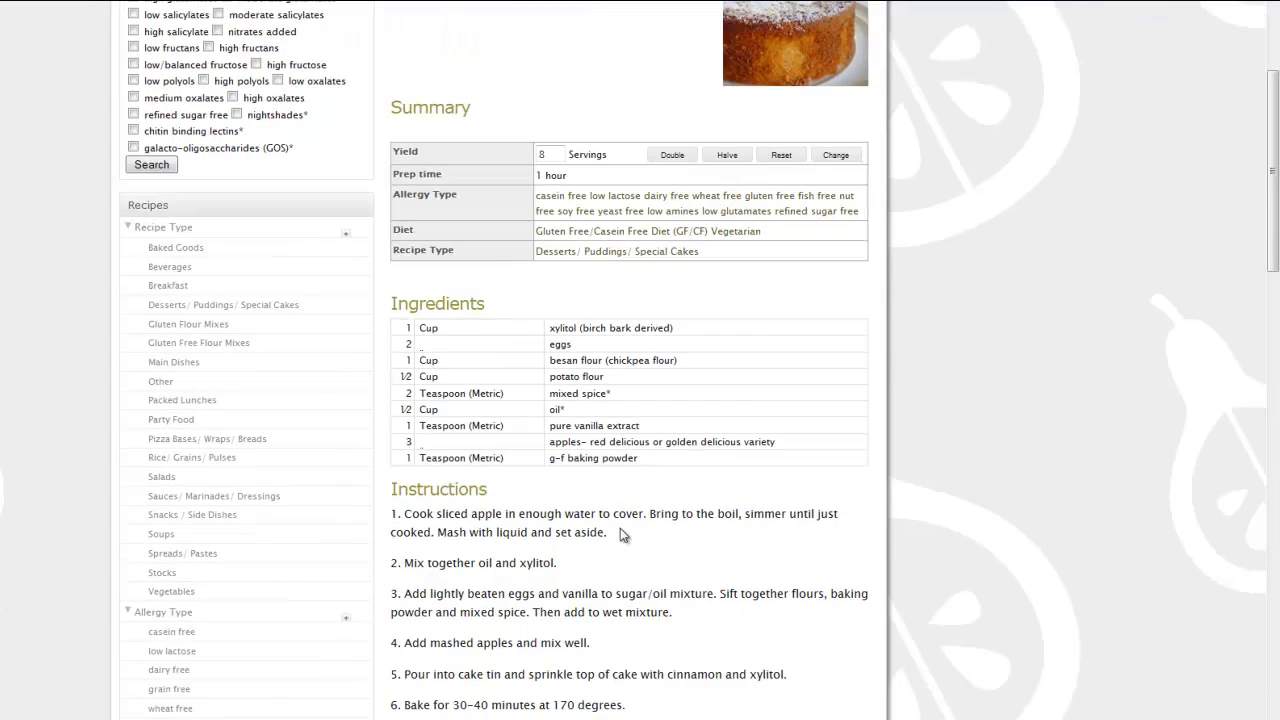
scroll("down", 3)
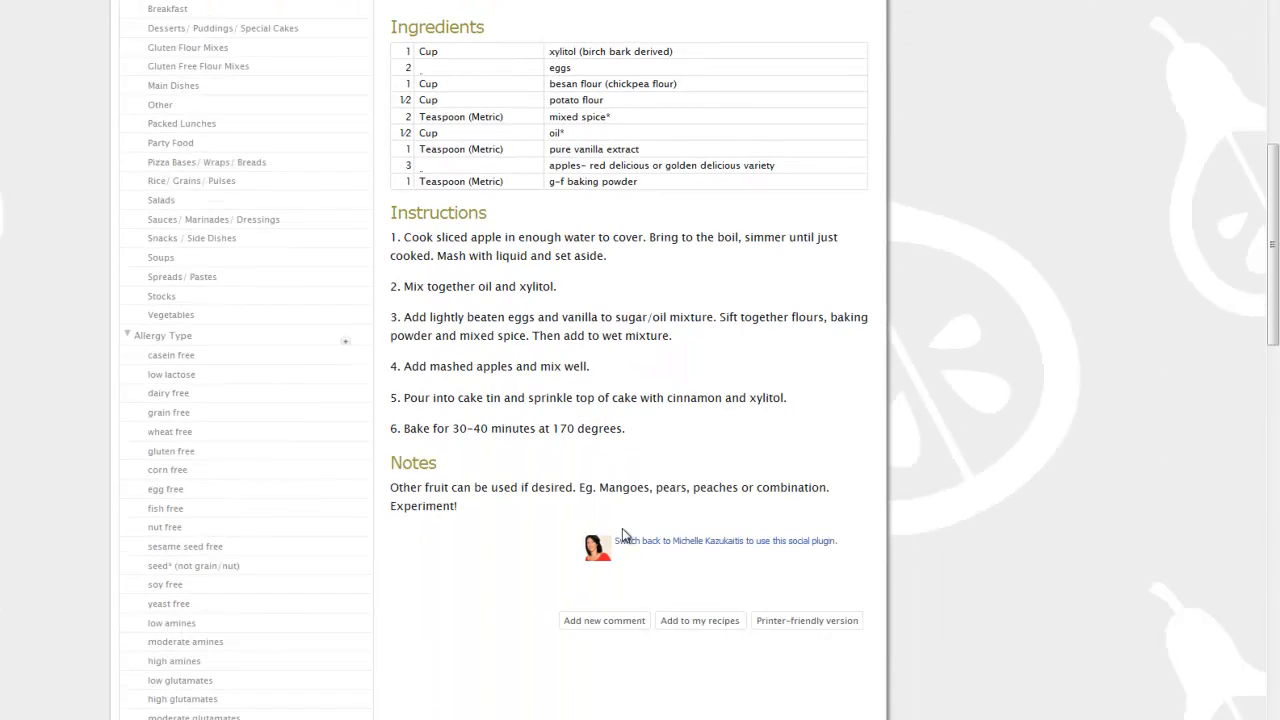
scroll("up", 3)
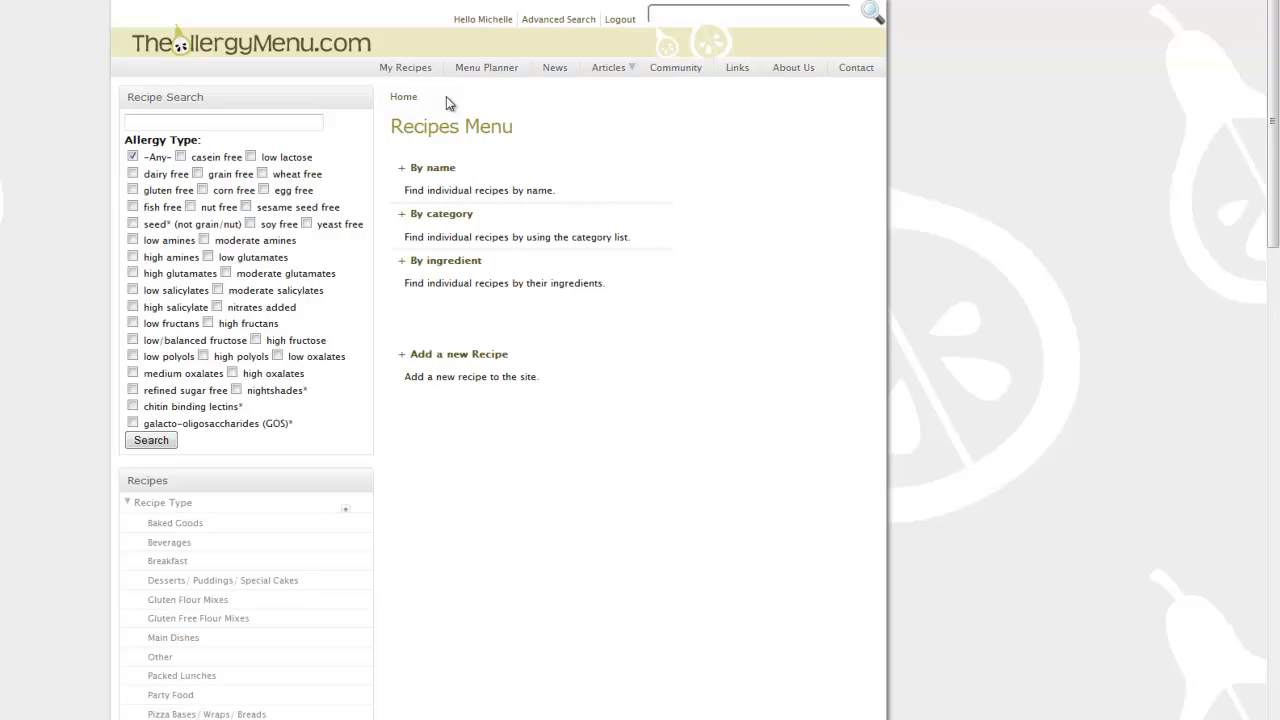
mouse_move(434, 169)
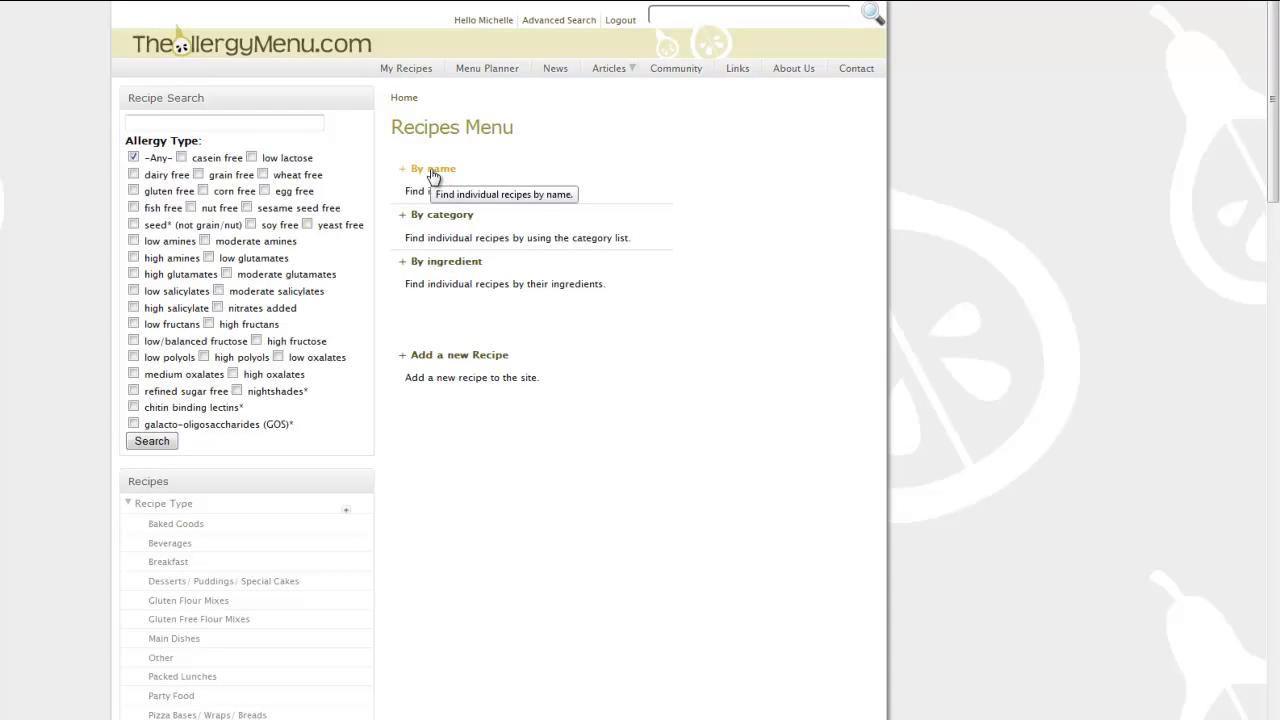
left_click(434, 168)
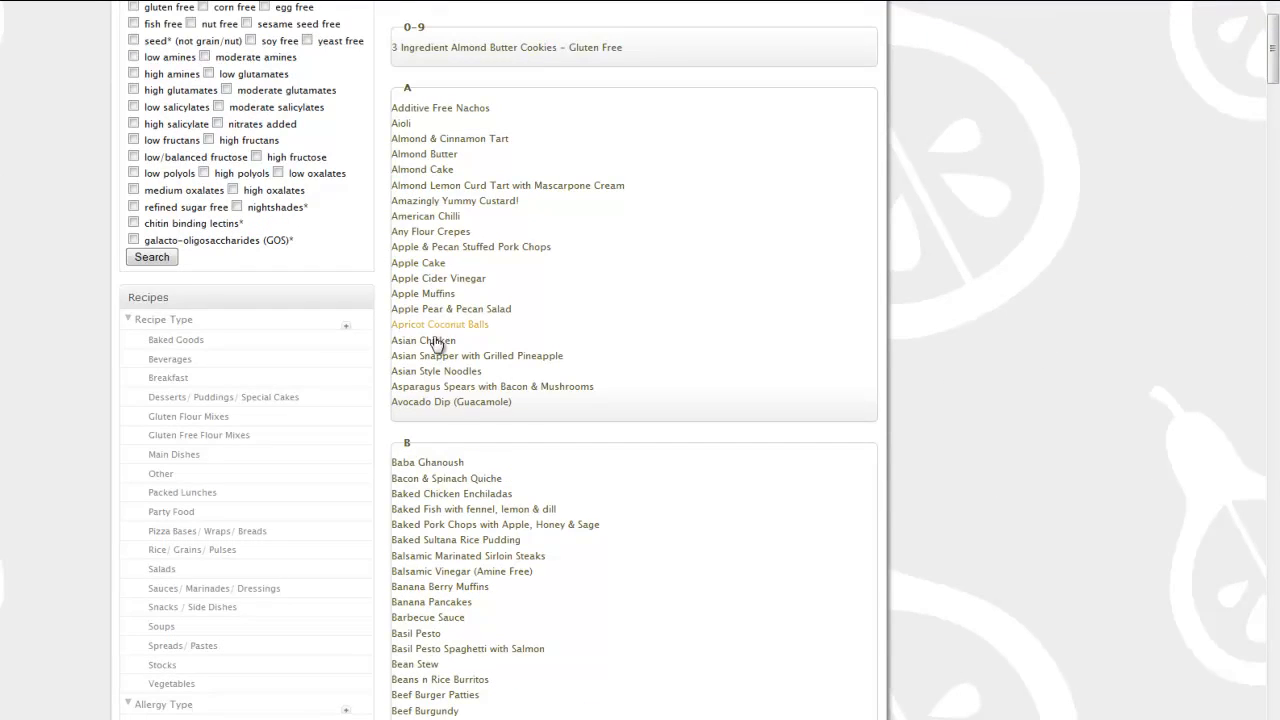
scroll("down", 3)
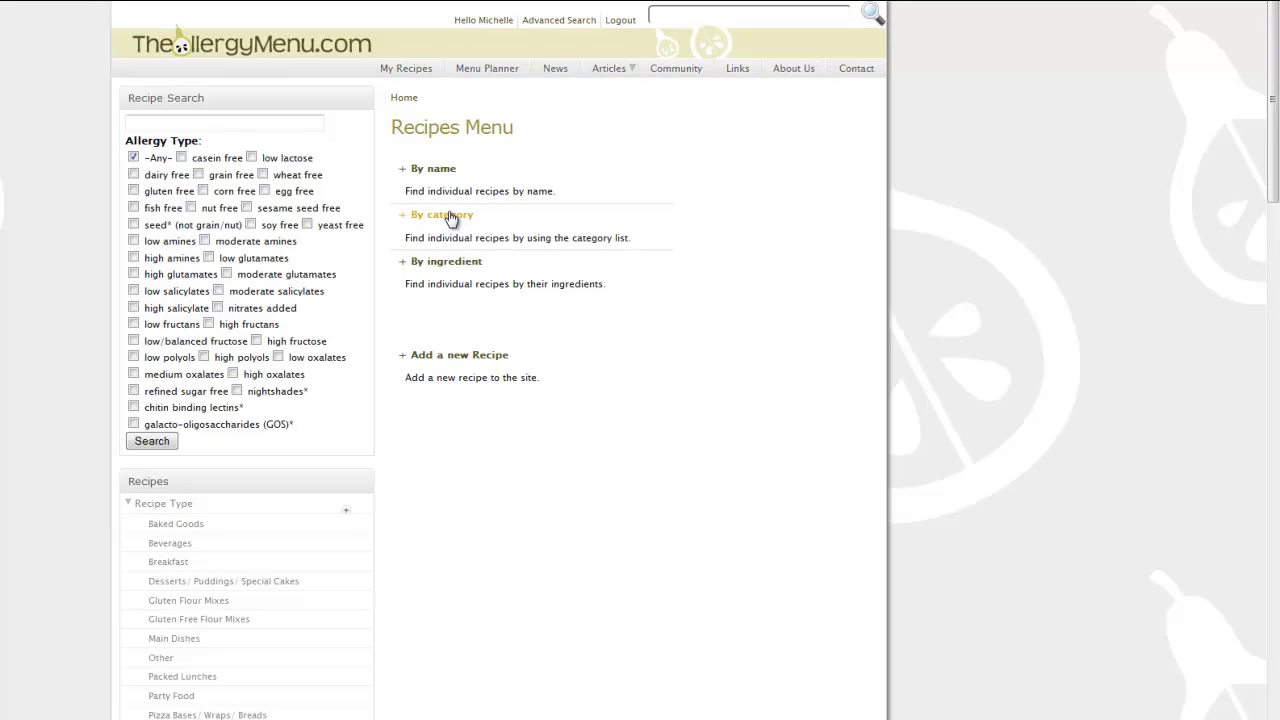
- Browse recipes by category and list the refined sugar free recipes, Hummus to Crackers
left_click(443, 214)
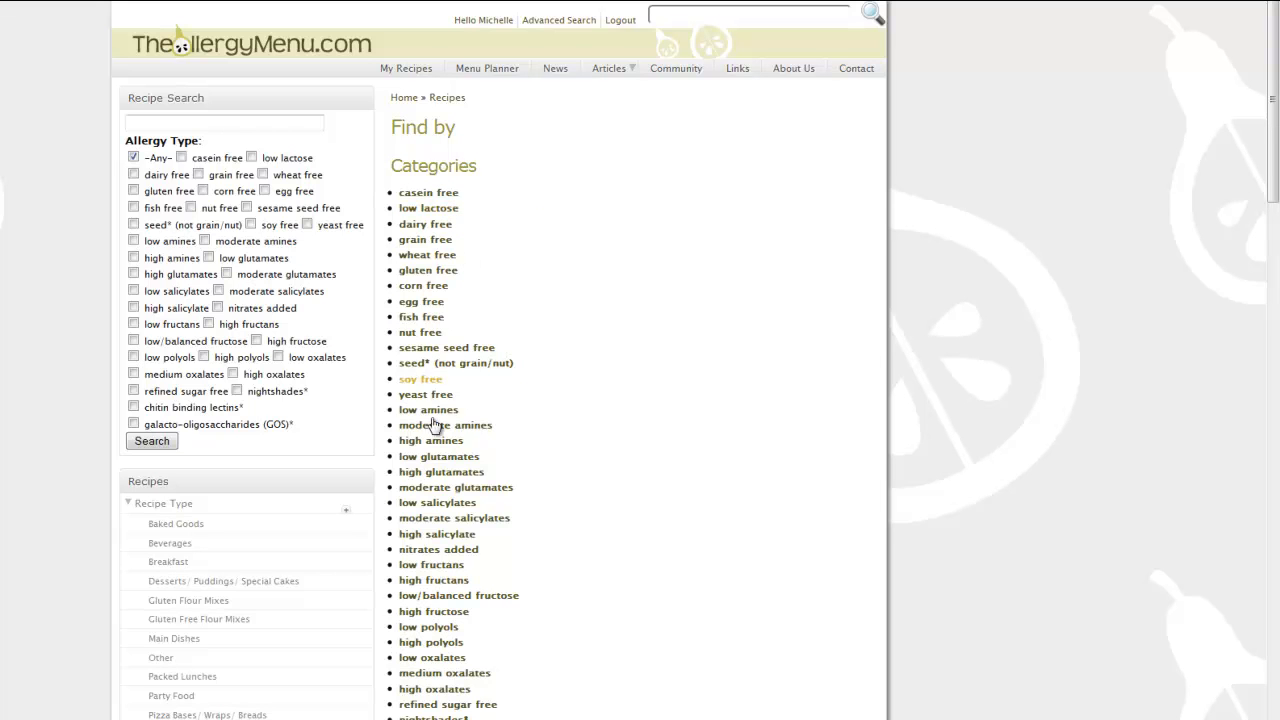
mouse_move(600, 575)
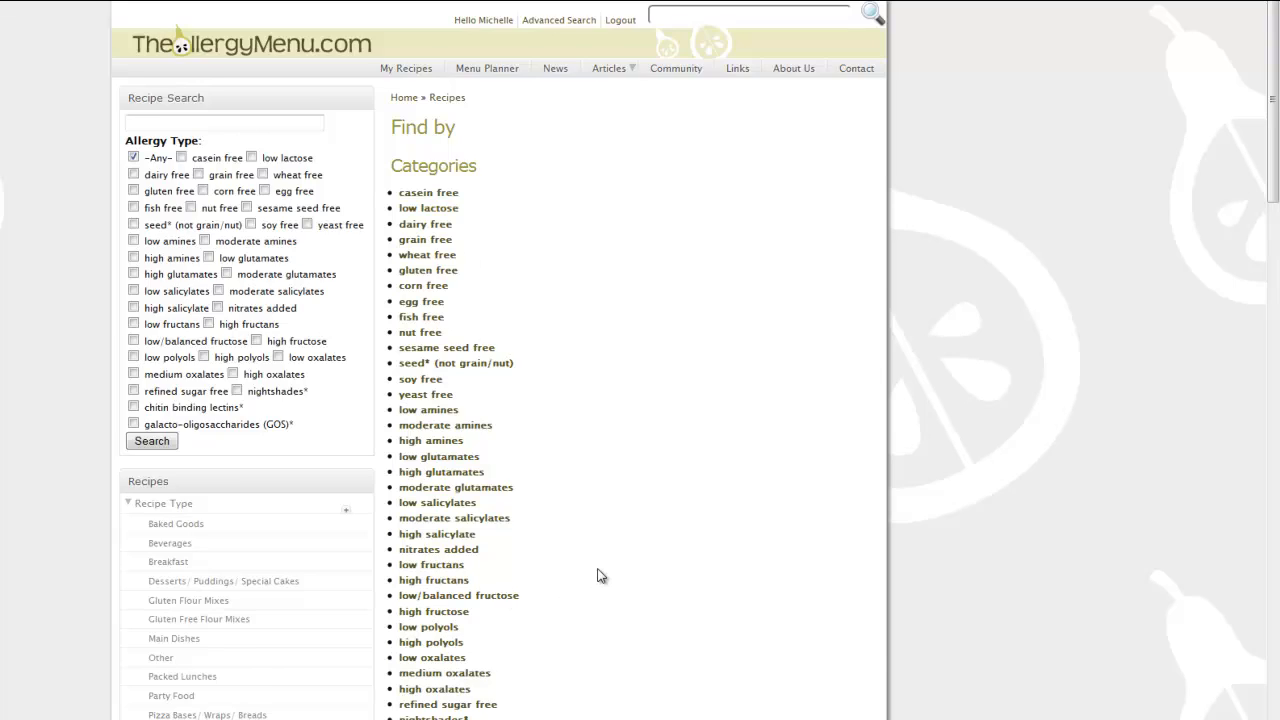
scroll("down", 3)
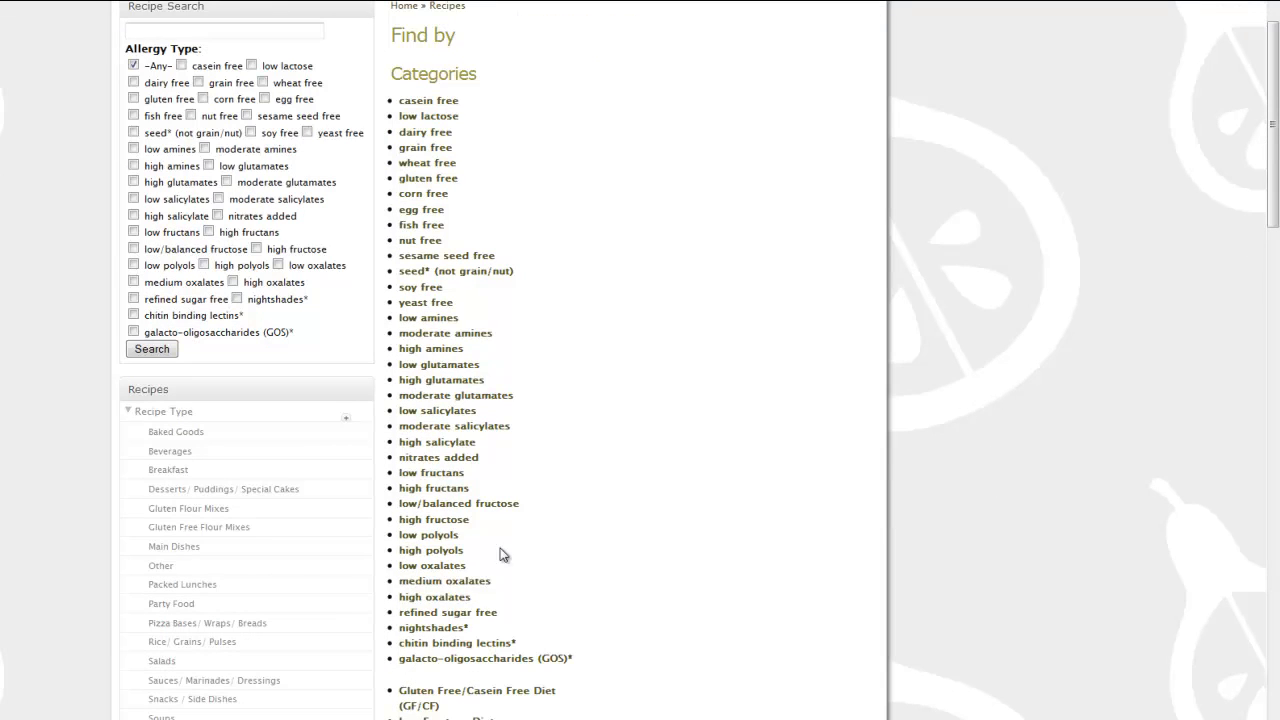
mouse_move(431, 472)
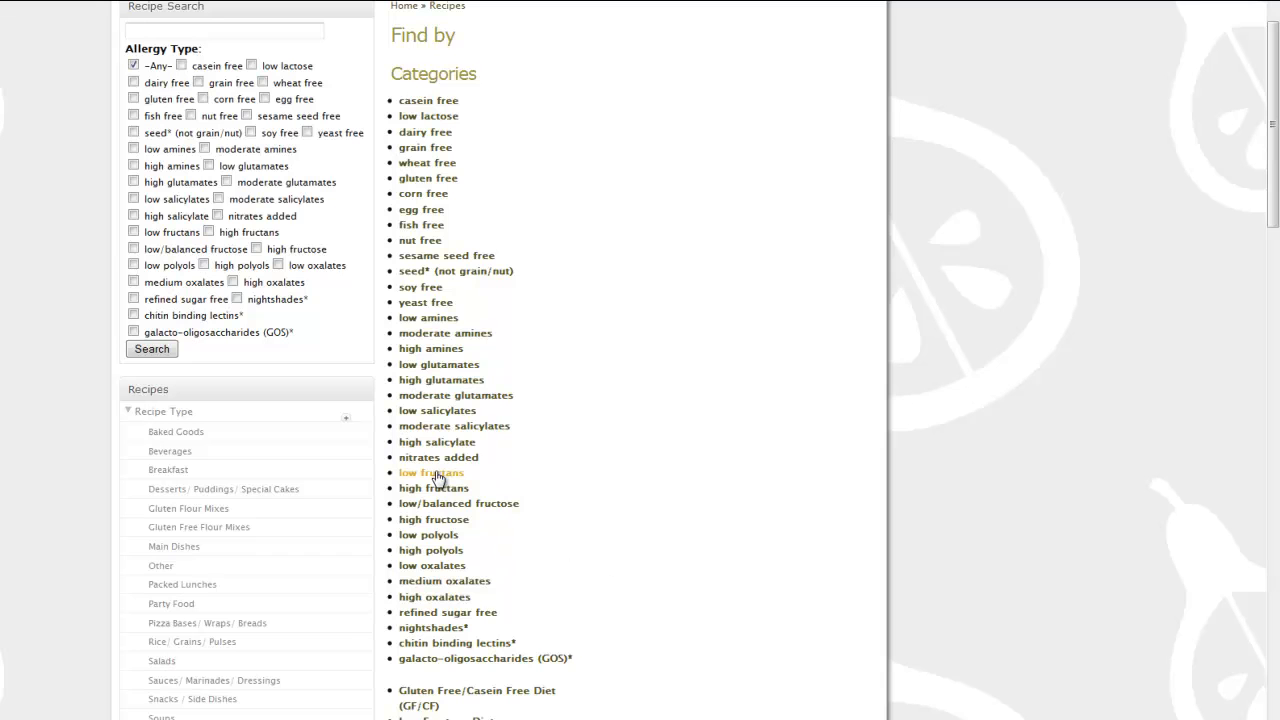
mouse_move(455, 618)
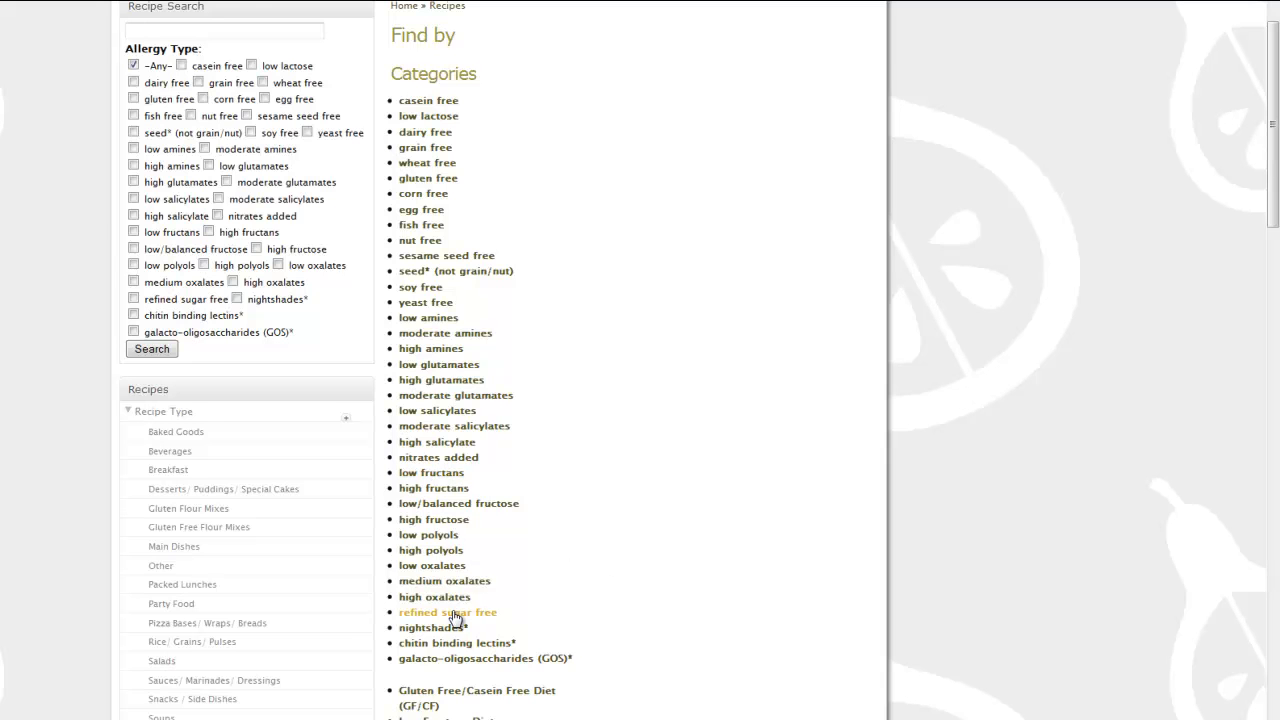
left_click(447, 611)
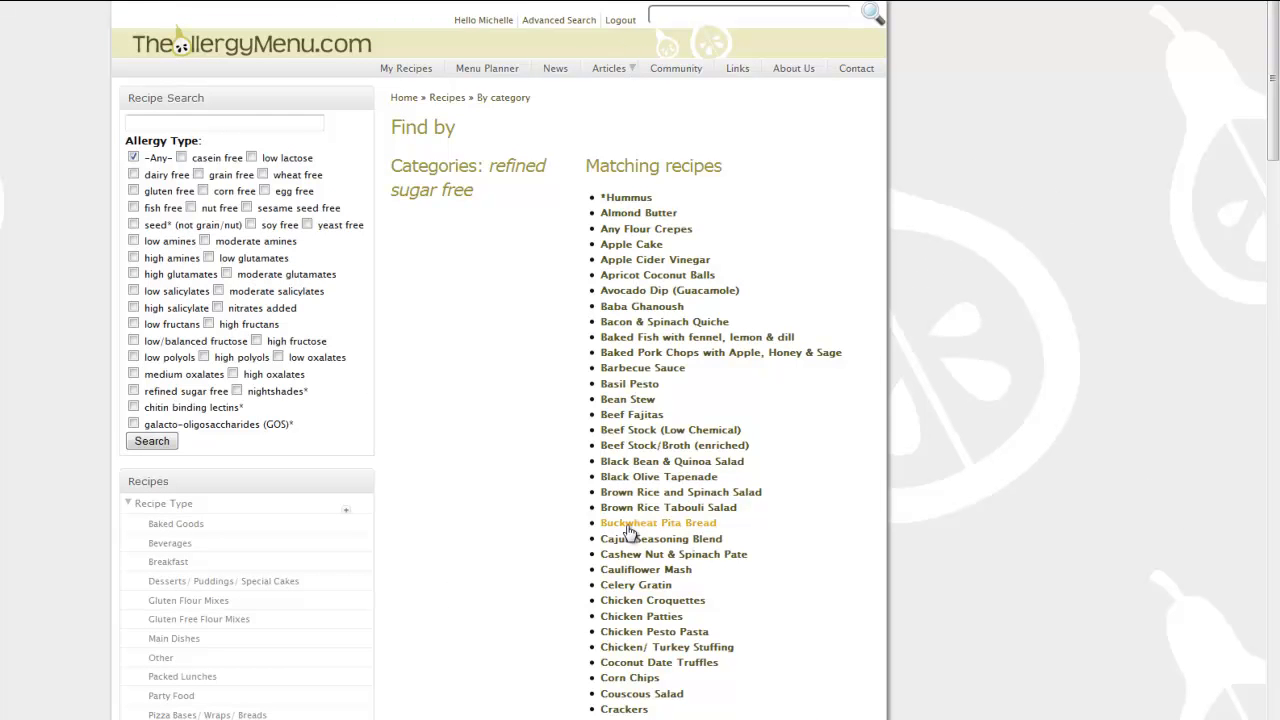
scroll("down", 3)
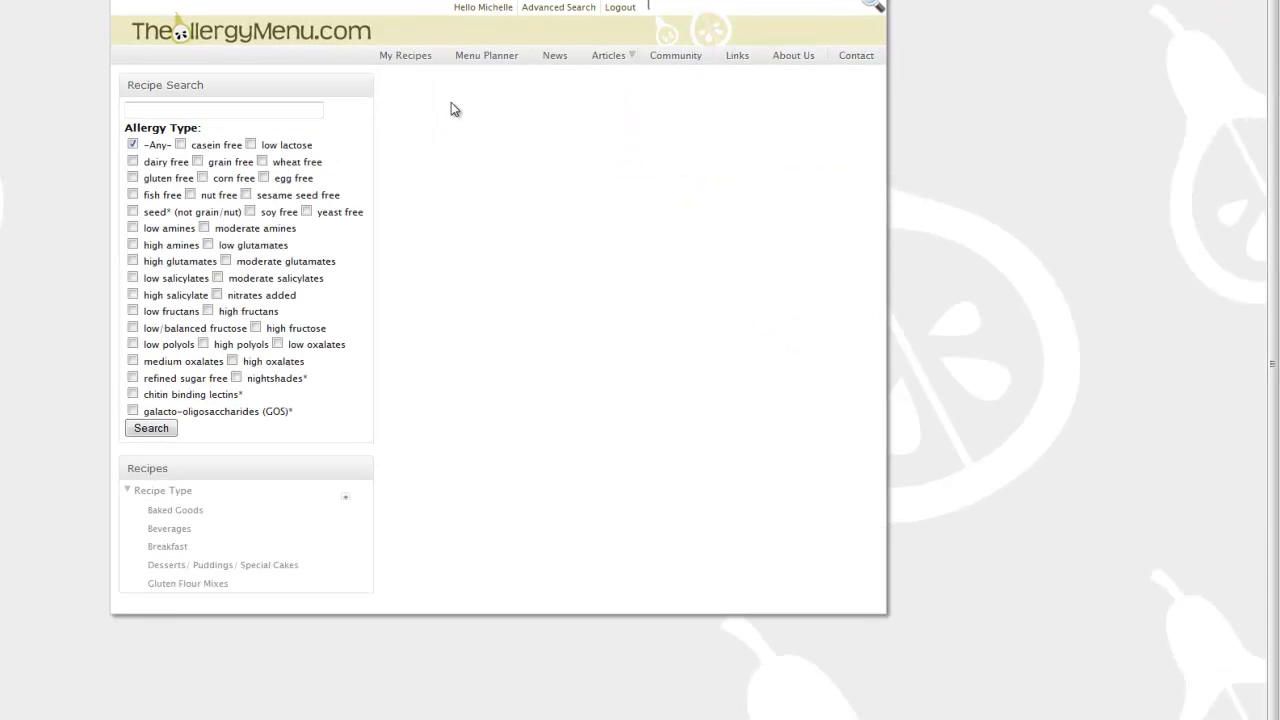
- Browse recipes by ingredient and list those using celery stalks, e.g. Beef Stock, Lamb Stew
left_click(405, 55)
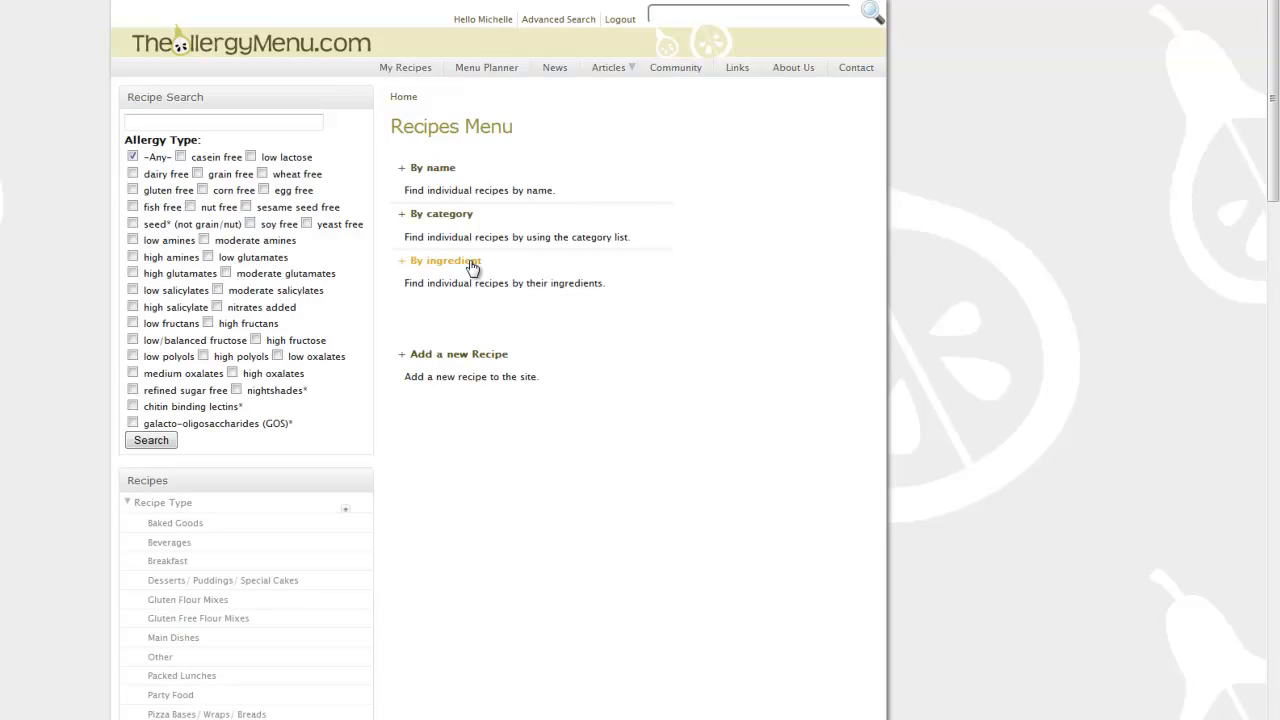
left_click(445, 261)
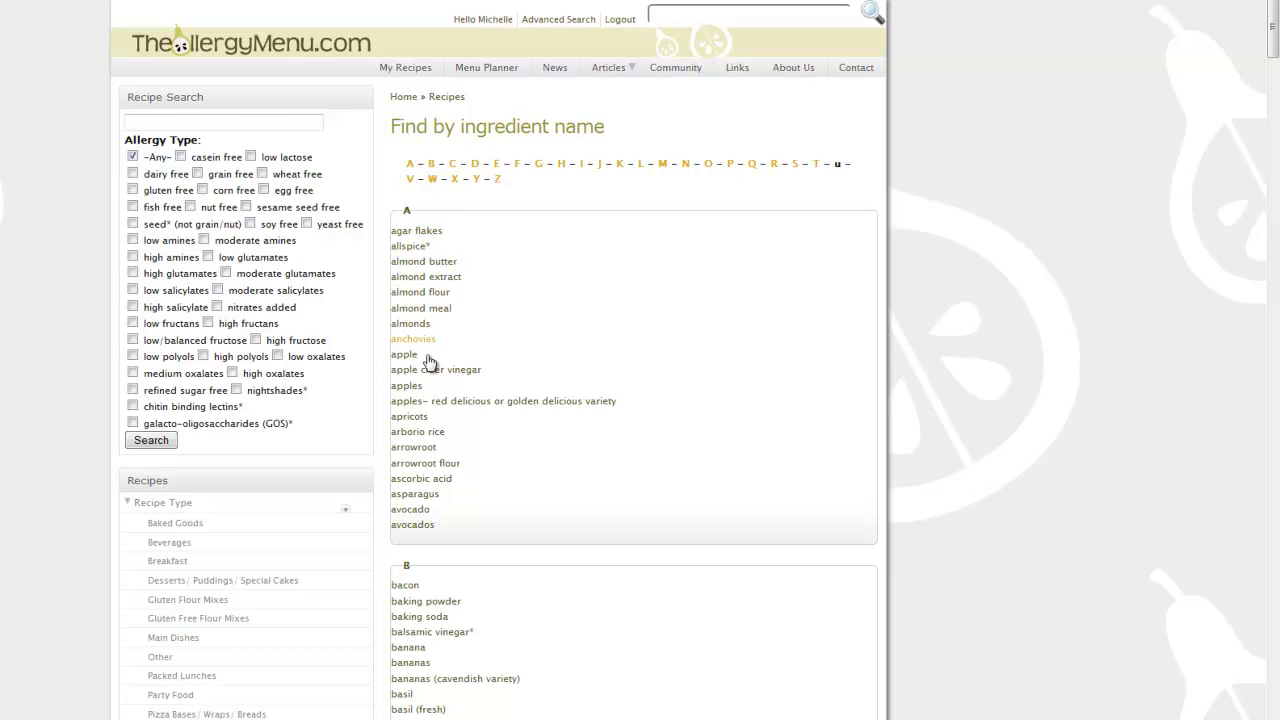
scroll("down", 3)
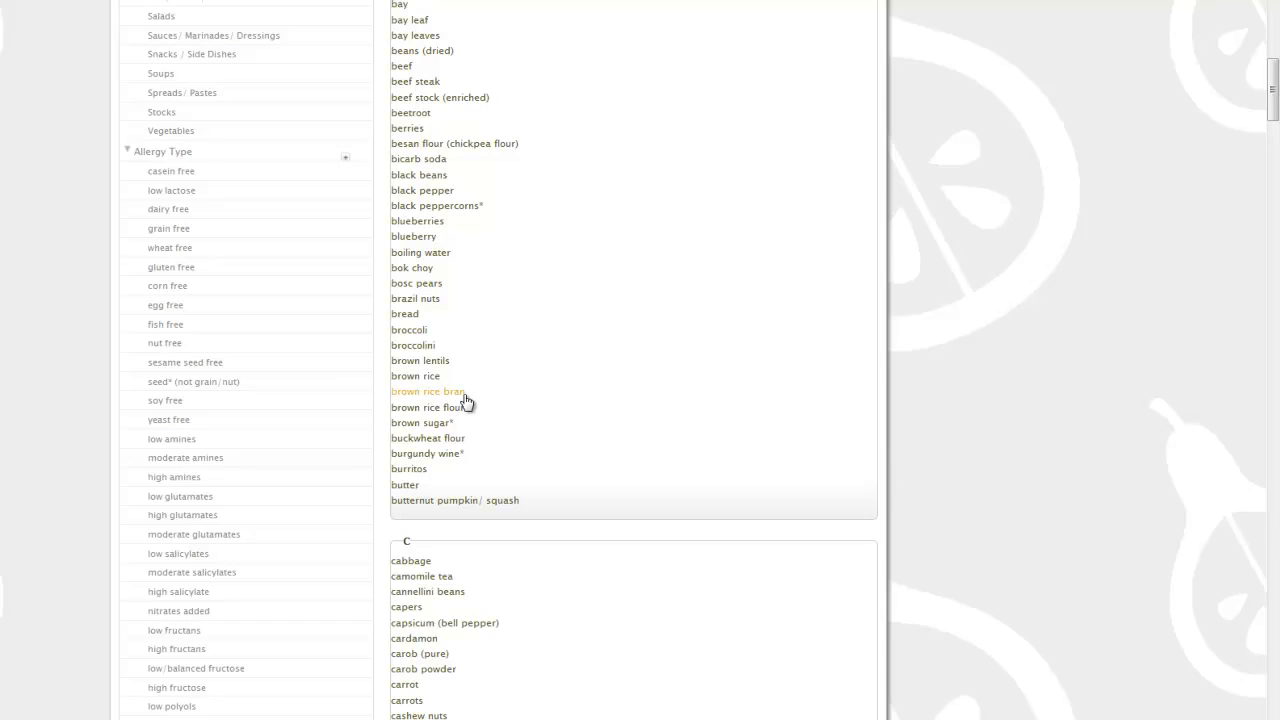
scroll("down", 3)
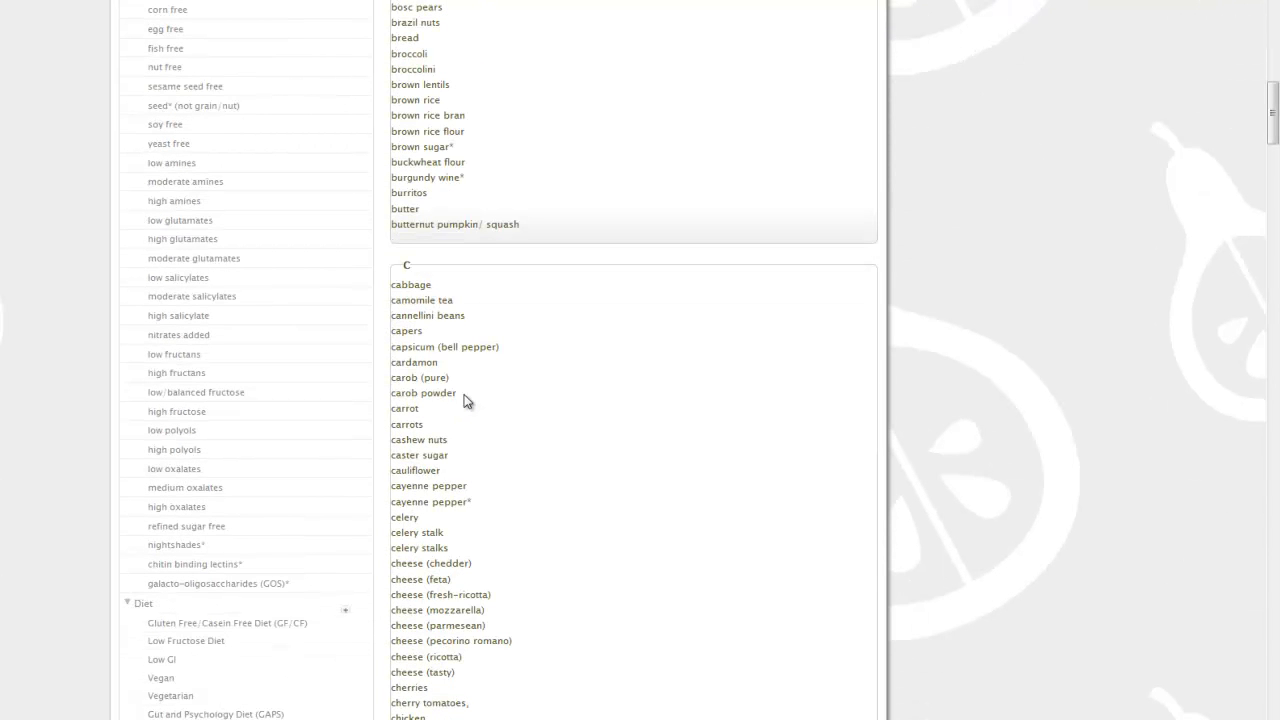
scroll("down", 3)
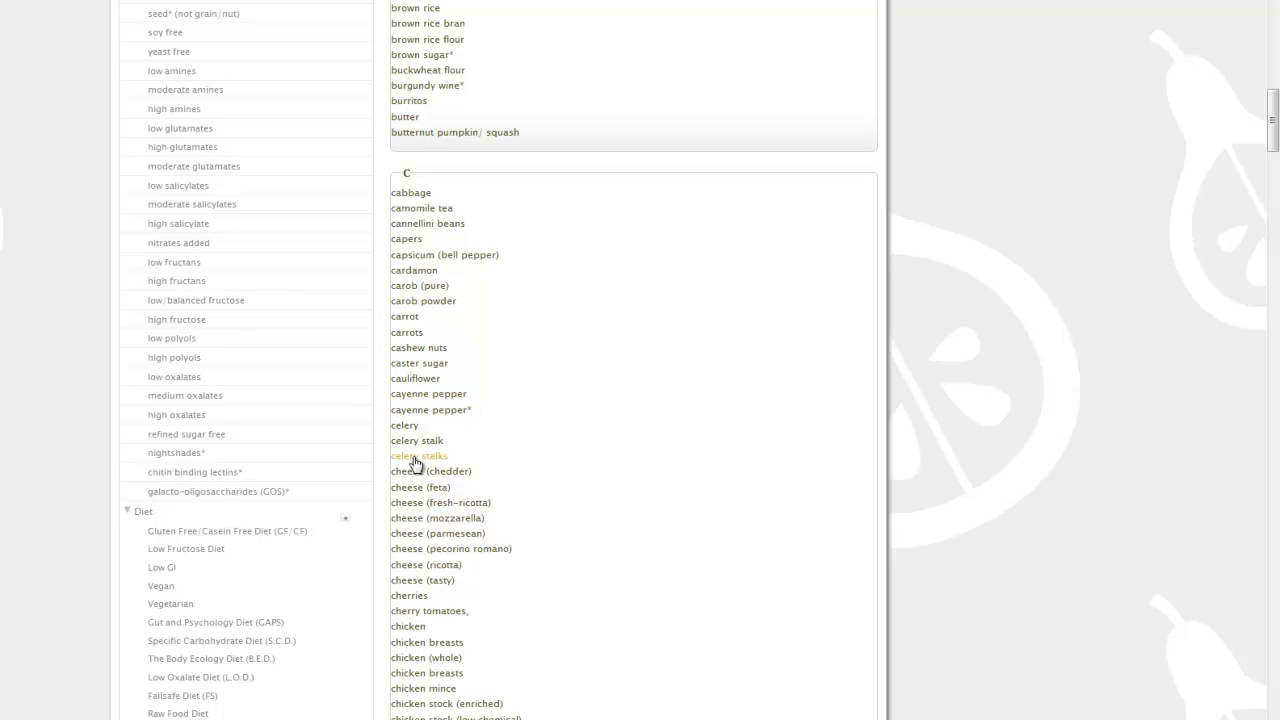
left_click(418, 456)
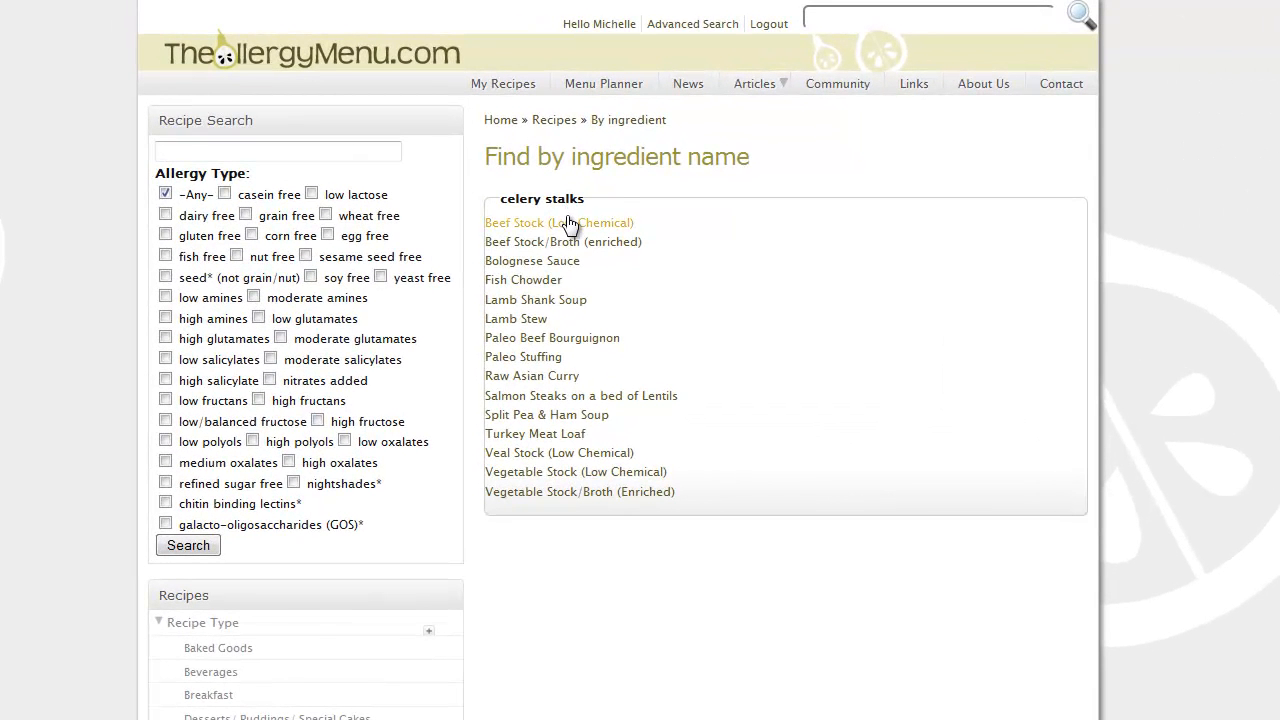
mouse_move(531, 491)
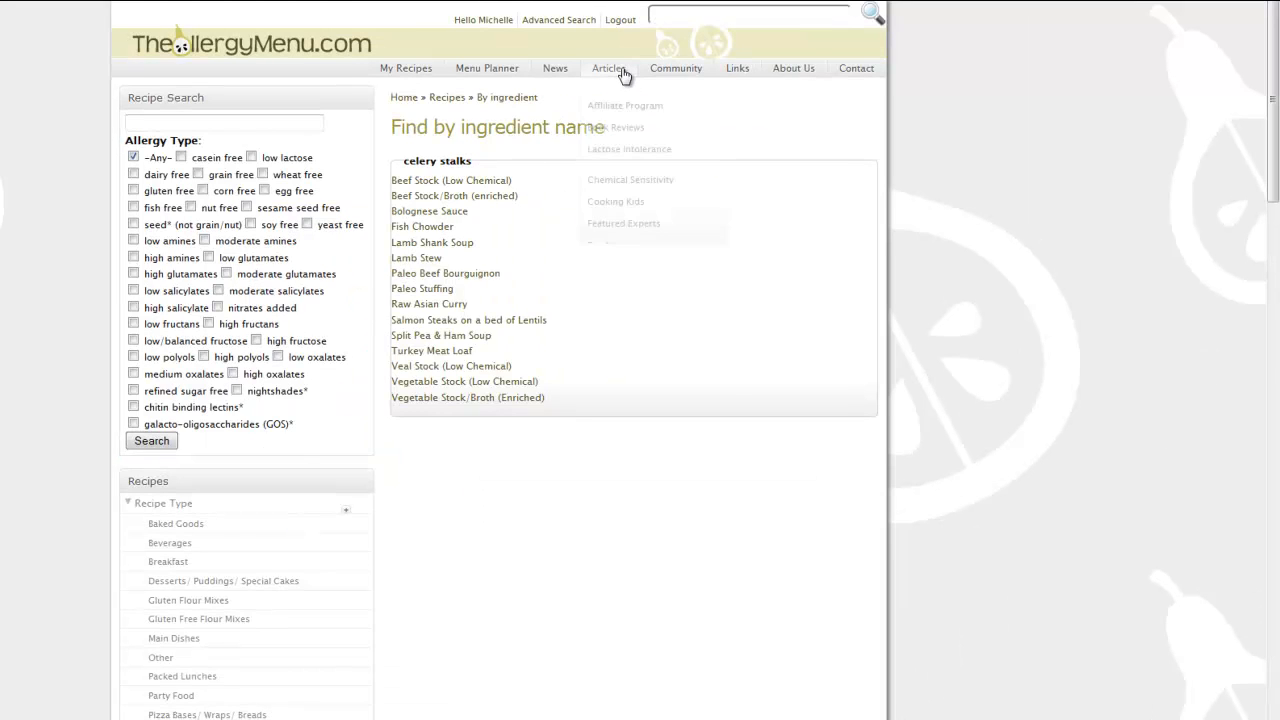
- List the articles about Ingredients from the Articles menu
left_click(608, 67)
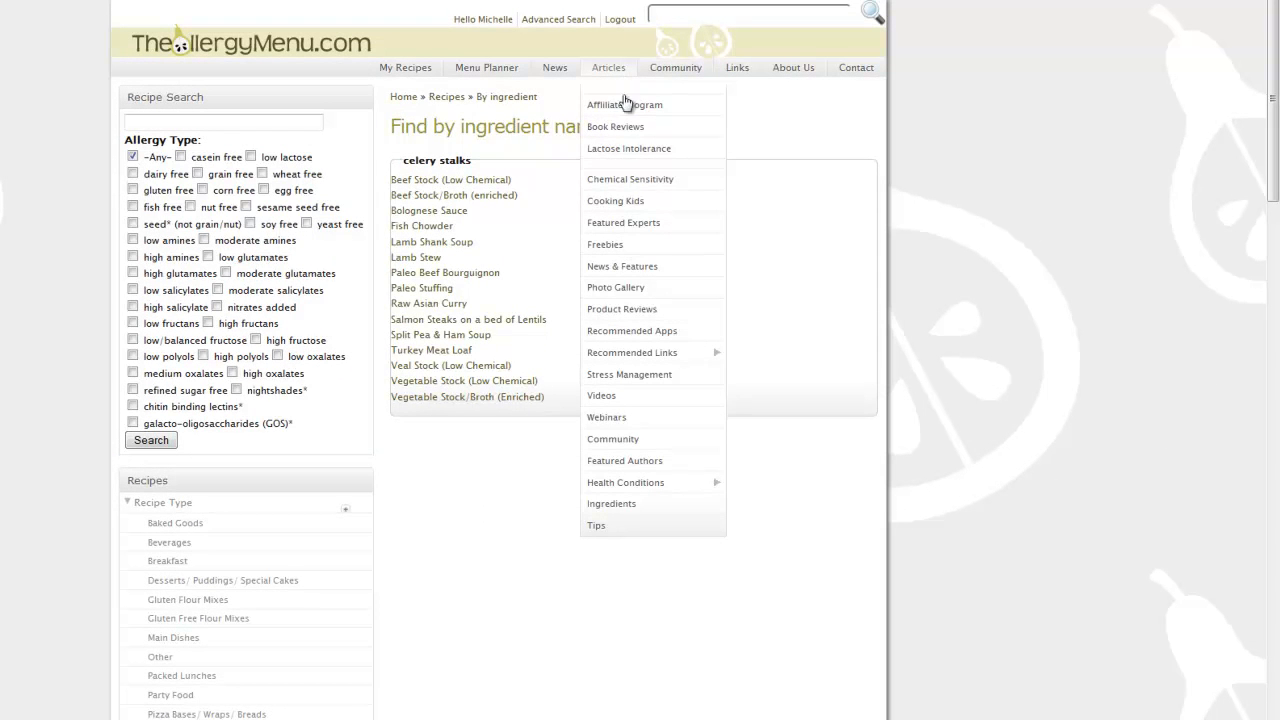
mouse_move(603, 67)
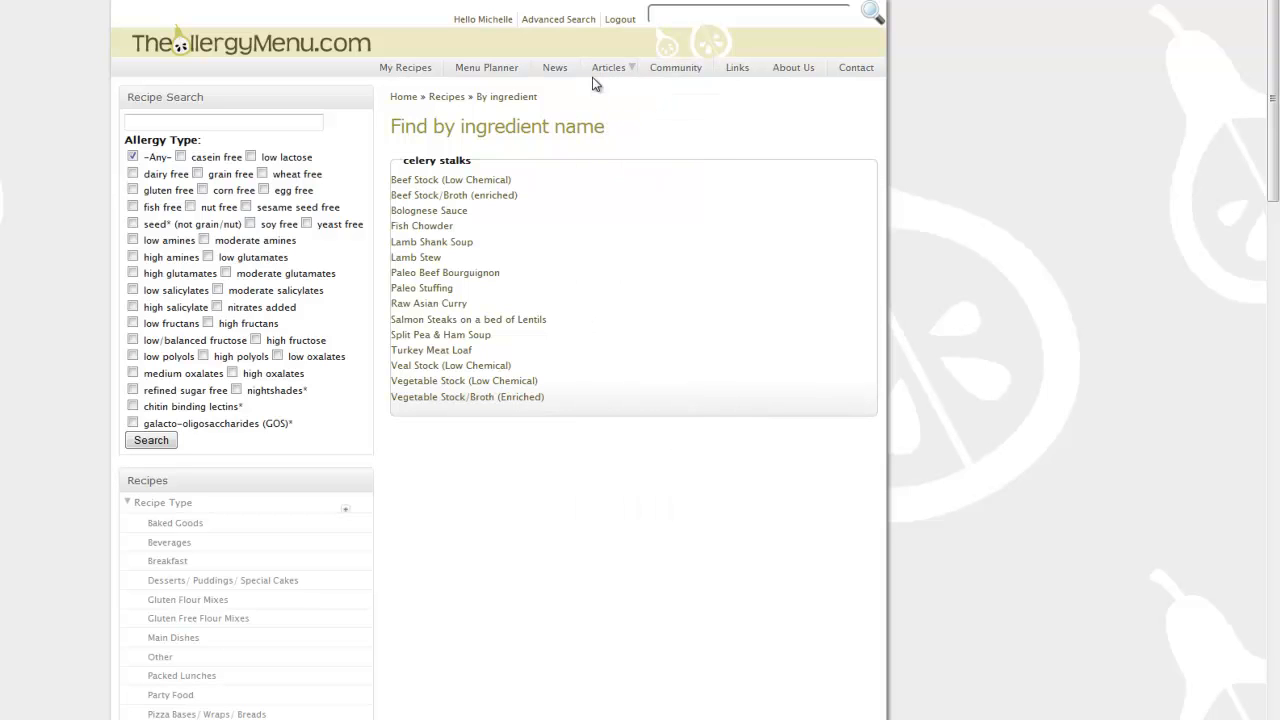
mouse_move(632, 513)
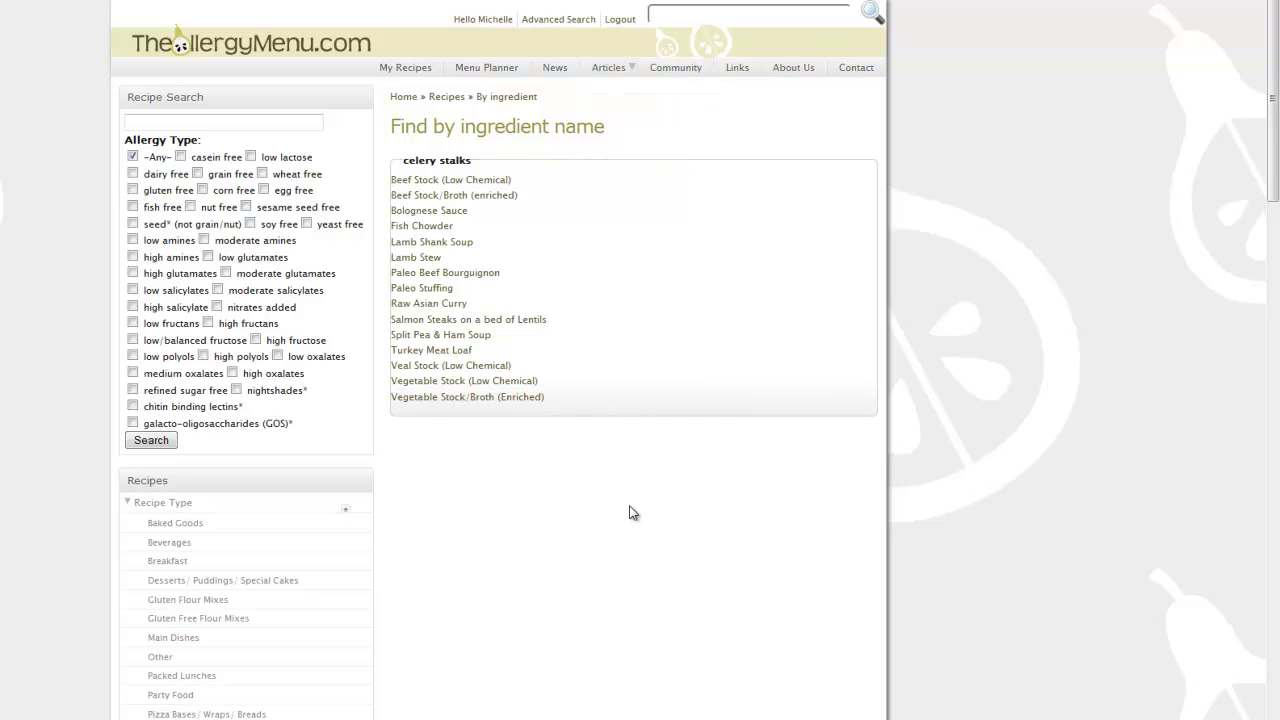
left_click(609, 67)
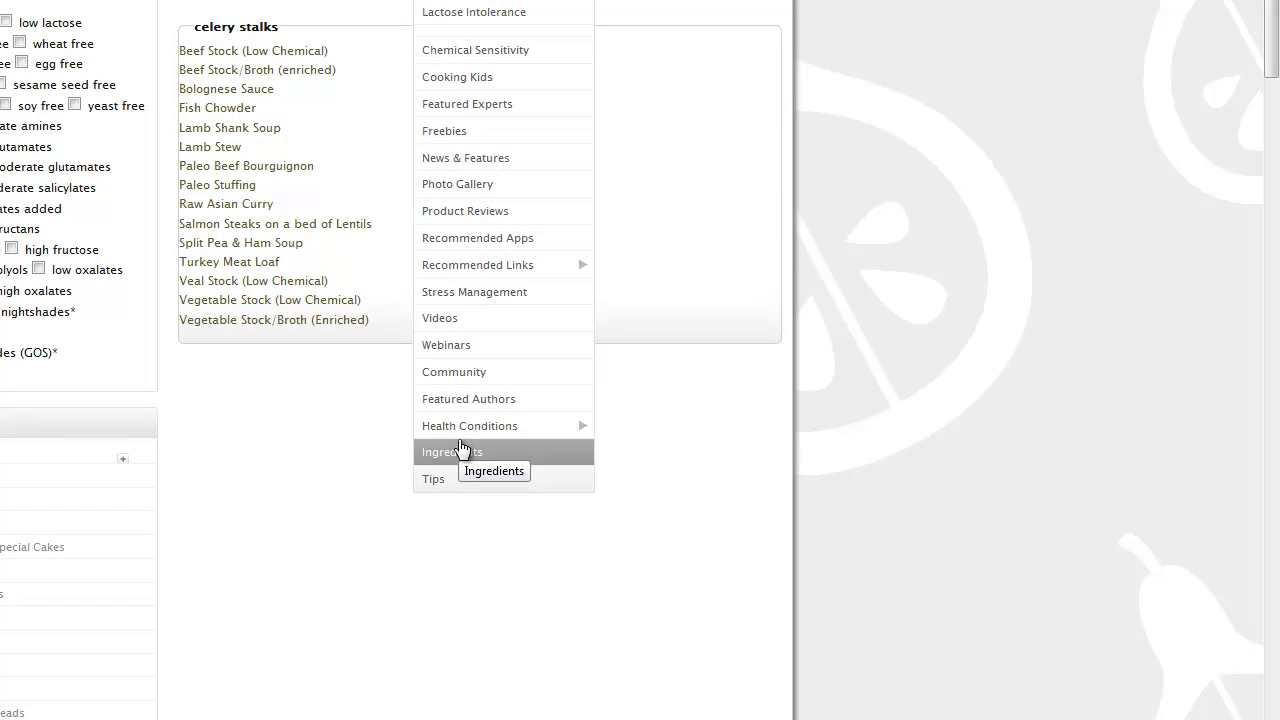
left_click(450, 451)
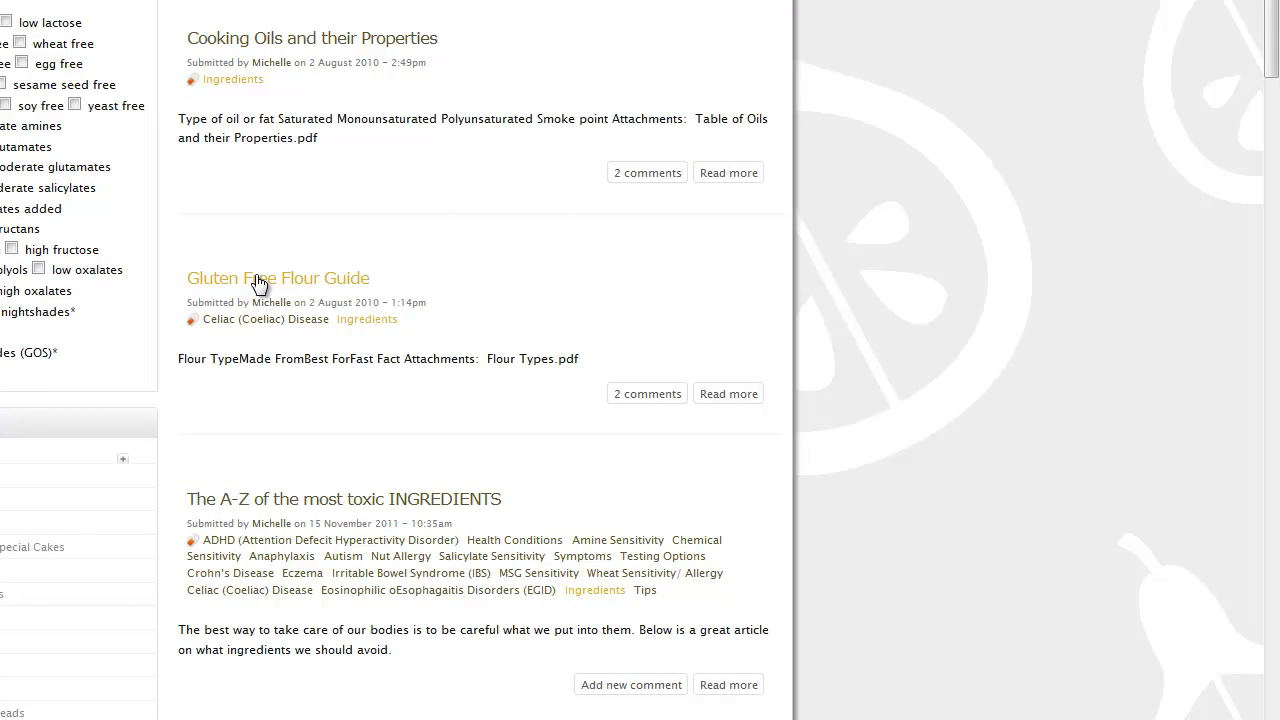
- Open the Gluten Free Flour Guide and read through its flour comparison table
left_click(277, 278)
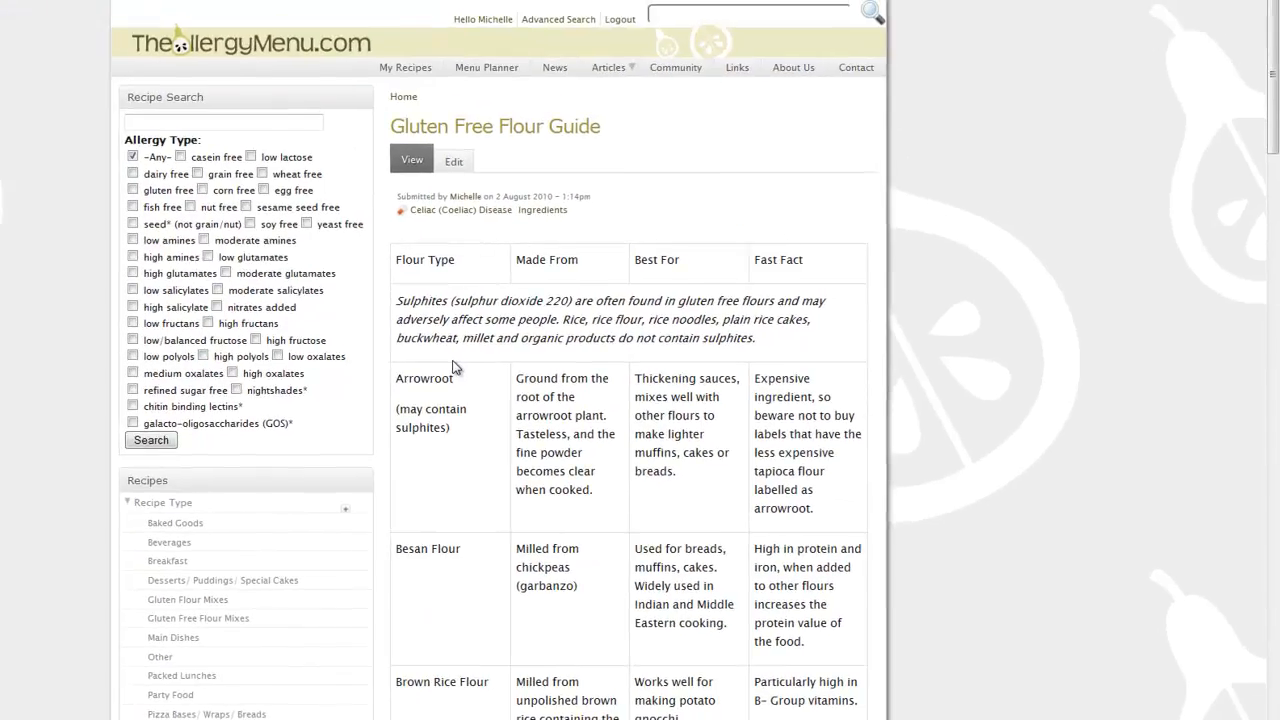
scroll("down", 3)
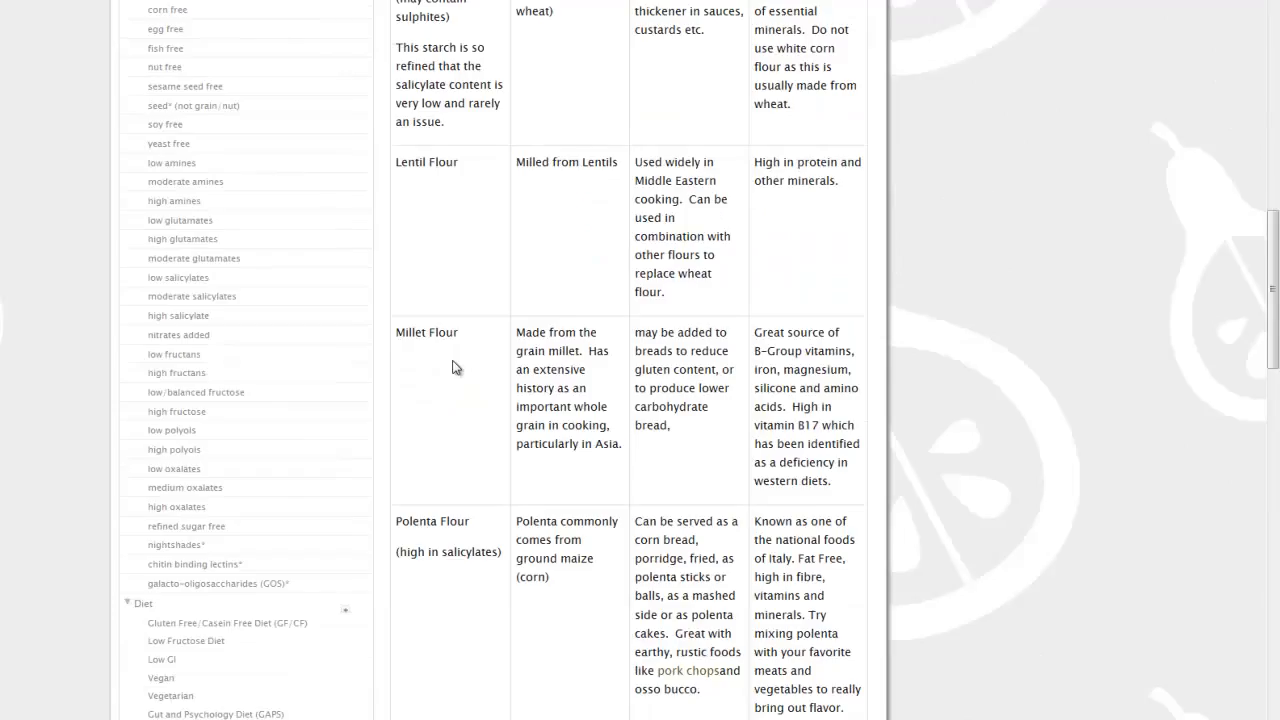
scroll("down", 3)
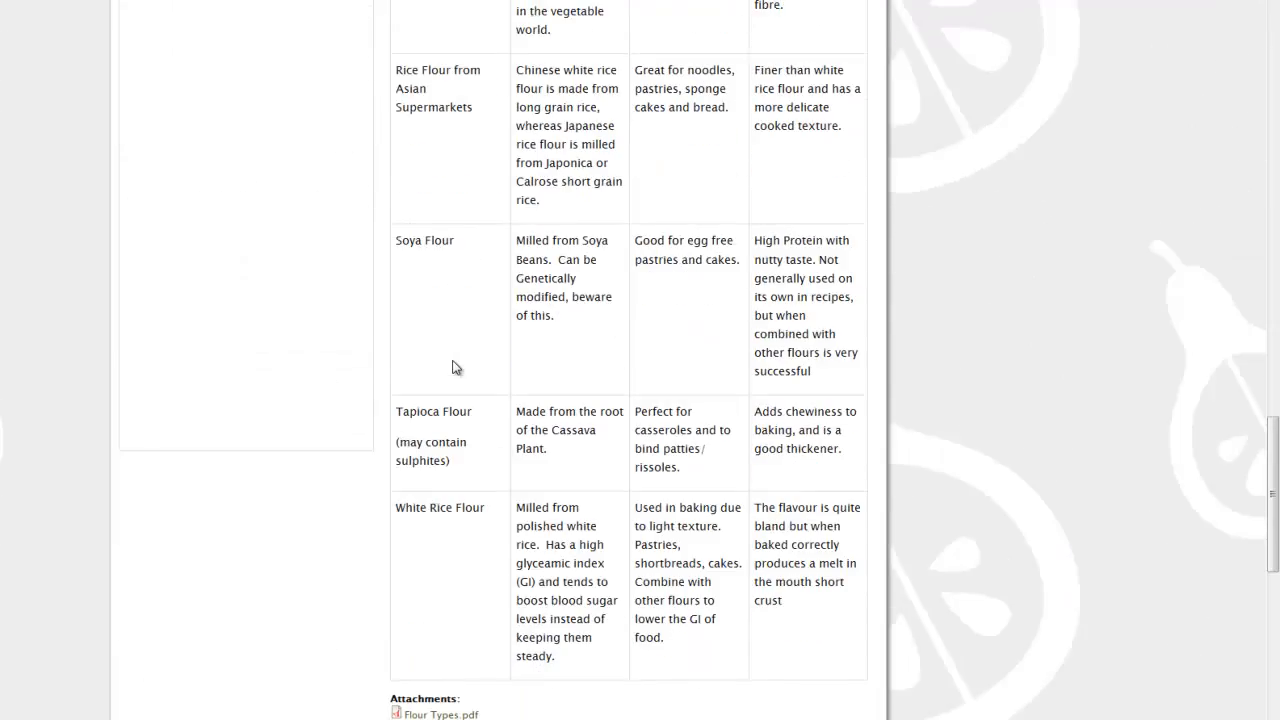
scroll("down", 3)
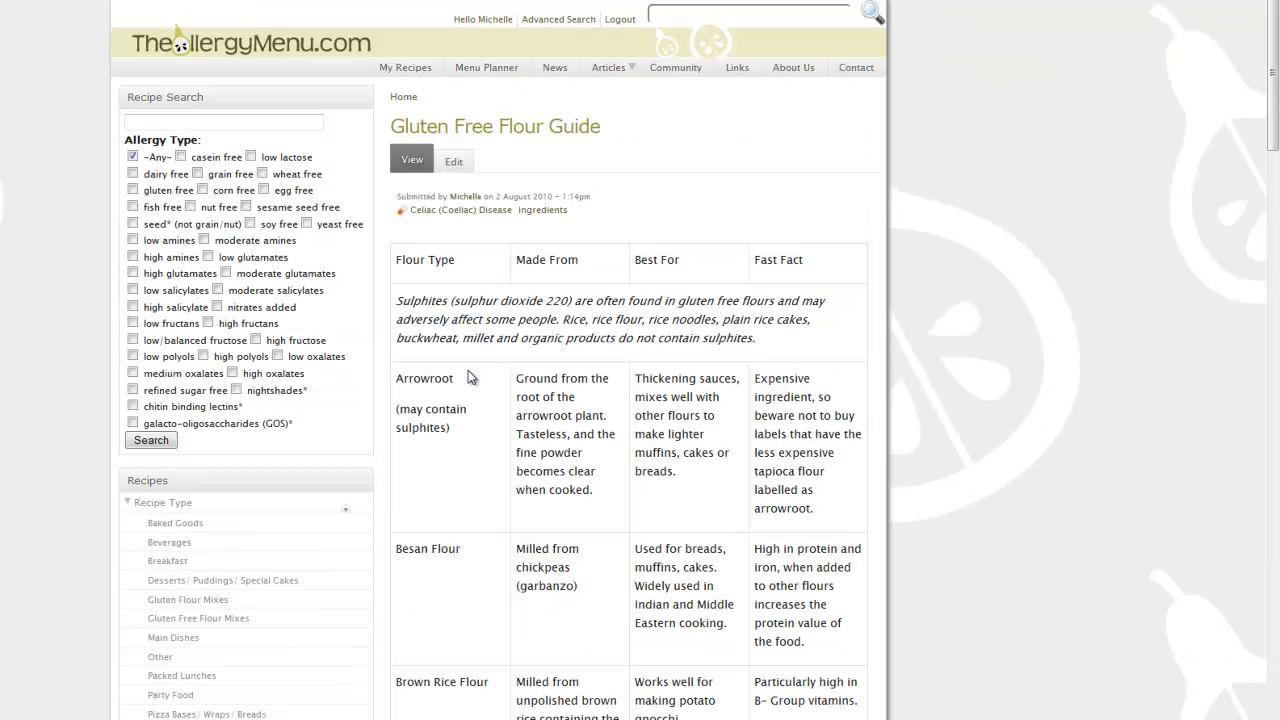
mouse_move(404, 97)
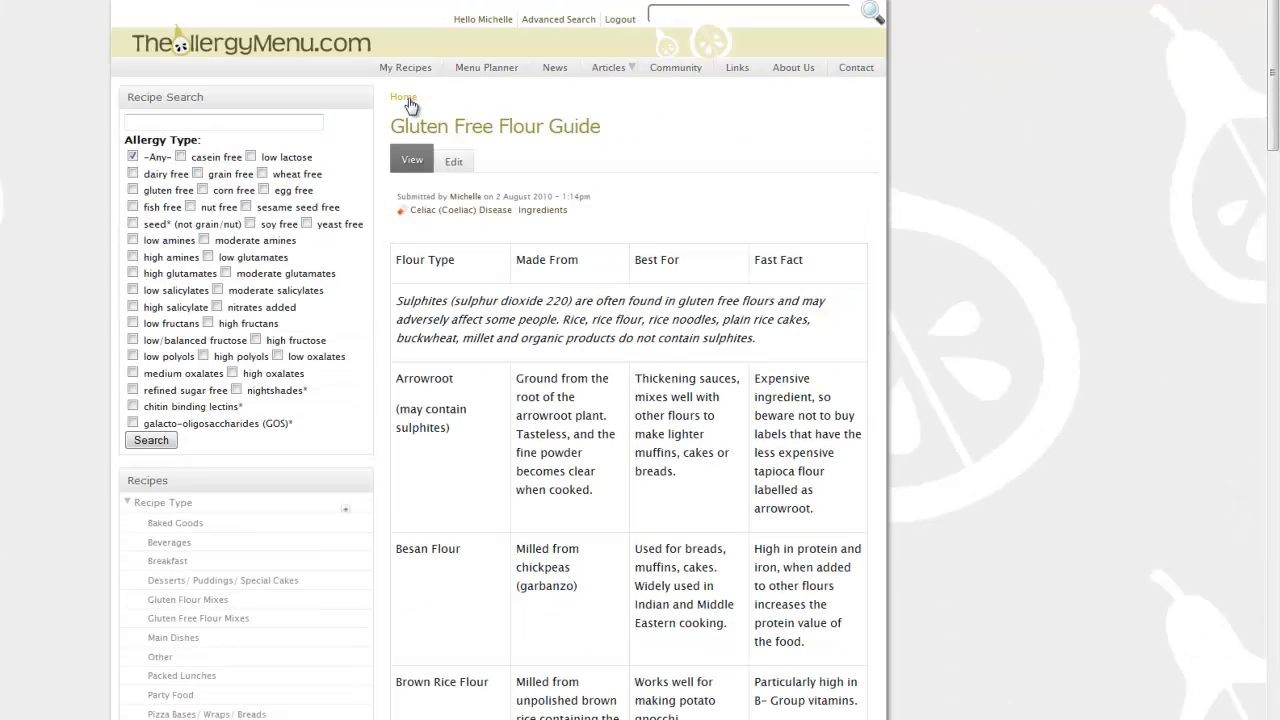
left_click(608, 67)
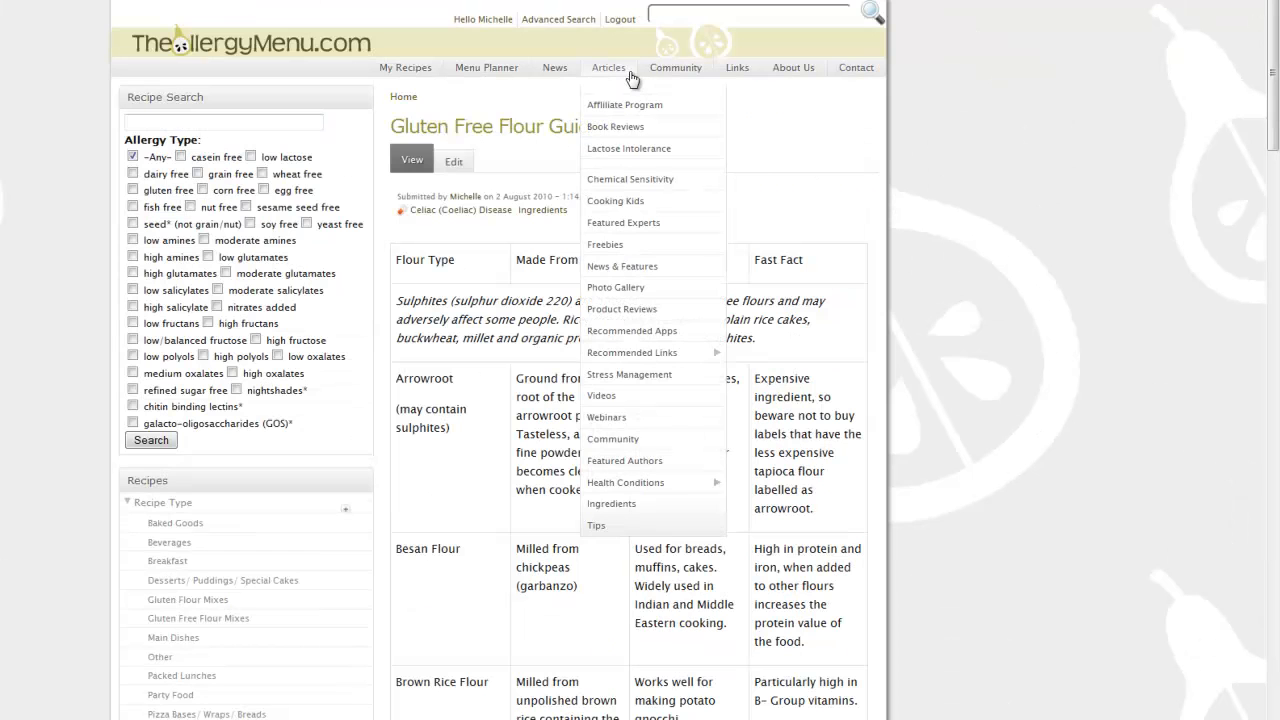
mouse_move(632, 104)
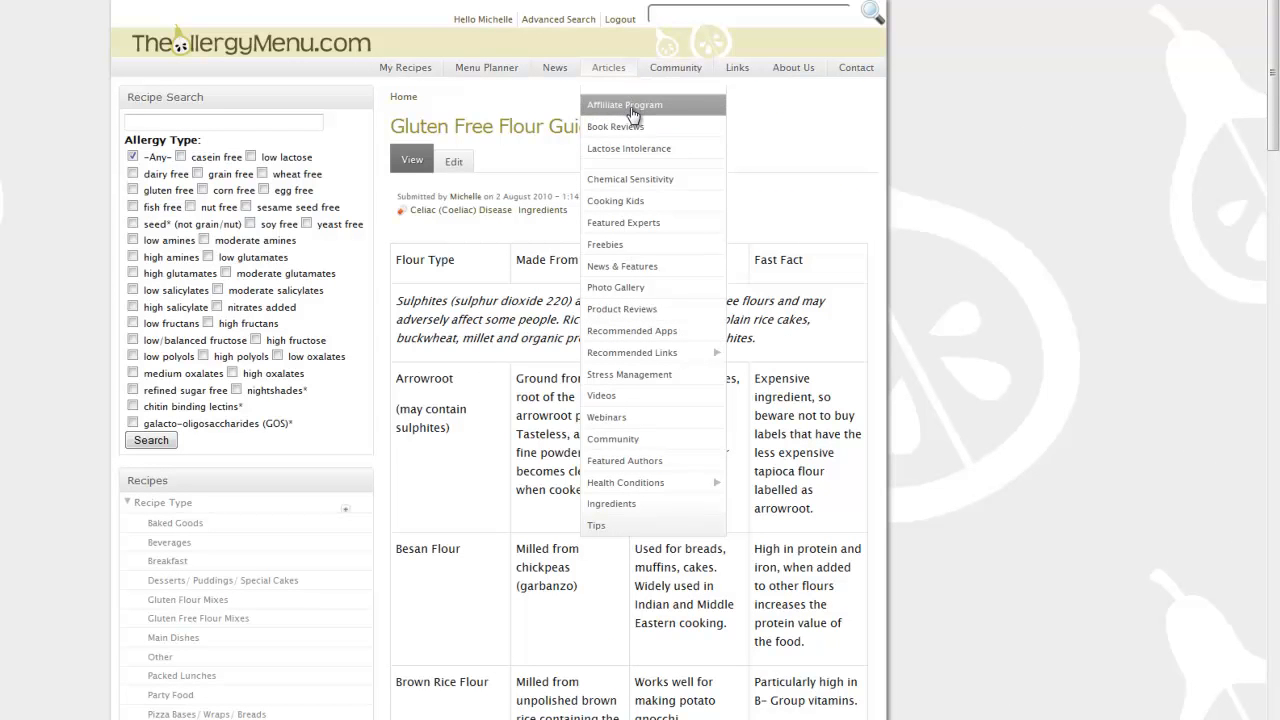
mouse_move(646, 222)
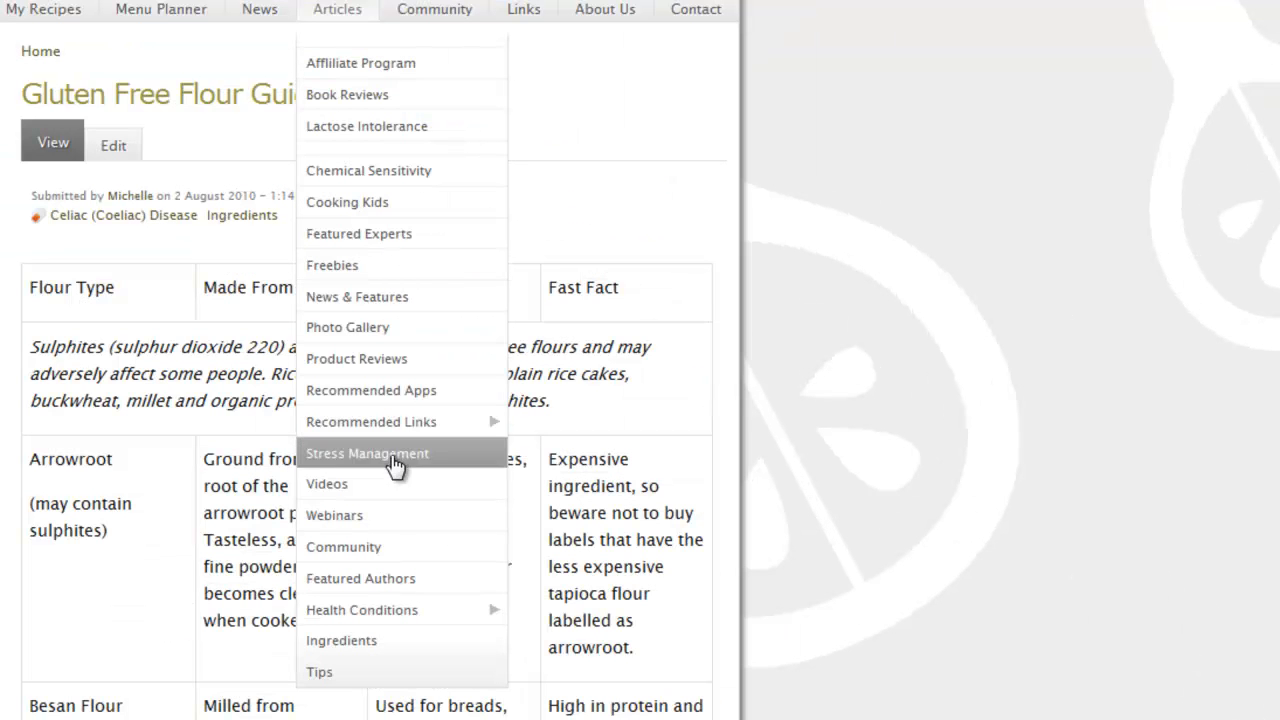
mouse_move(250, 130)
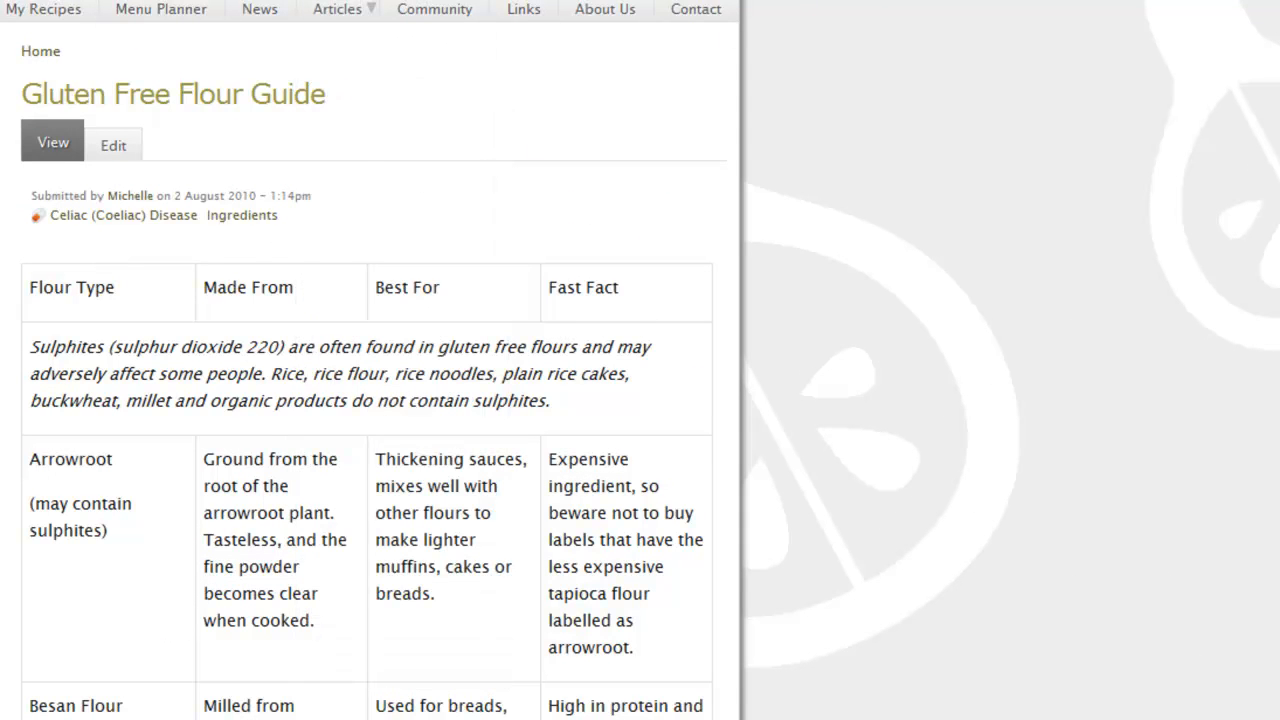
scroll("down", 3)
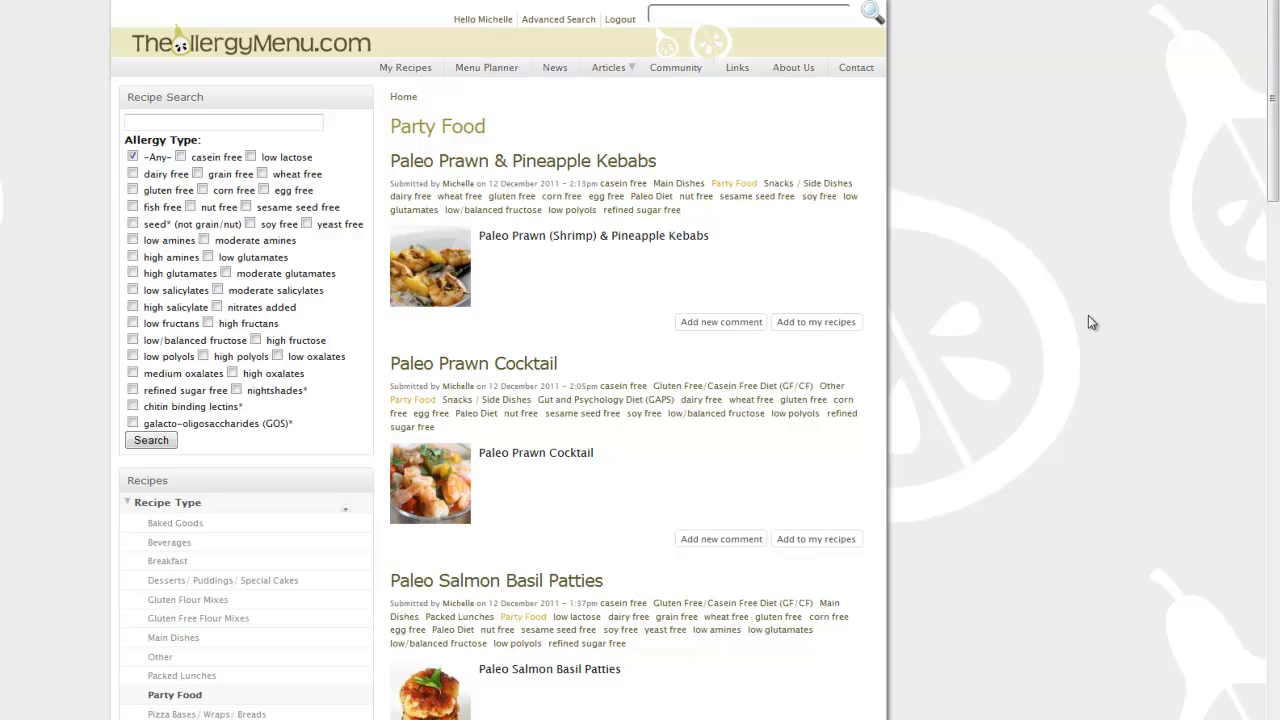
- On the Party Food page, enter 'party' as the recipe search term with grain free ticked
scroll("down", 3)
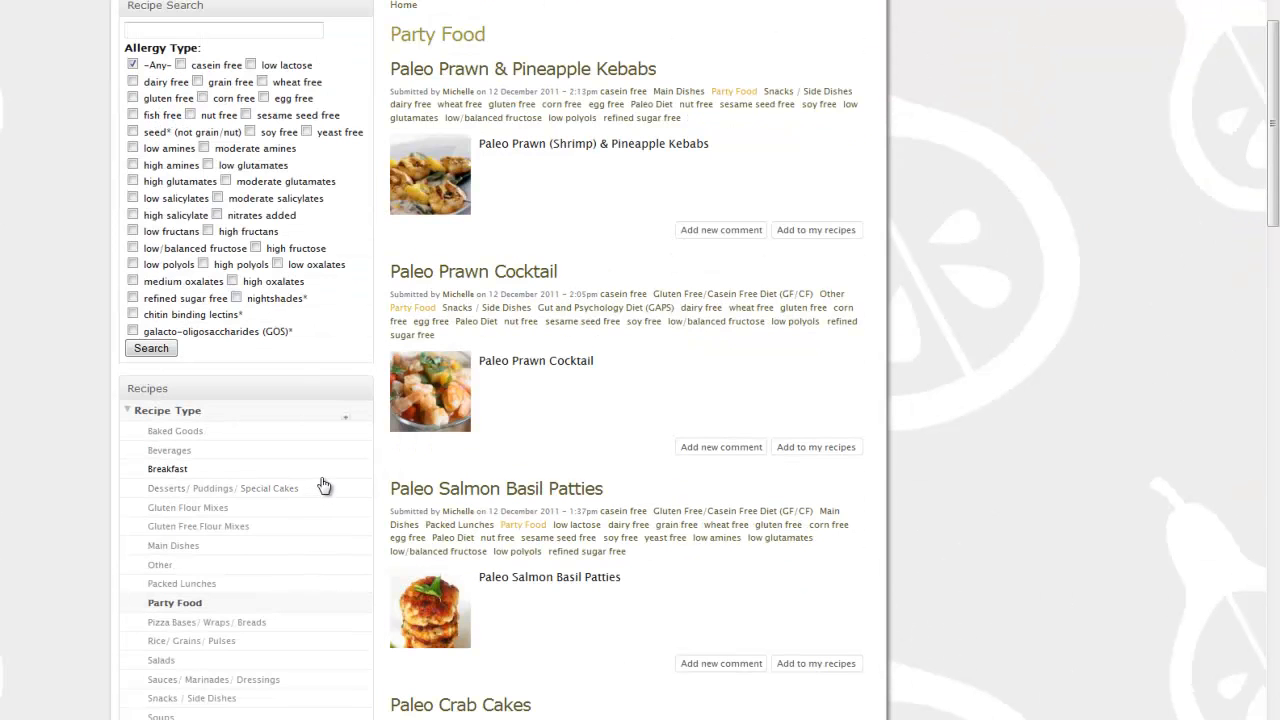
scroll("down", 3)
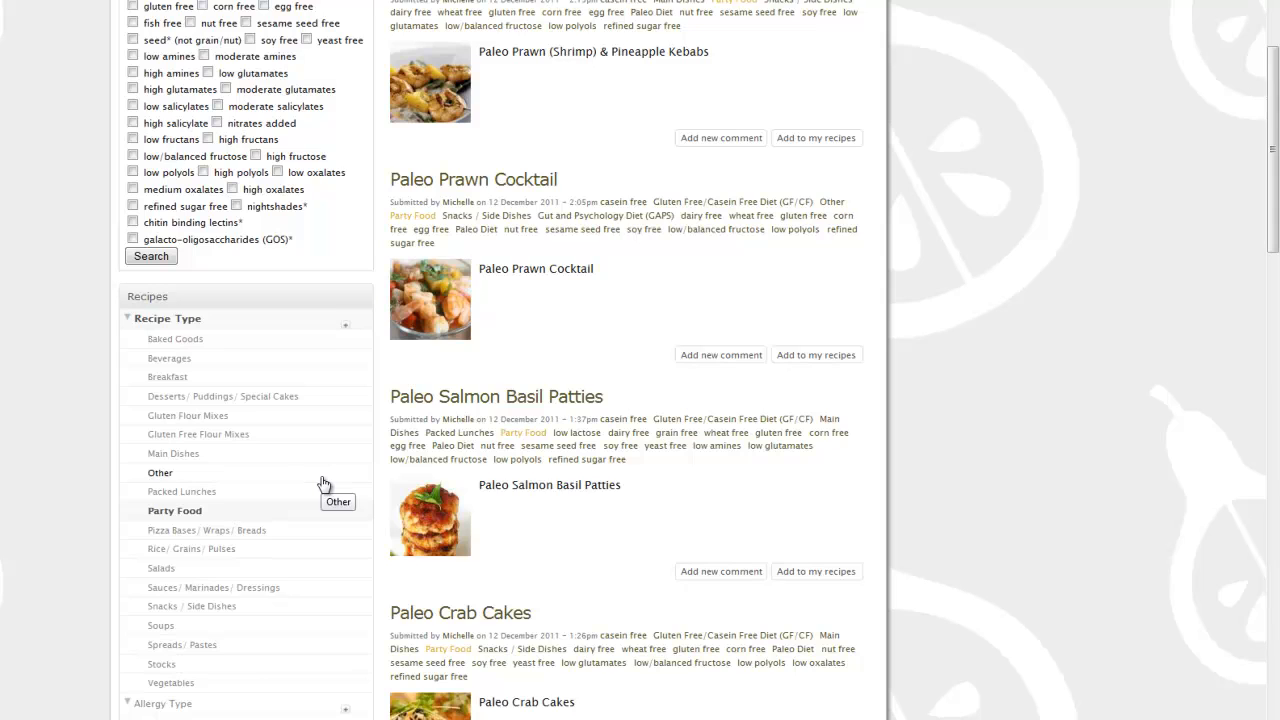
scroll("down", 3)
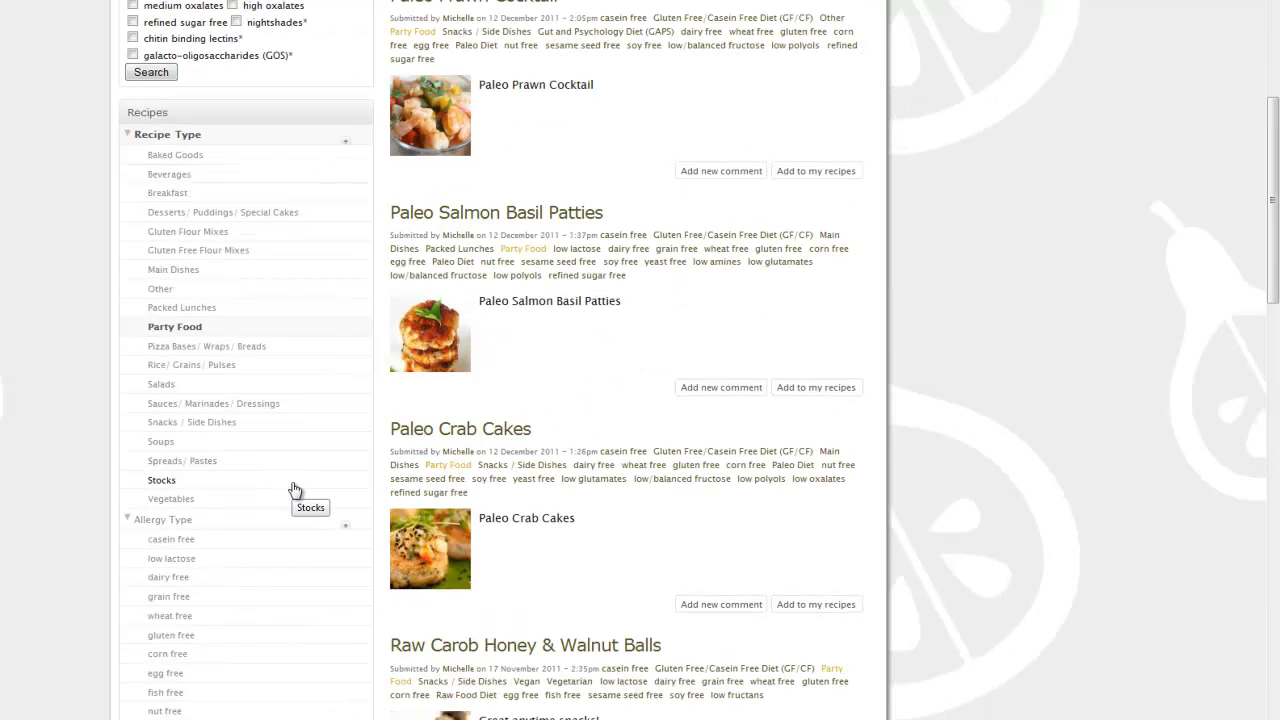
scroll("down", 3)
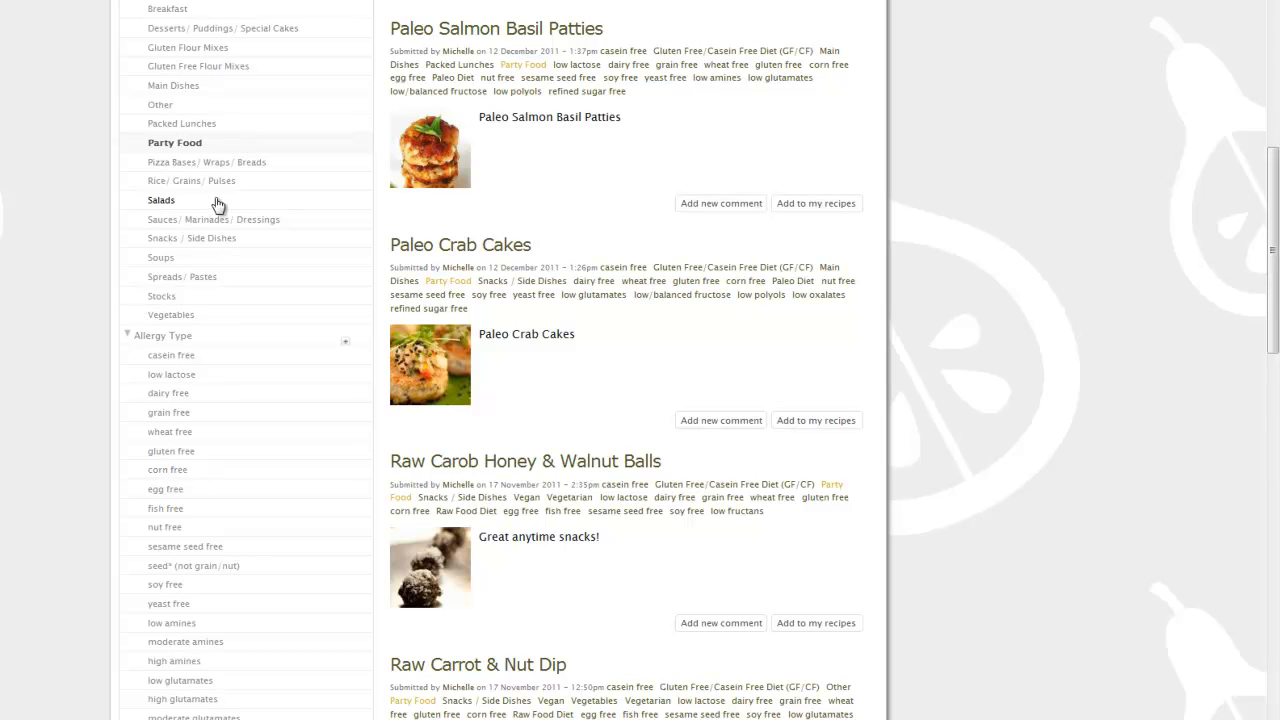
mouse_move(190, 148)
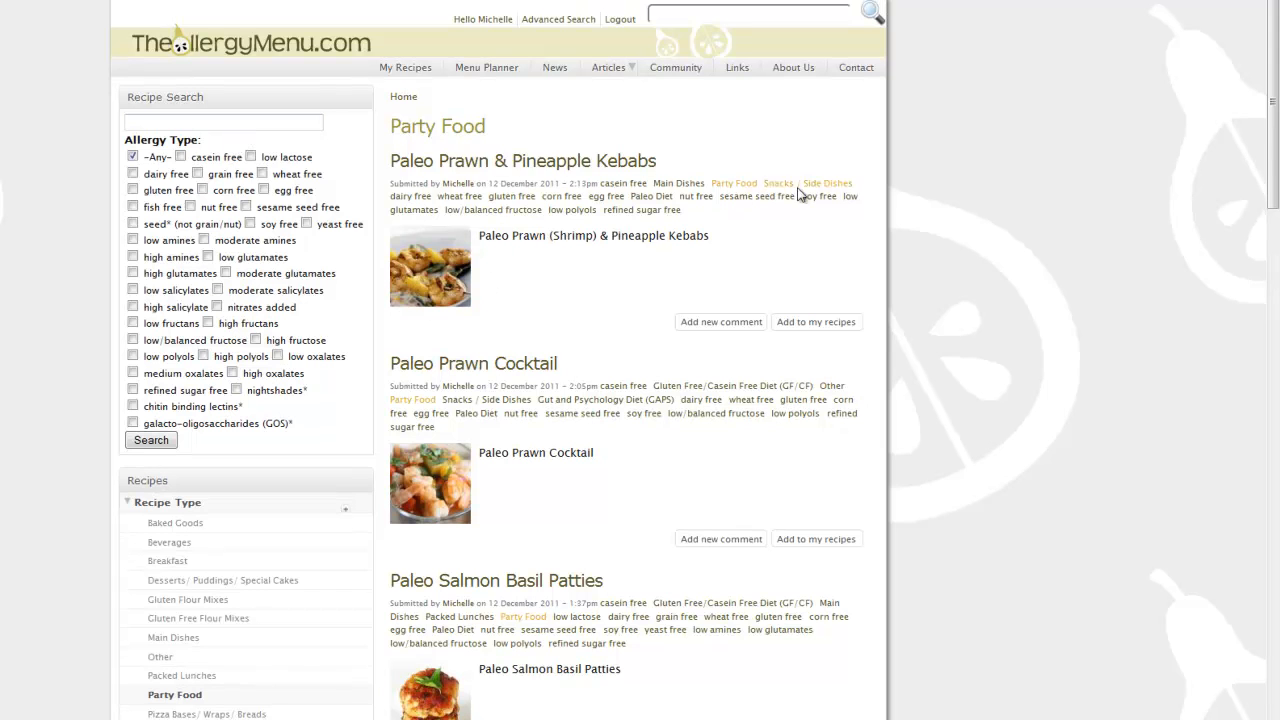
scroll("down", 3)
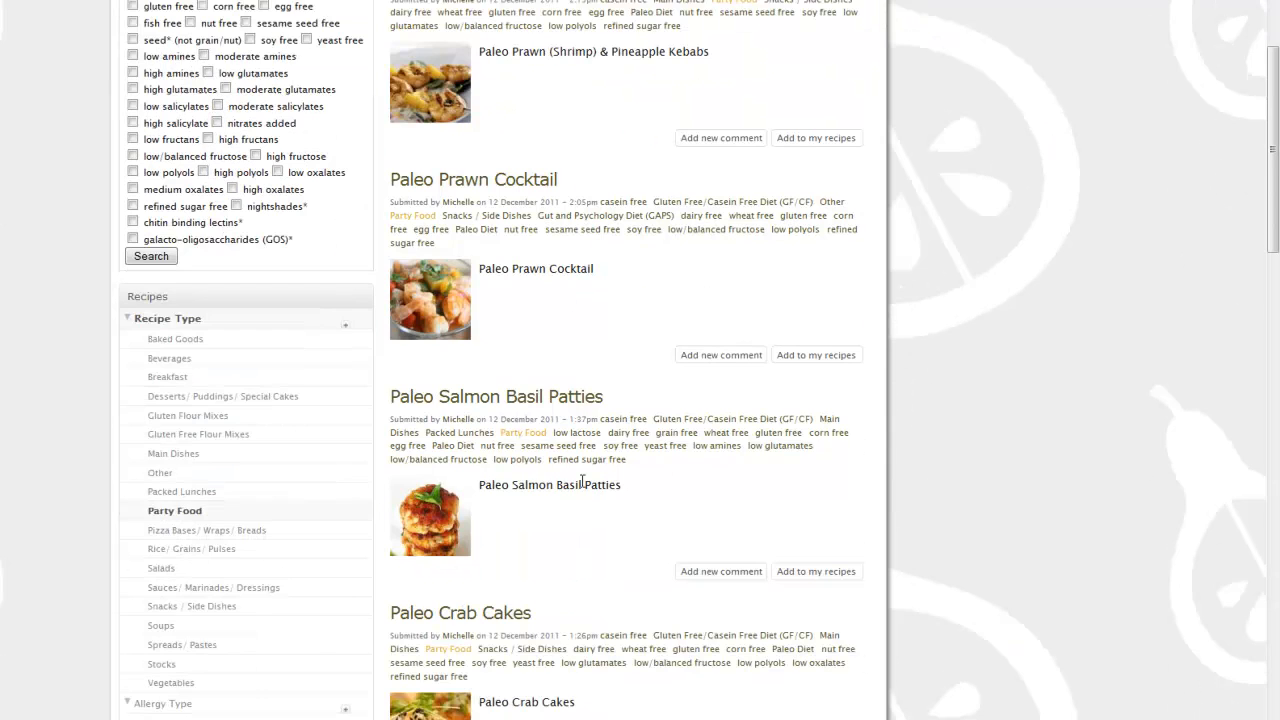
scroll("down", 3)
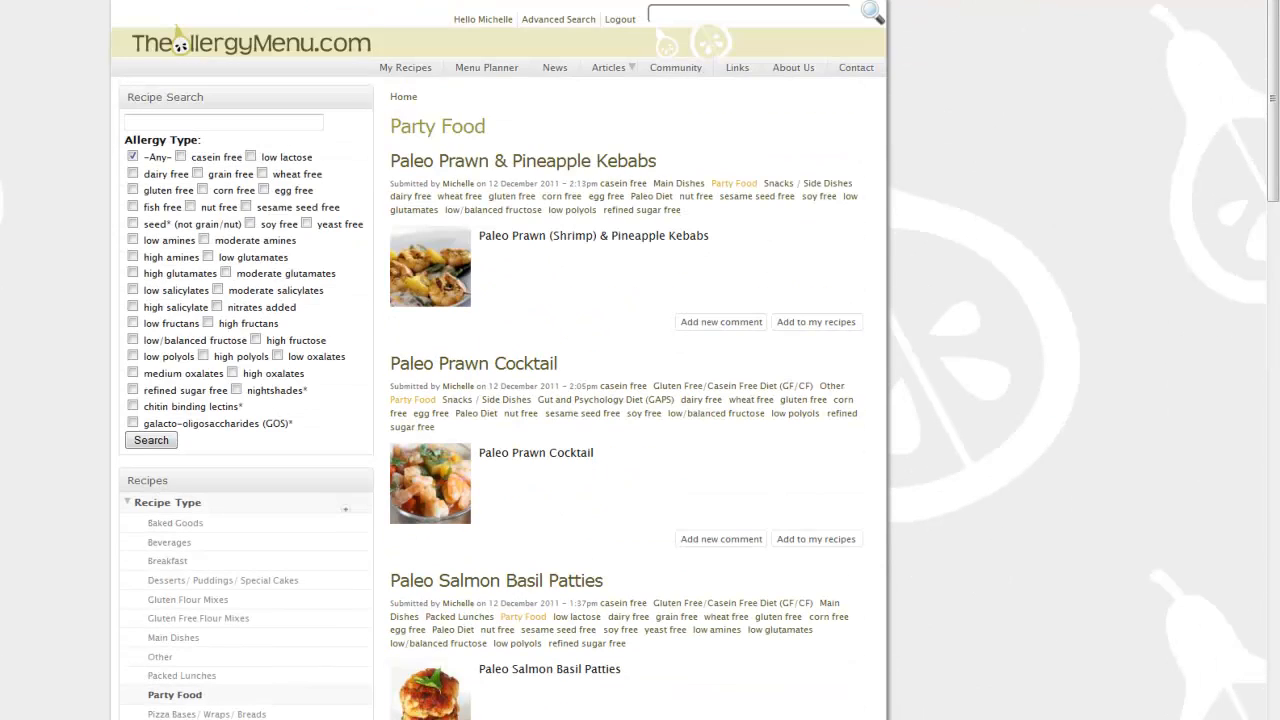
type("op")
type("party")
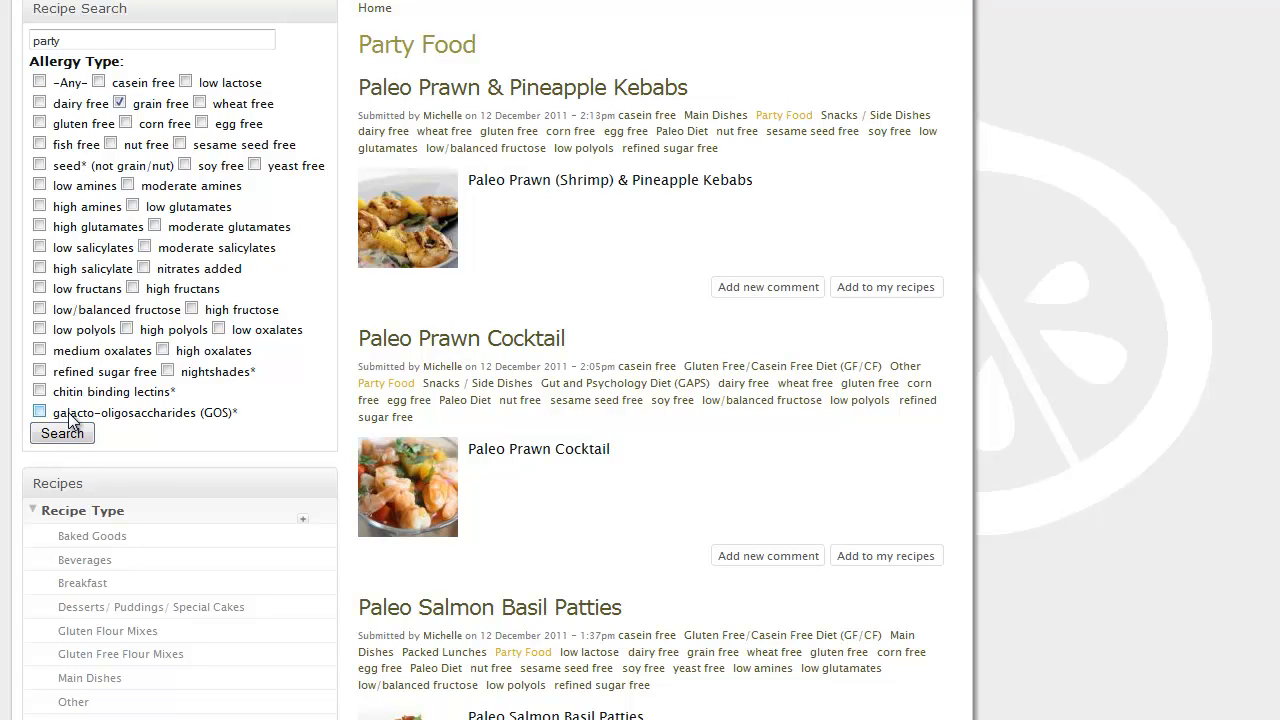
- Run the party search and scroll through results like Paleo Salmon Basil Patties and Feta Dip
left_click(62, 421)
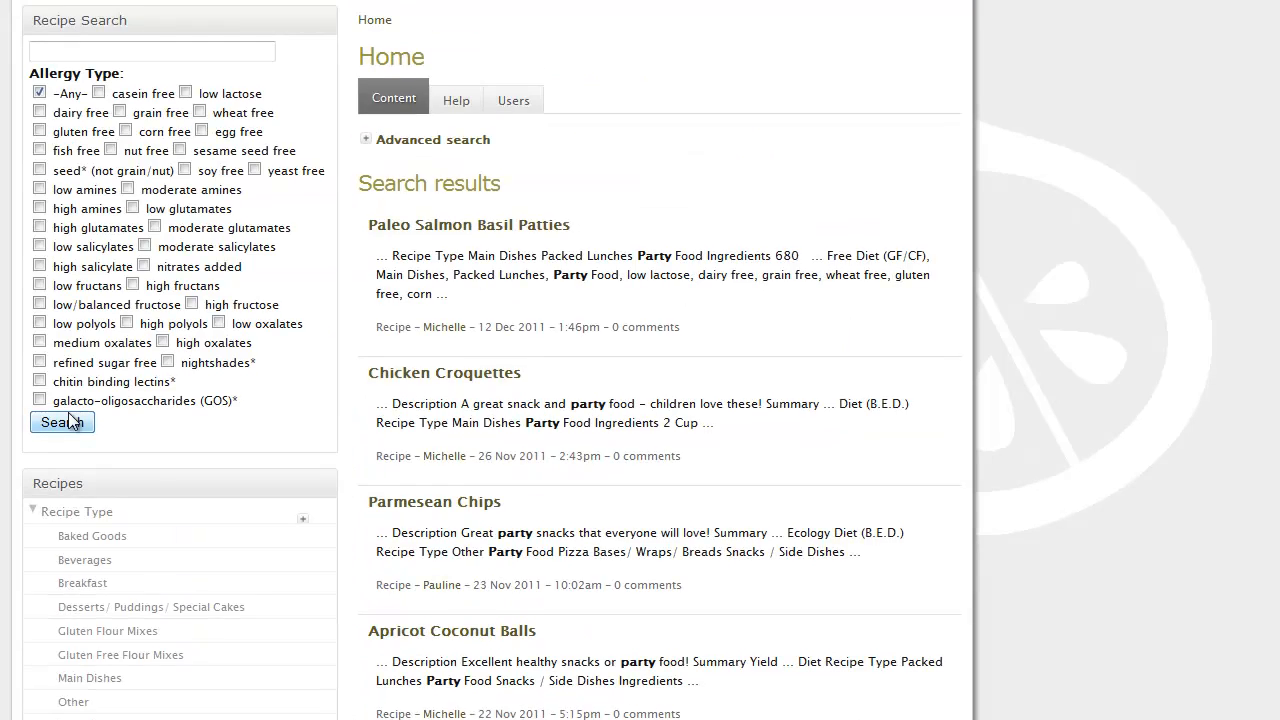
scroll("down", 3)
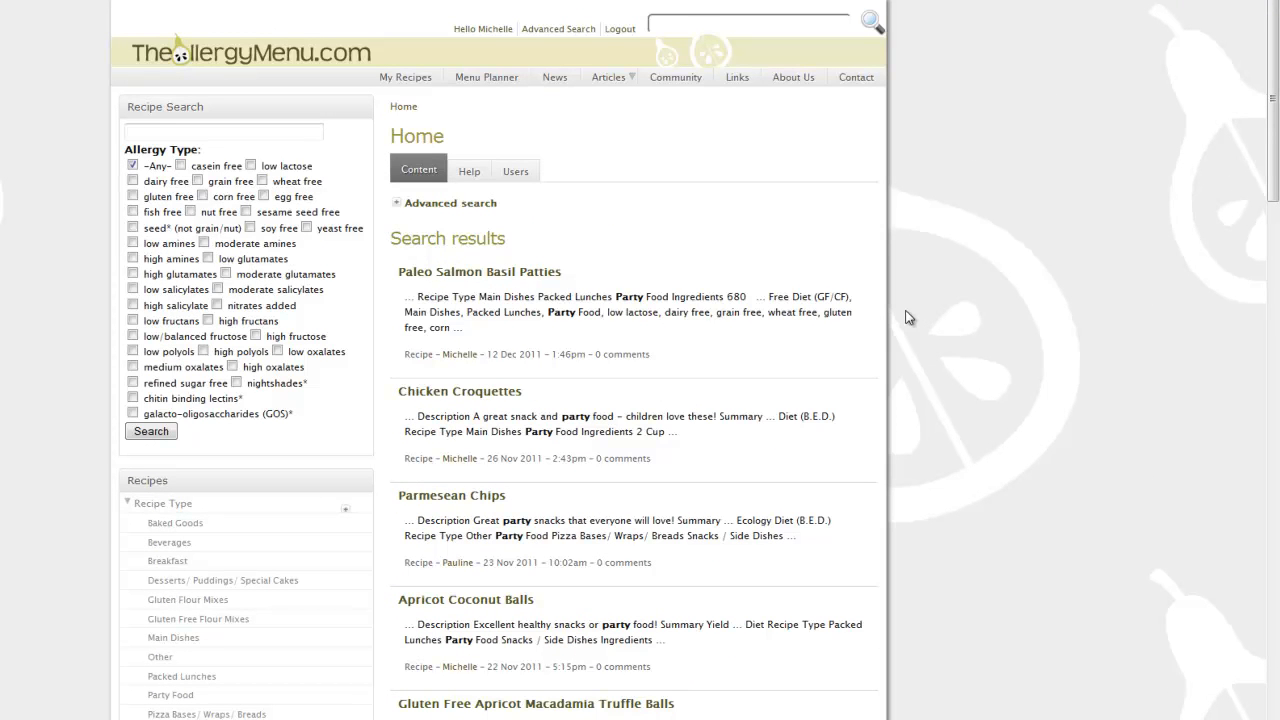
scroll("down", 3)
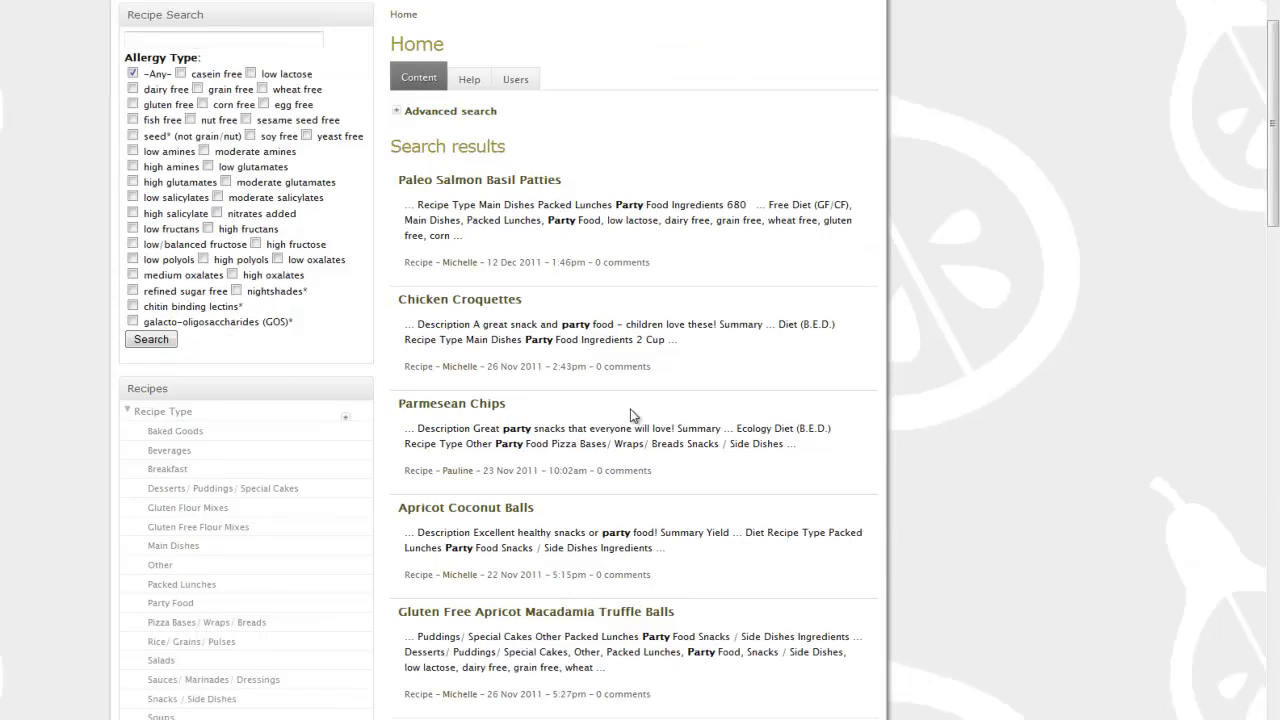
scroll("down", 3)
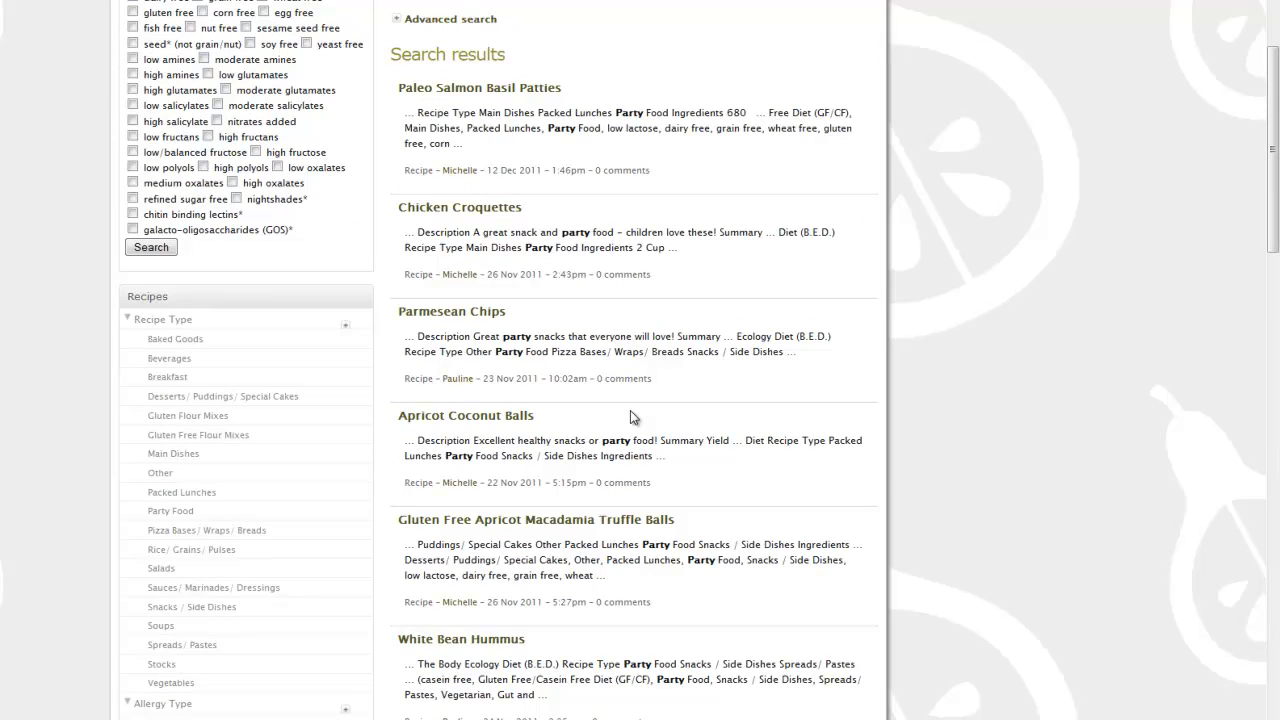
scroll("down", 3)
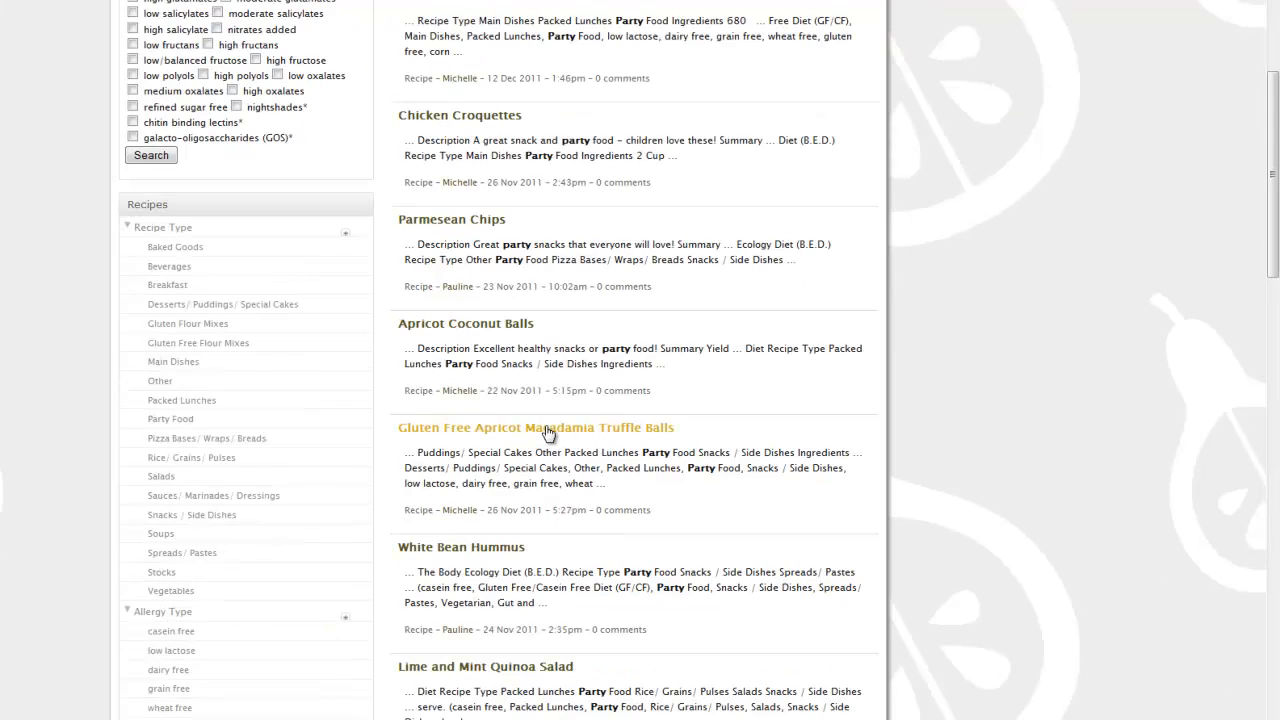
scroll("down", 3)
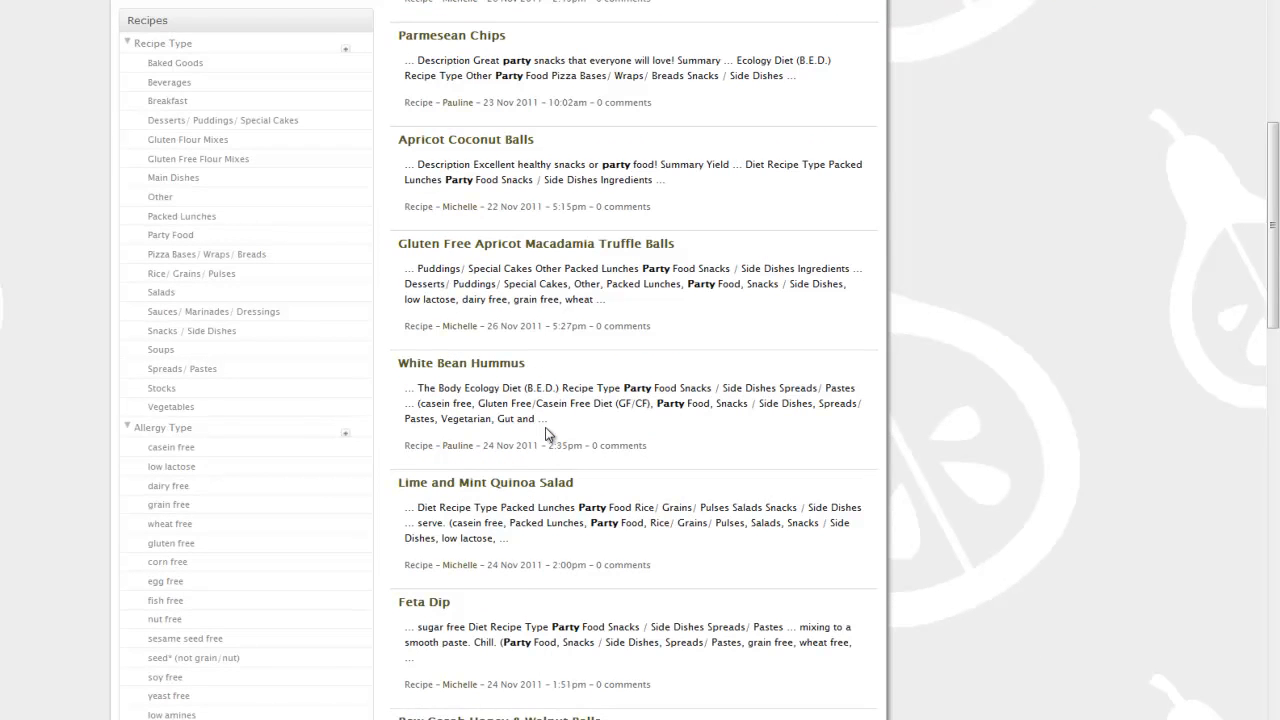
scroll("down", 3)
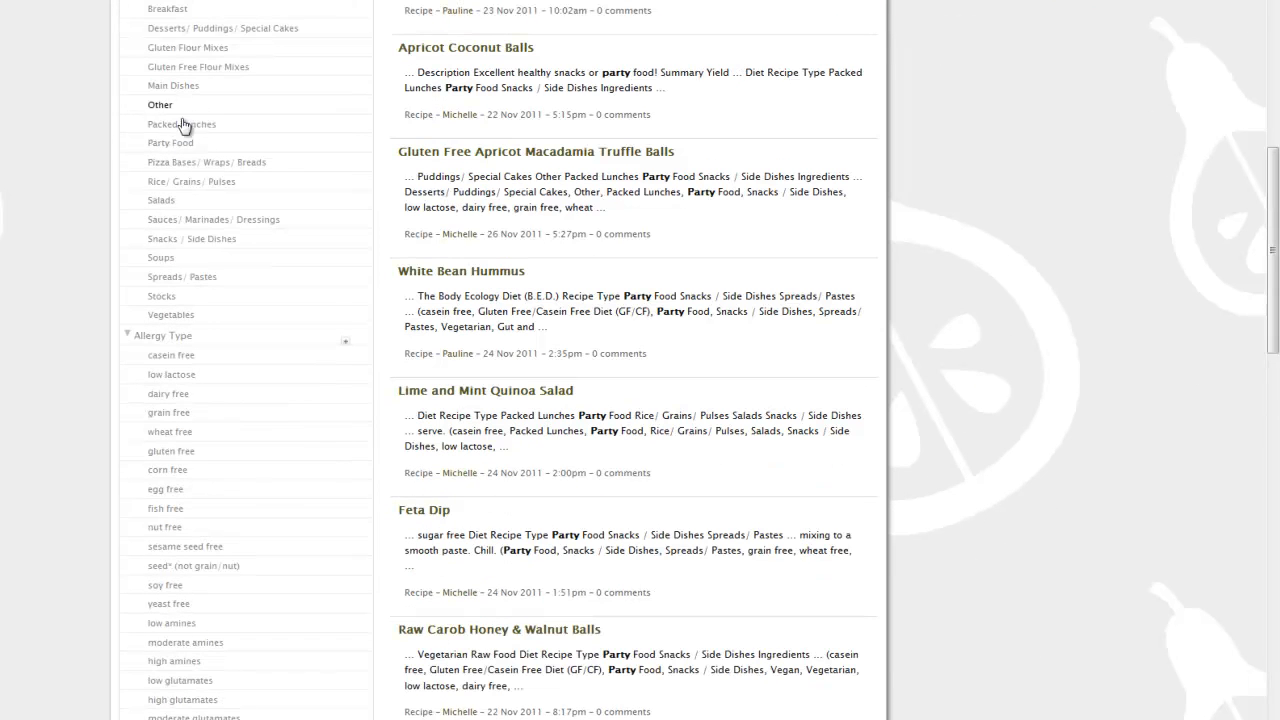
mouse_move(170, 142)
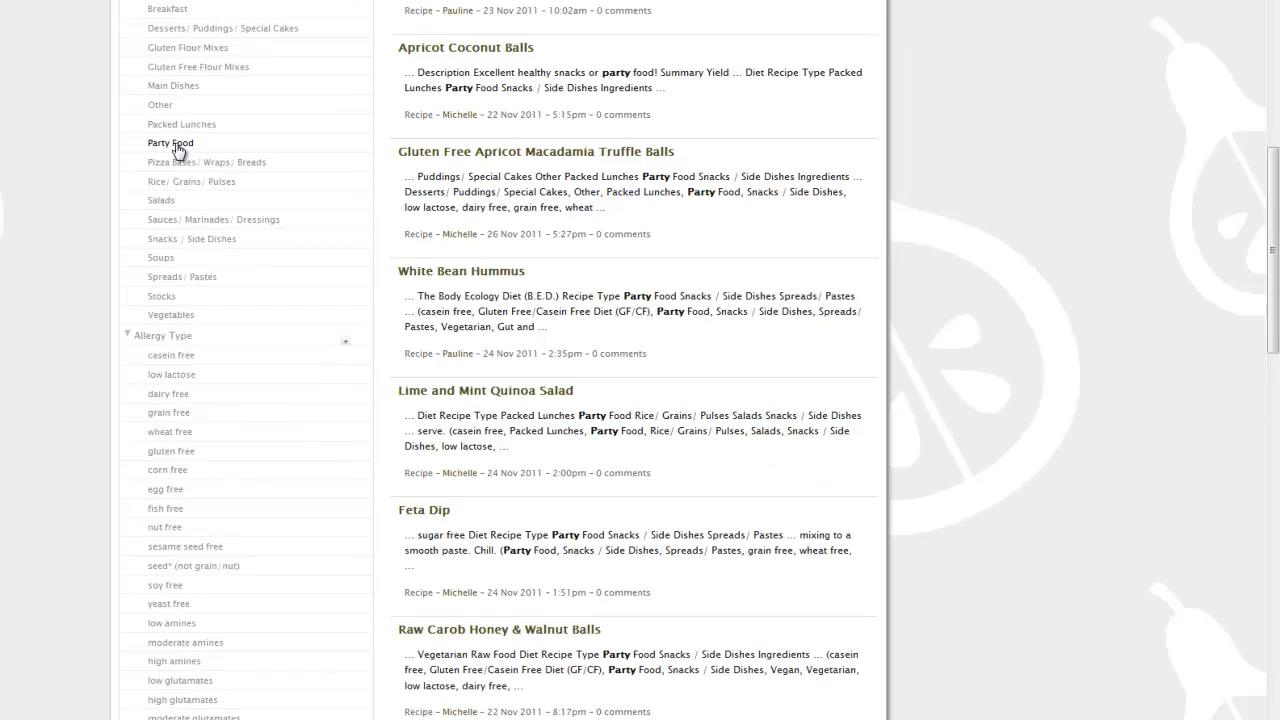
- Return to Party Food and enter 'party' in the Recipe Search box
left_click(171, 143)
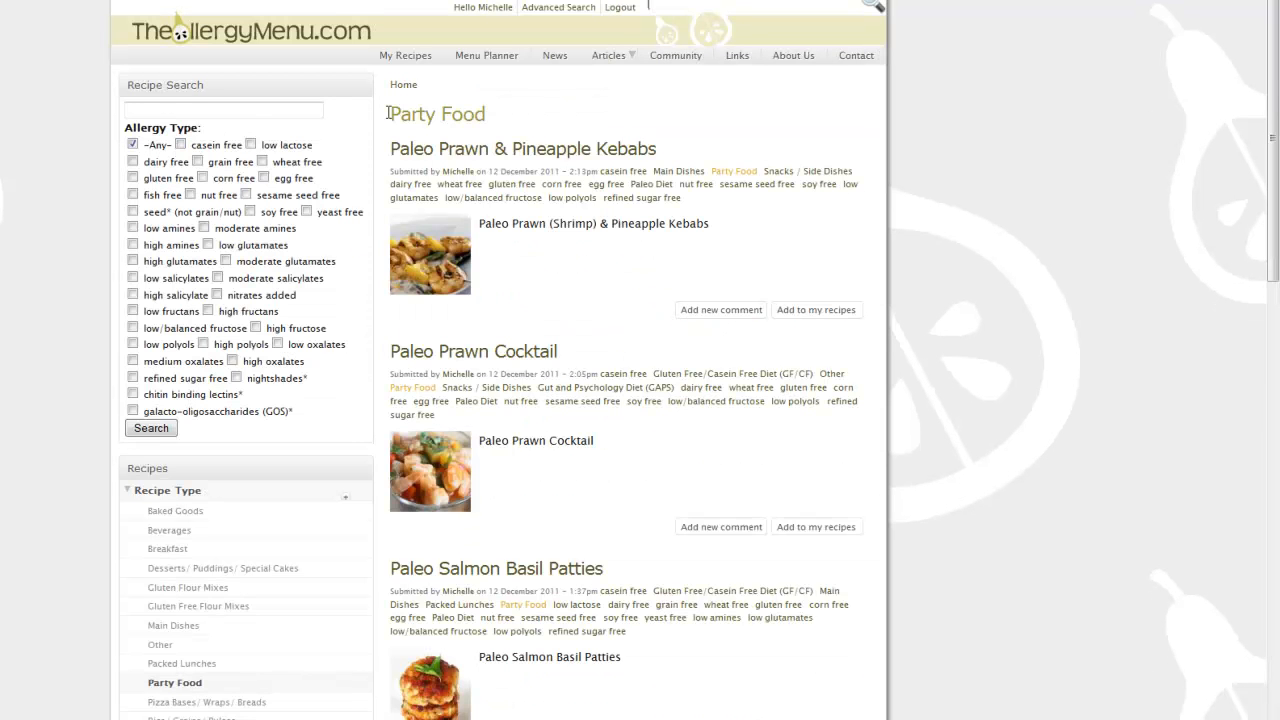
scroll("down", 3)
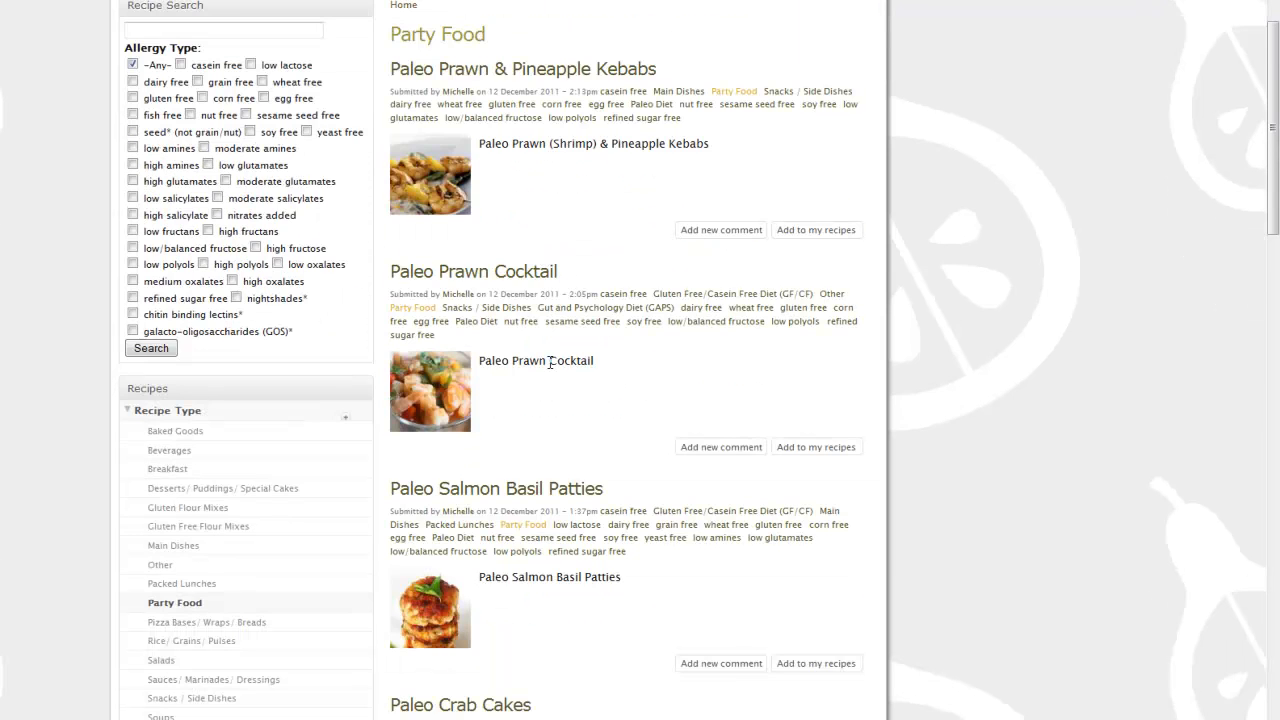
scroll("down", 3)
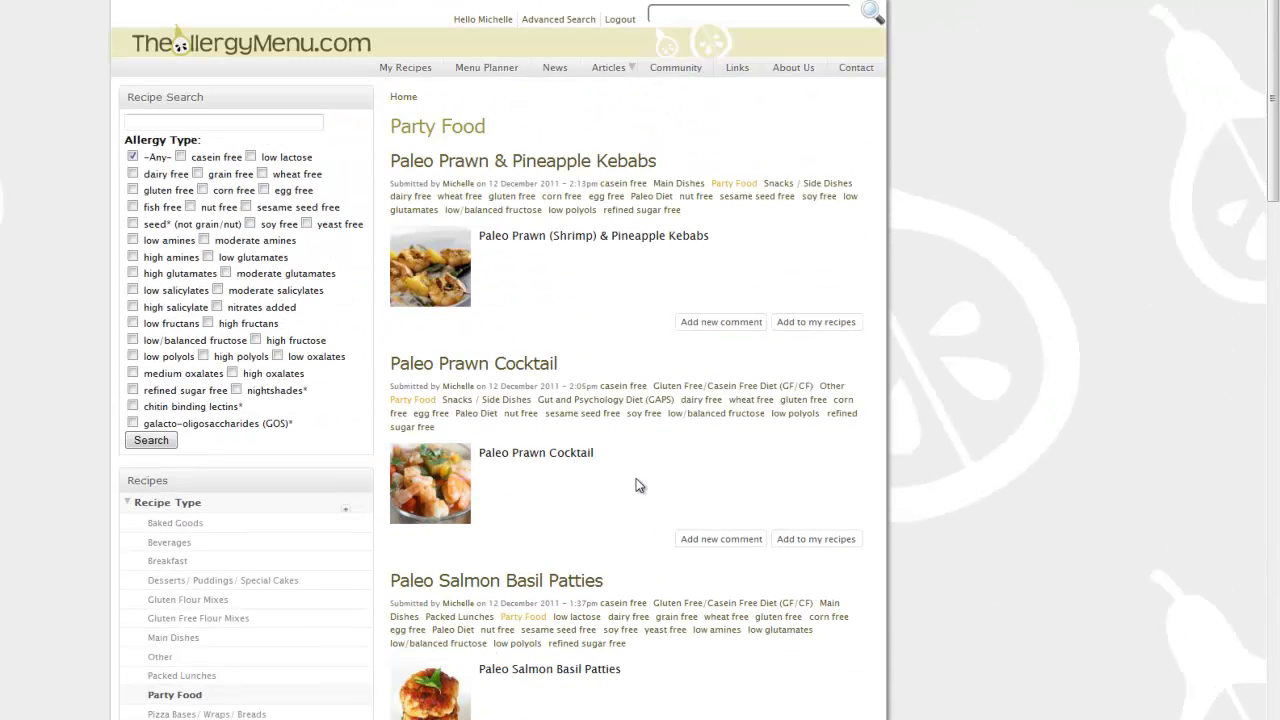
mouse_move(35, 225)
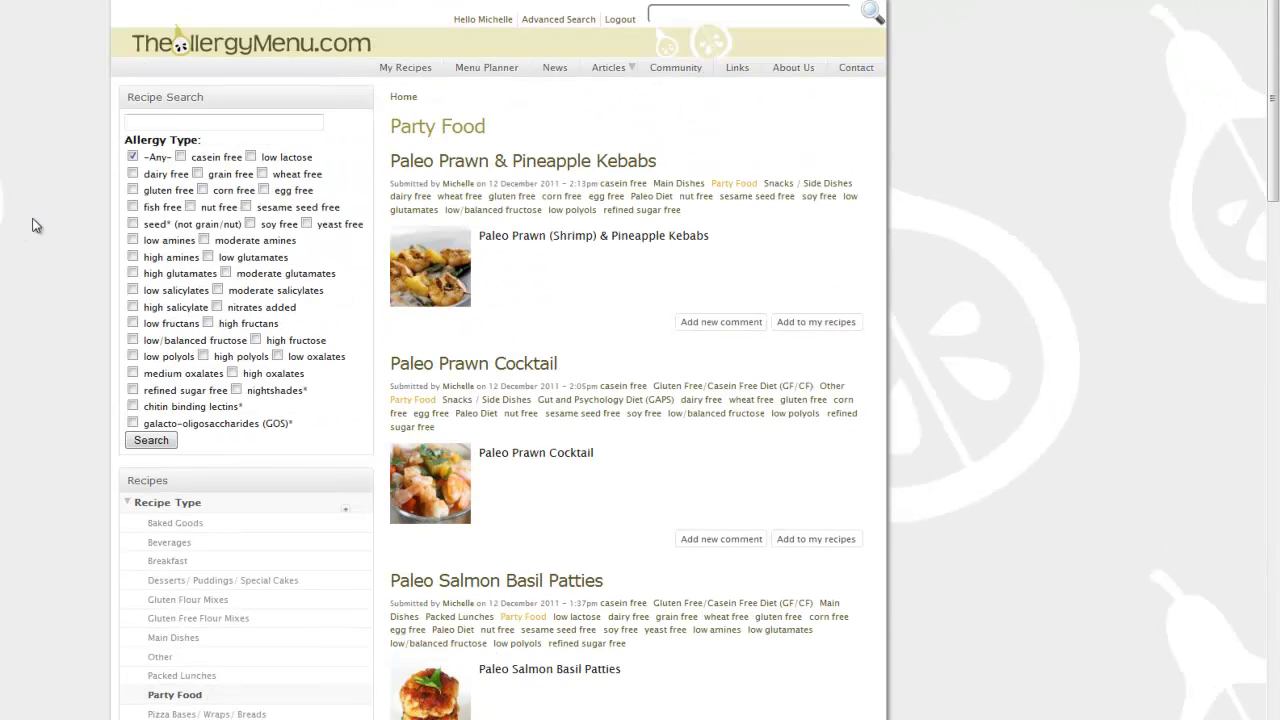
type("party")
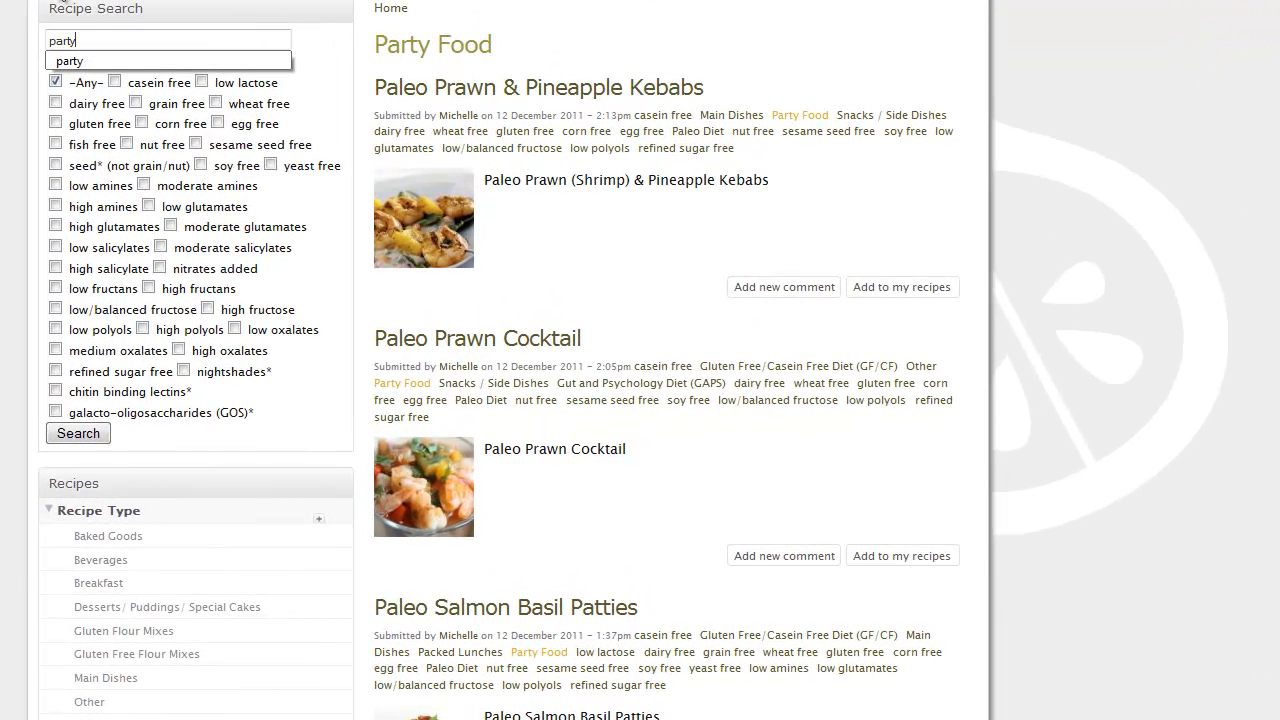
- Apply grain free, egg free, sesame seed free and soy free filters to the search
left_click(128, 103)
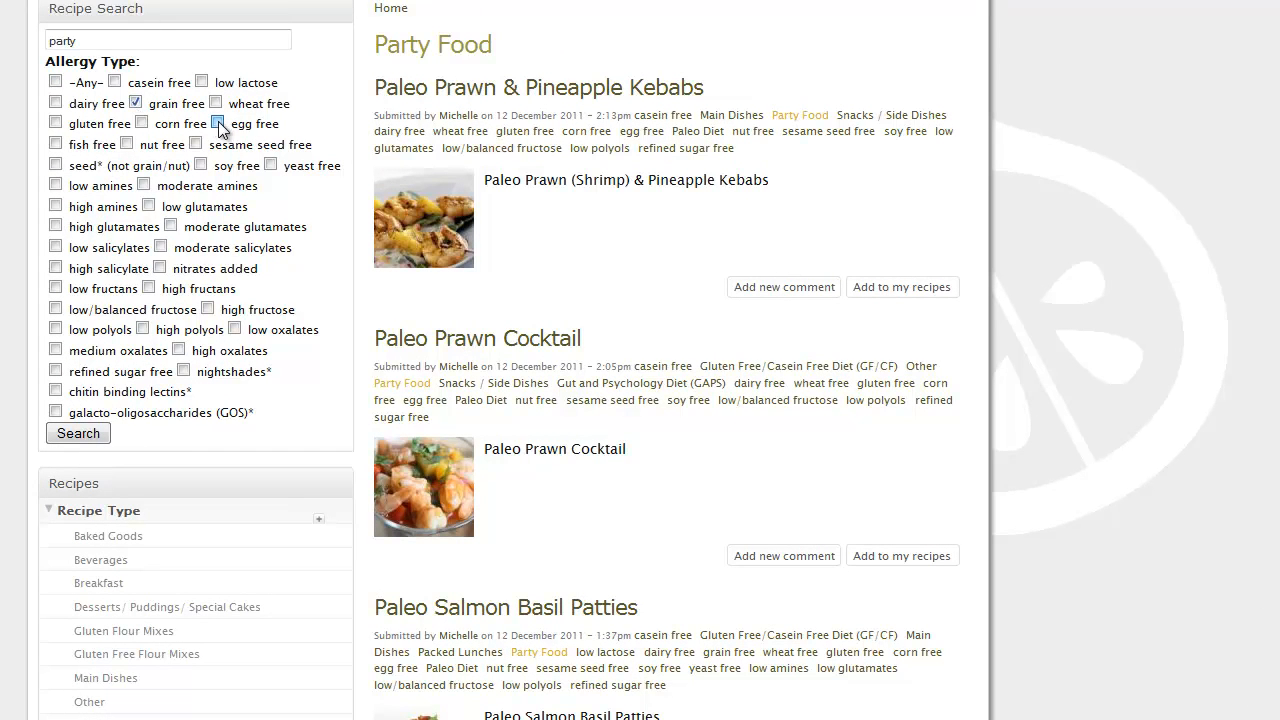
left_click(217, 123)
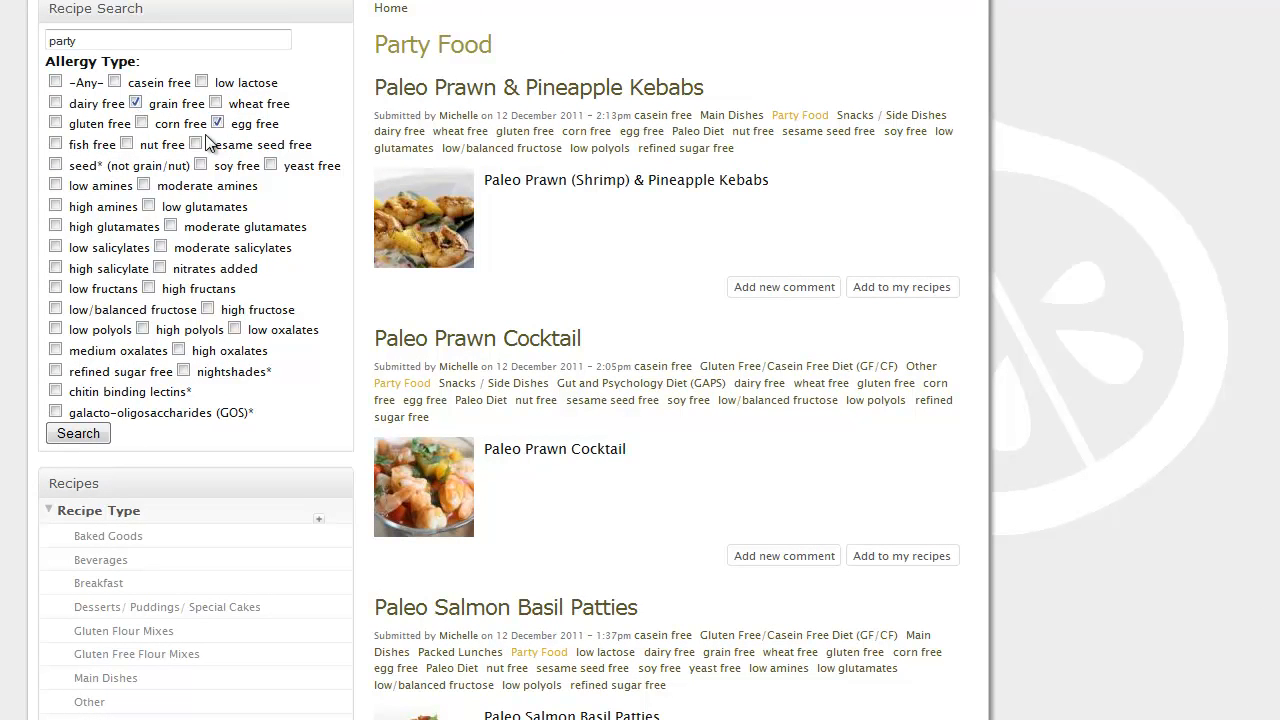
left_click(195, 144)
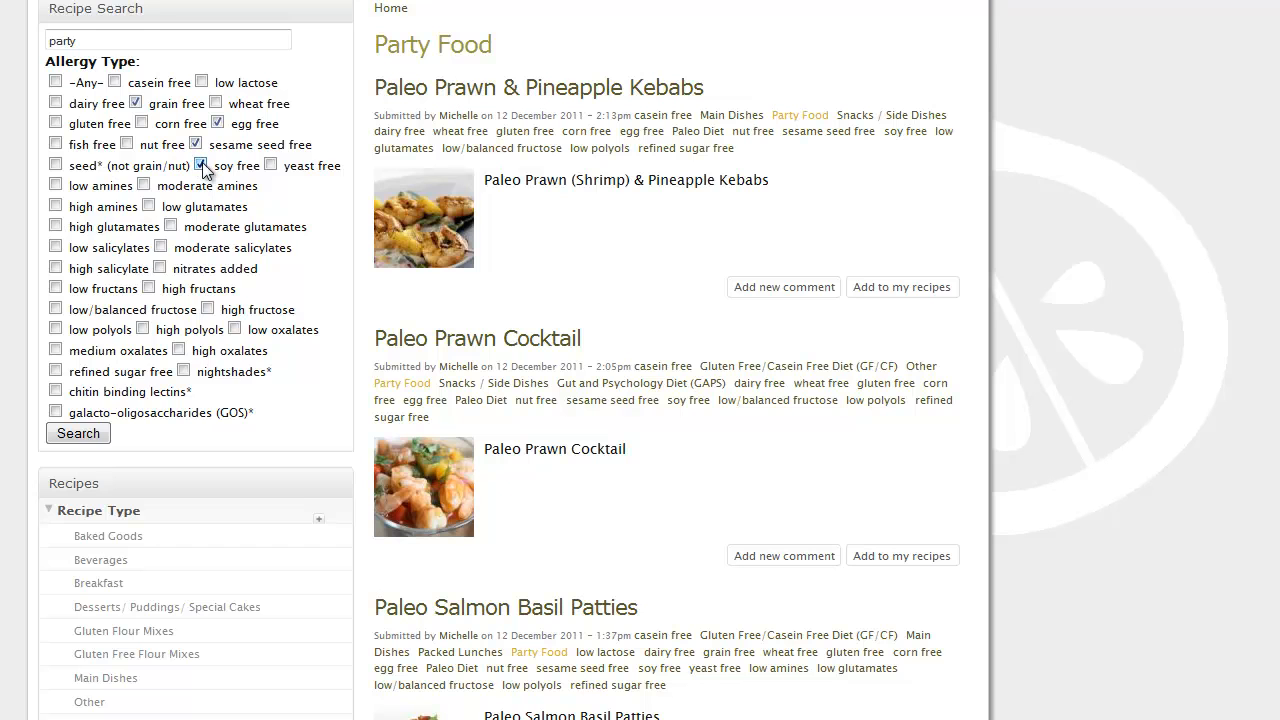
left_click(55, 122)
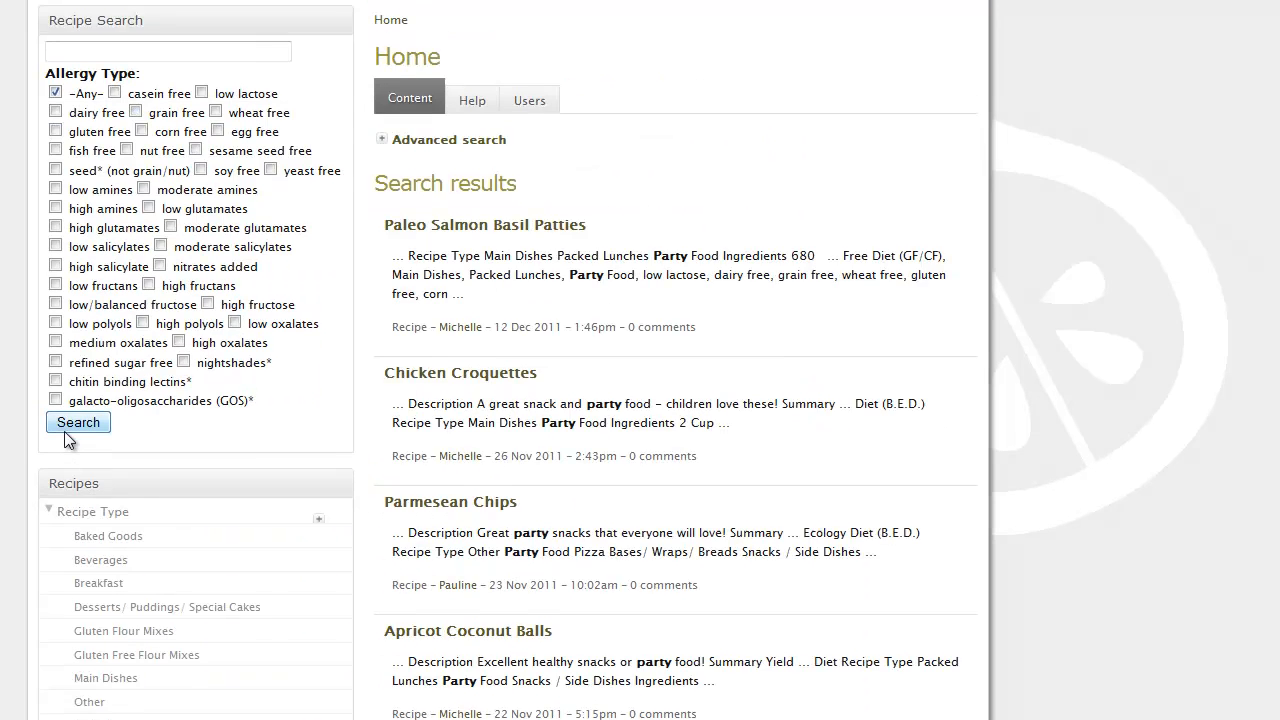
scroll("down", 3)
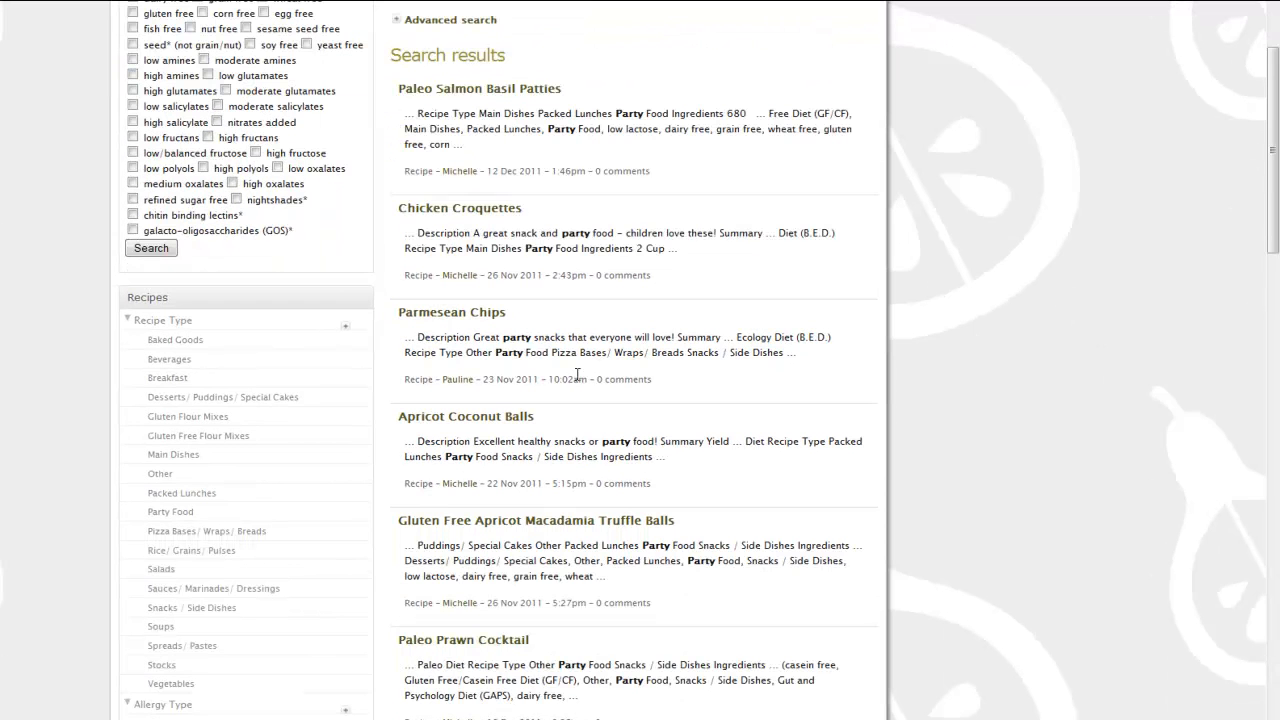
mouse_move(490, 208)
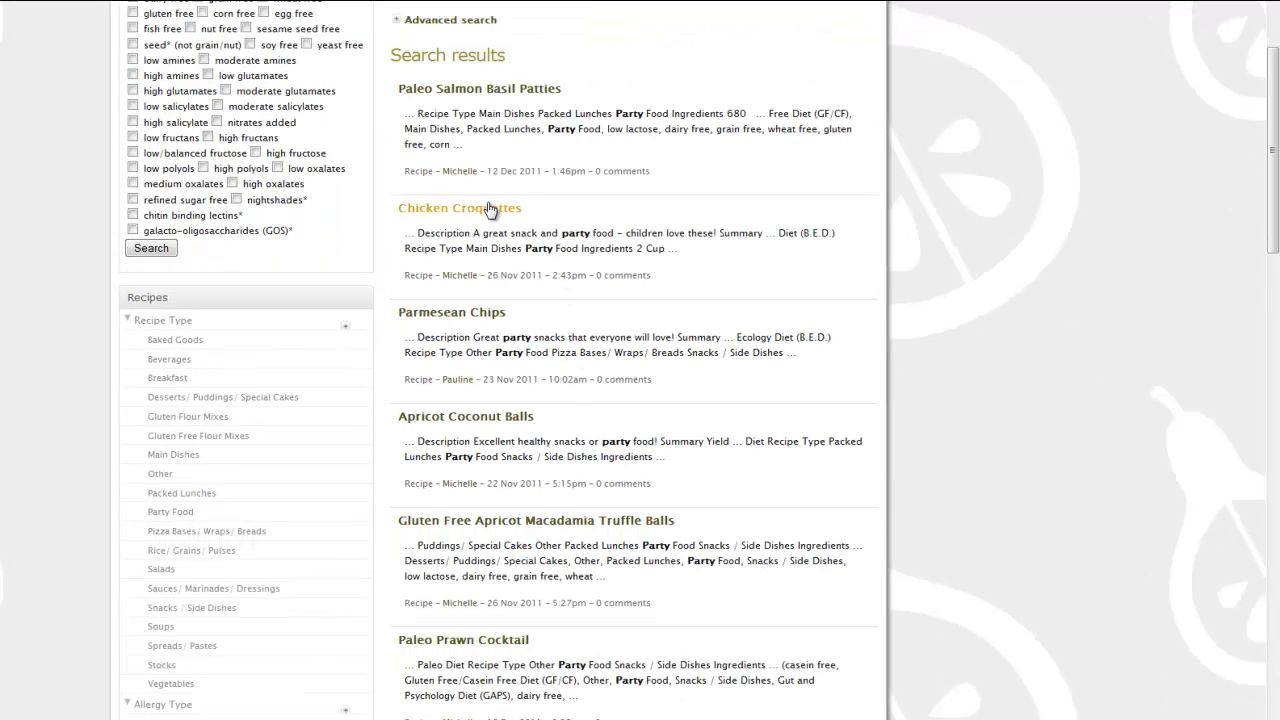
- Open the Chicken Croquettes recipe and read down to its Instructions and Notes
left_click(459, 208)
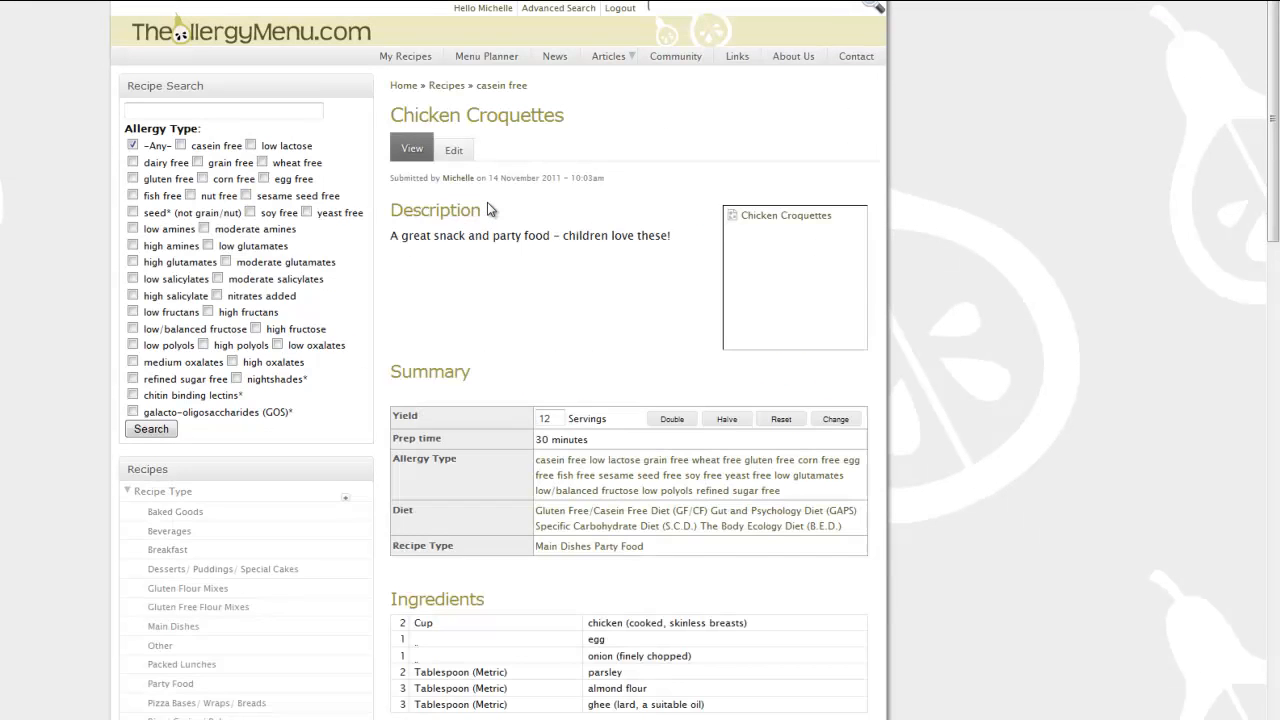
scroll("down", 3)
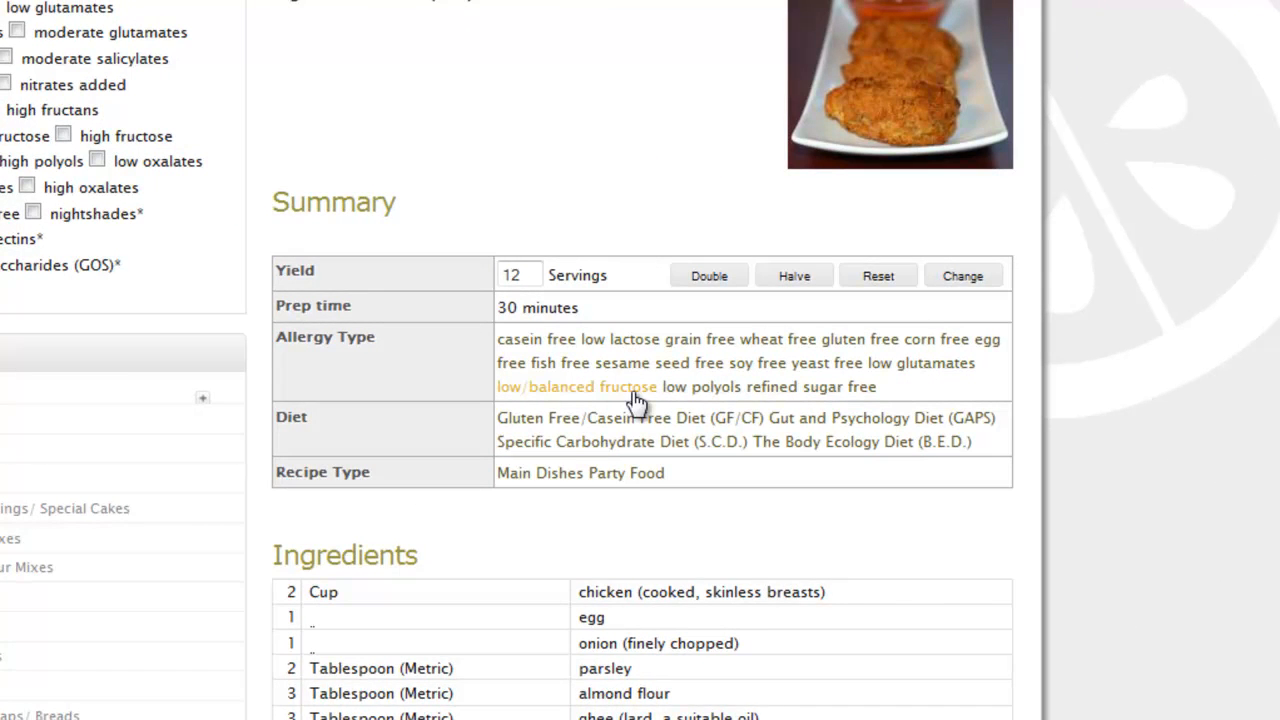
scroll("down", 3)
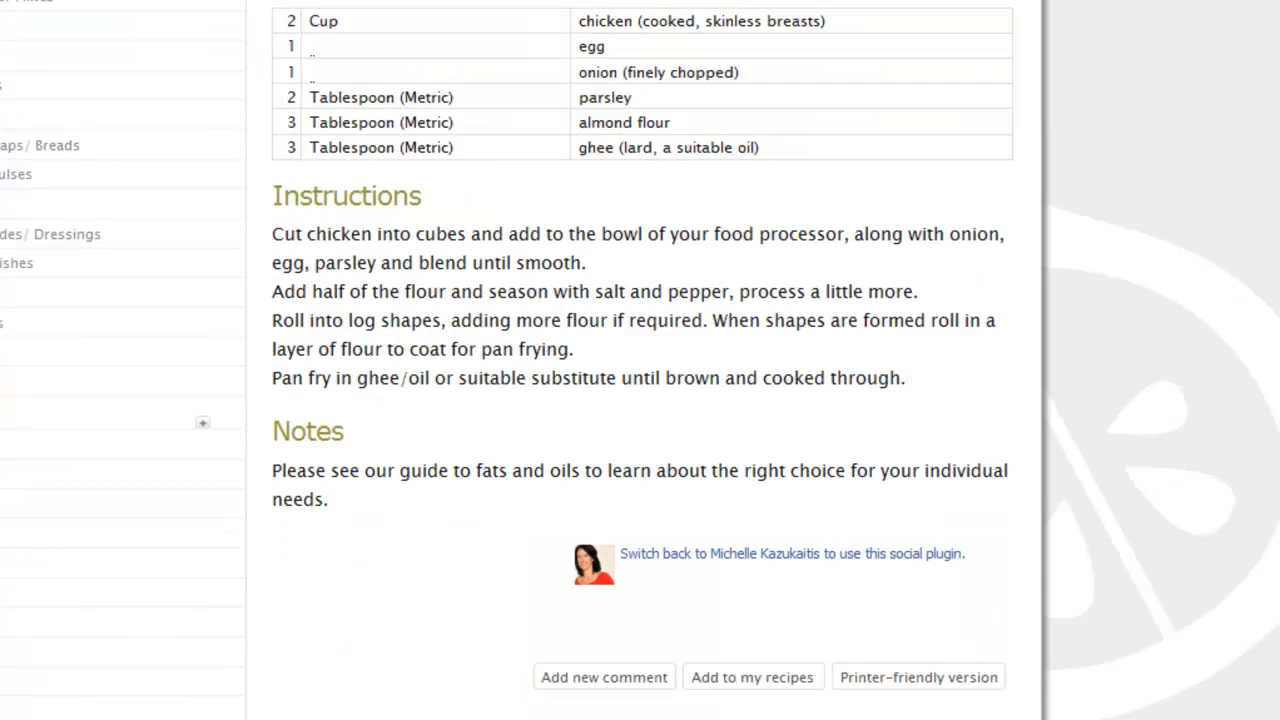